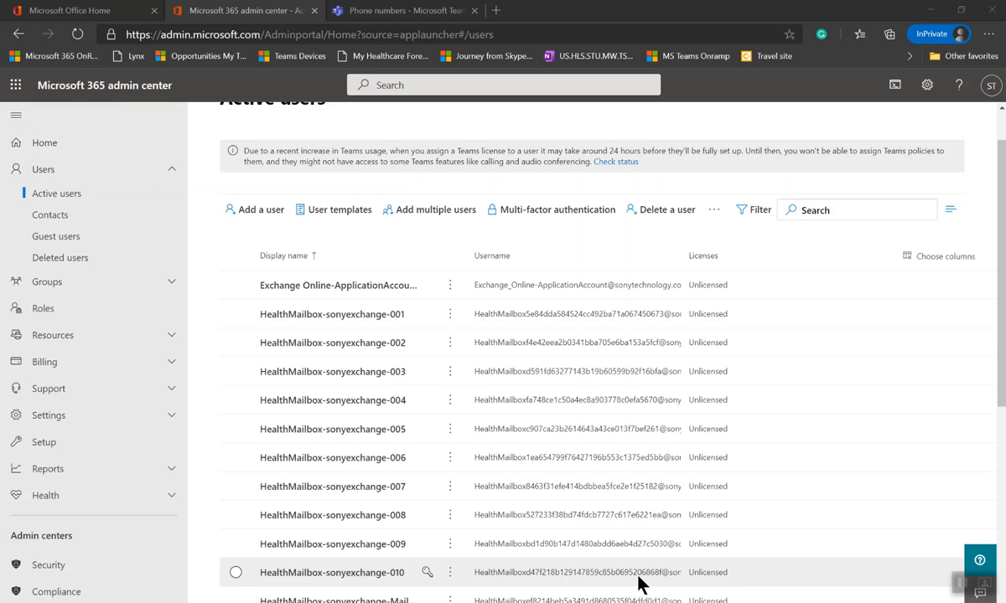
pyautogui.moveTo(514, 488)
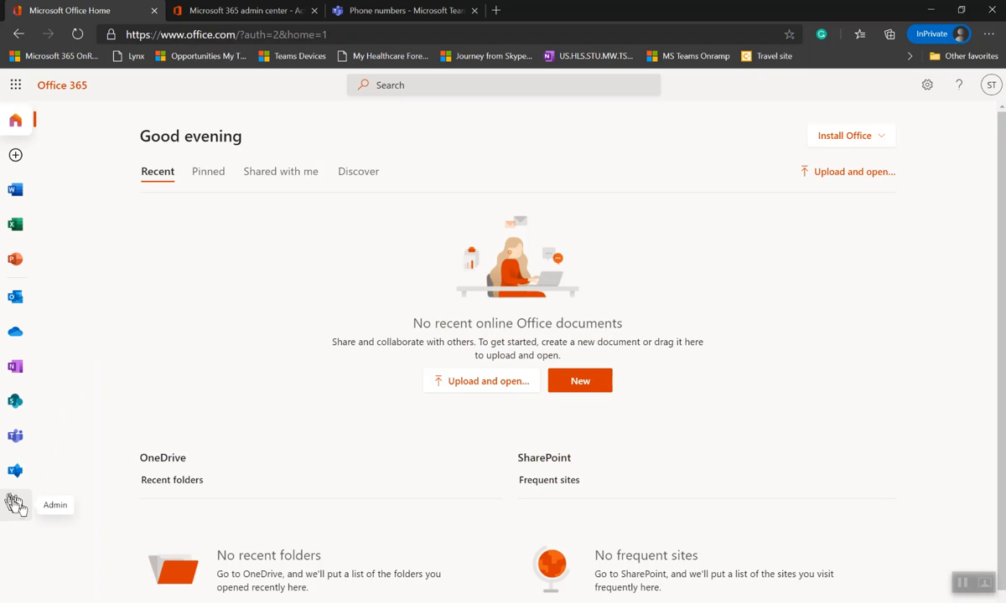
# Return to the admin center and open Billing > Licenses to list the three subscriptions
pyautogui.click(15, 504)
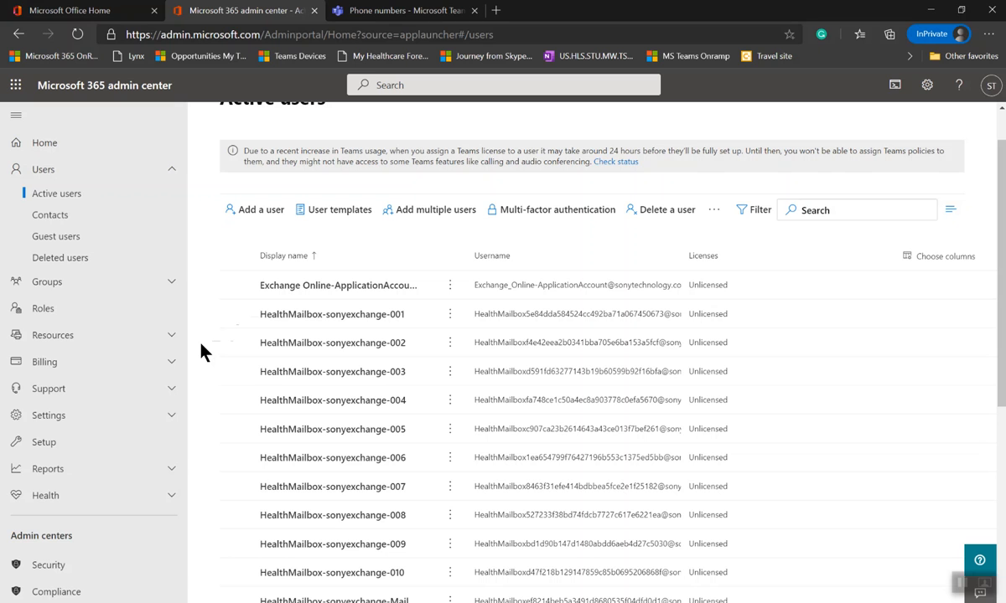
pyautogui.moveTo(100, 374)
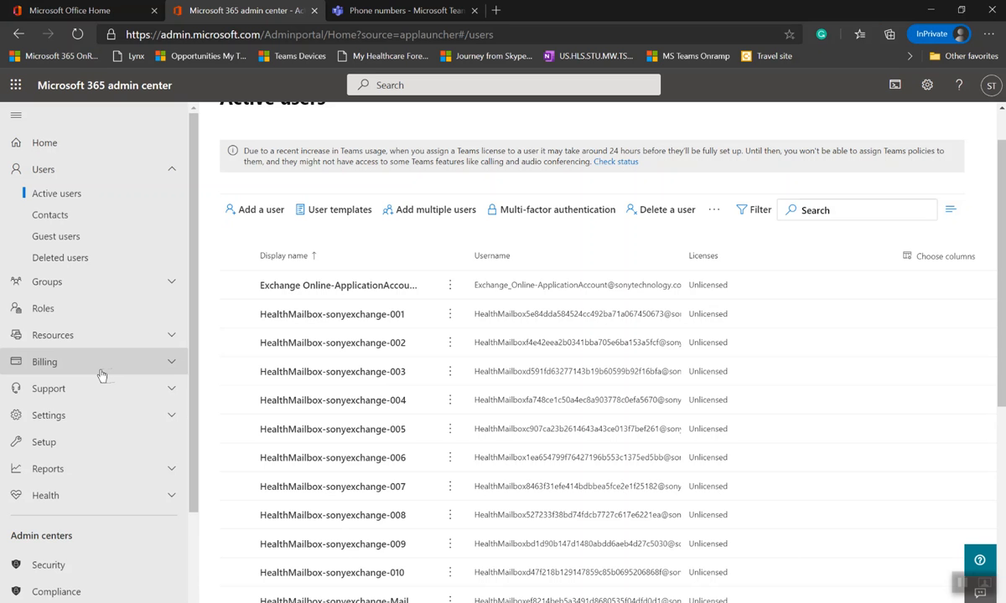
pyautogui.click(44, 361)
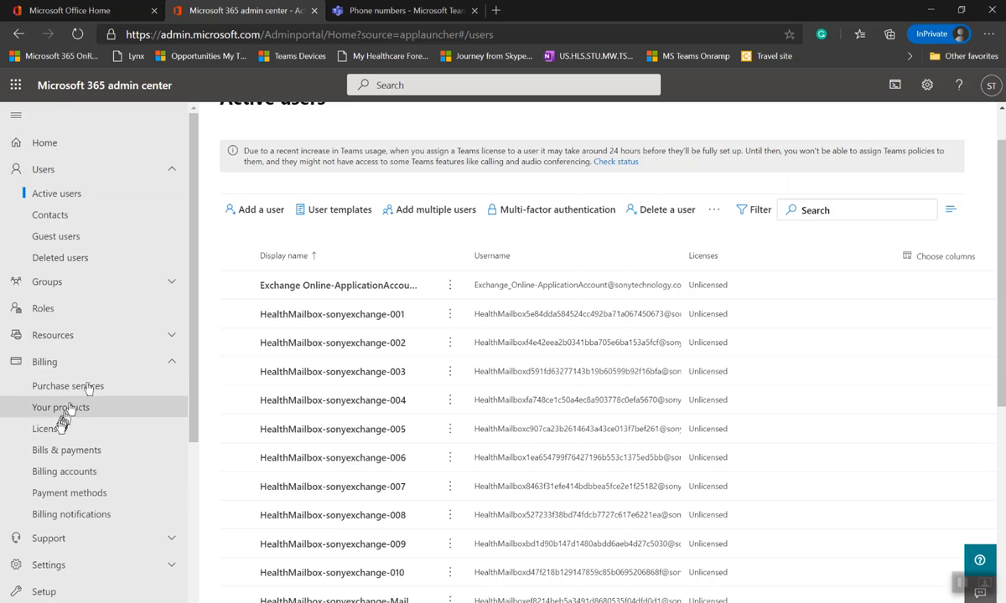
pyautogui.click(49, 429)
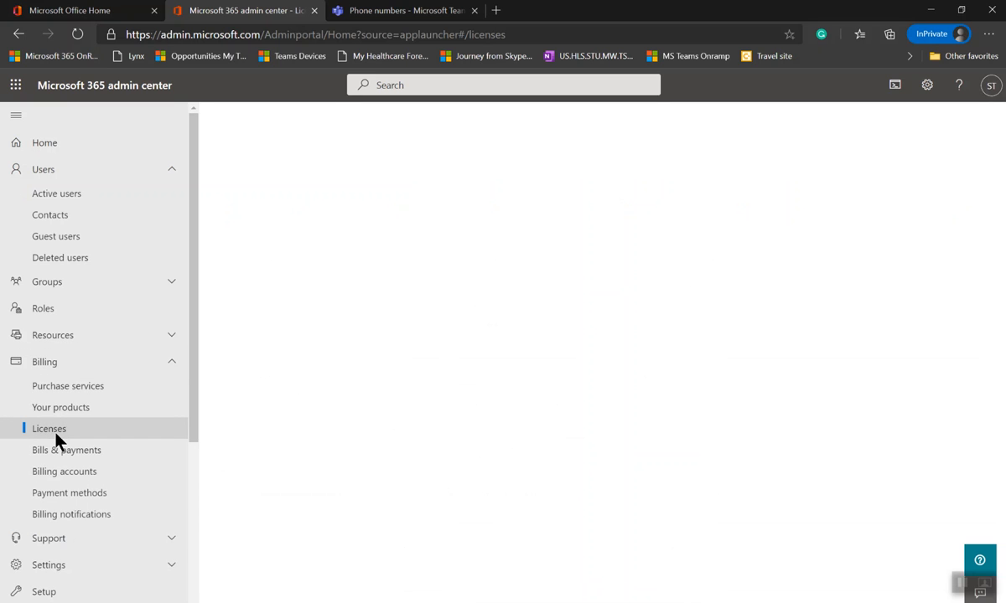
pyautogui.click(48, 428)
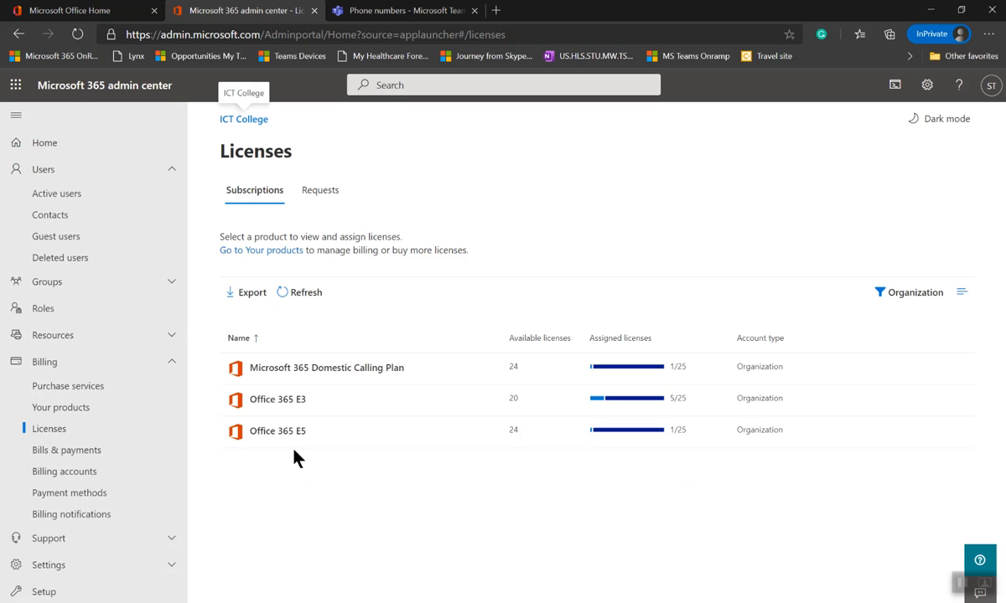
pyautogui.moveTo(291, 436)
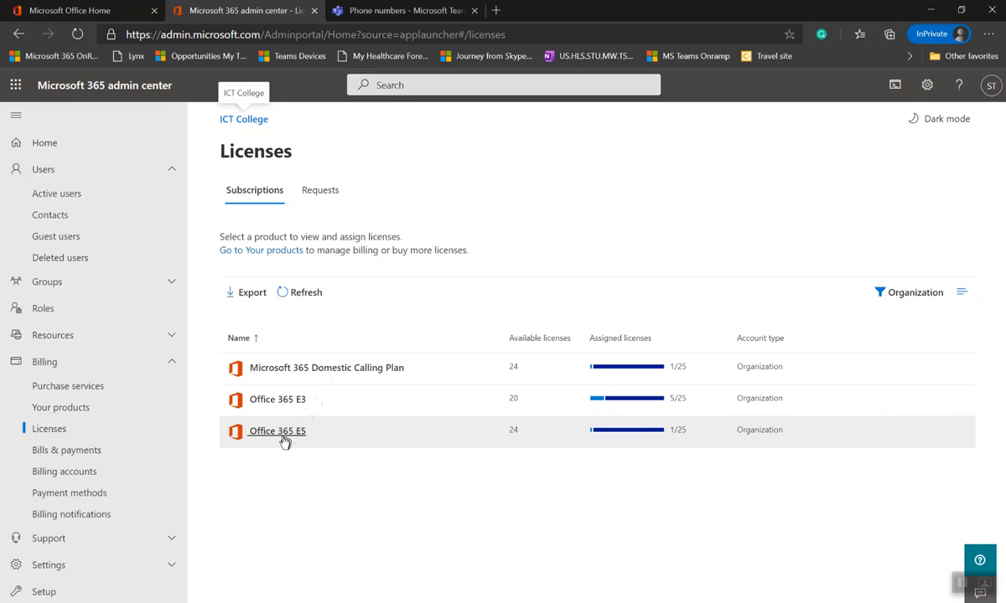
pyautogui.moveTo(283, 434)
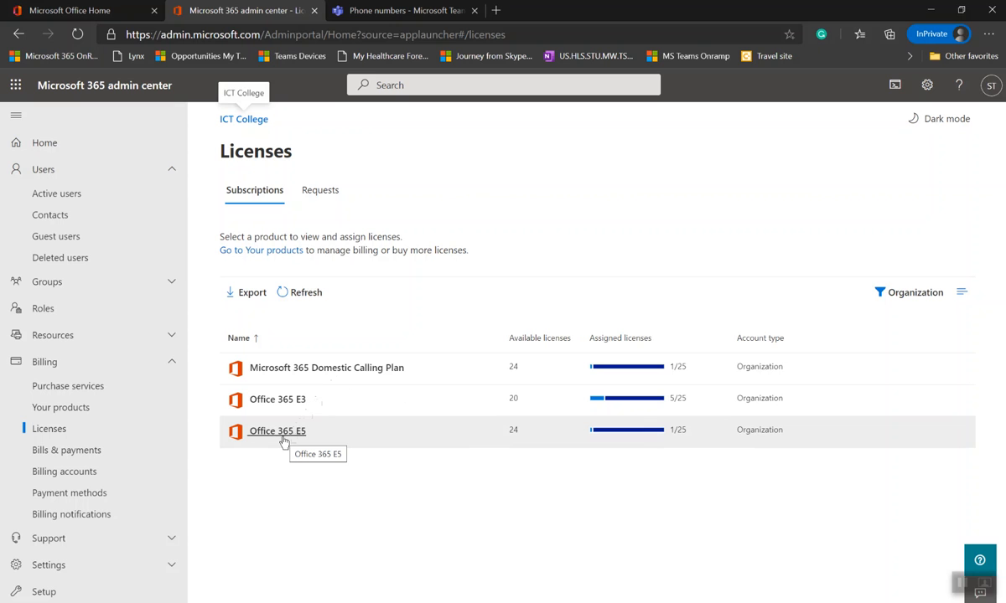
pyautogui.moveTo(283, 431)
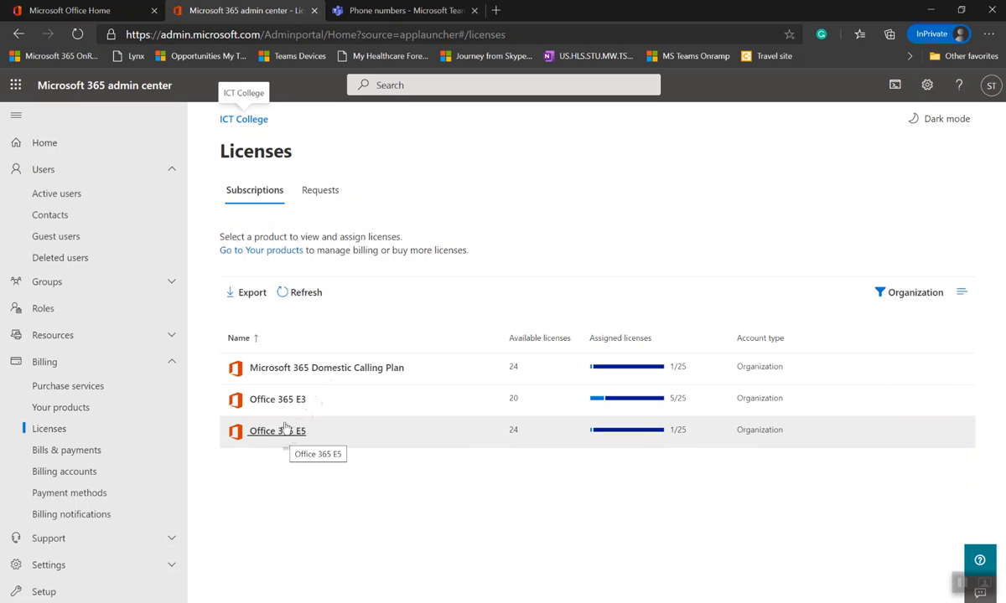
pyautogui.moveTo(276, 399)
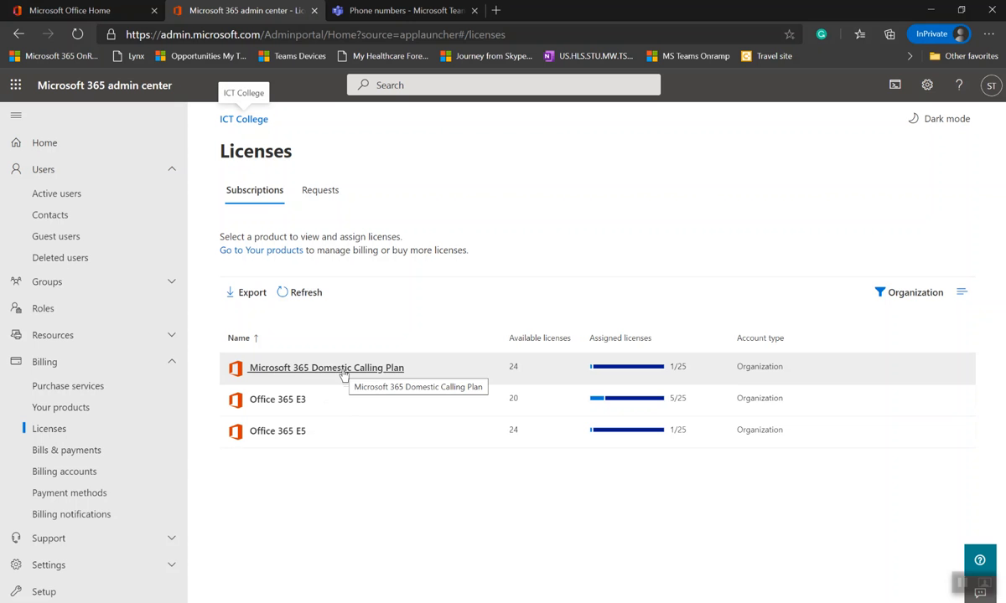
pyautogui.moveTo(276, 431)
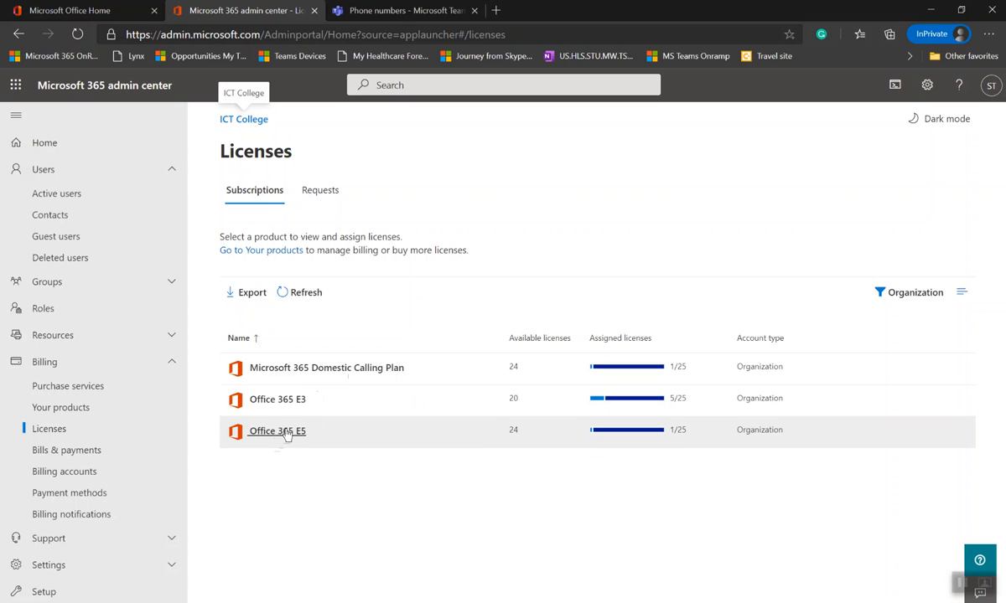
pyautogui.moveTo(331, 383)
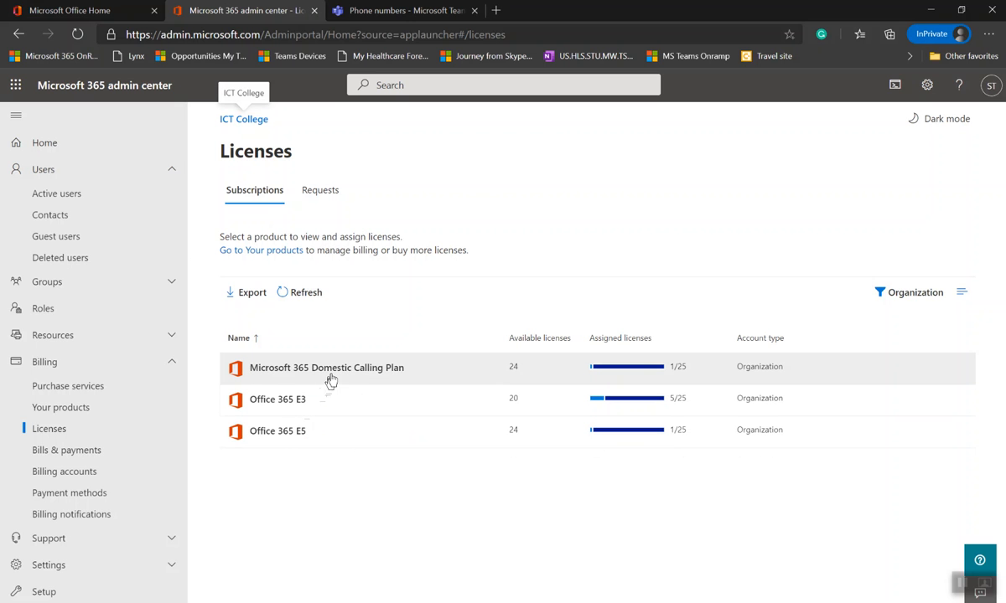
pyautogui.moveTo(278, 431)
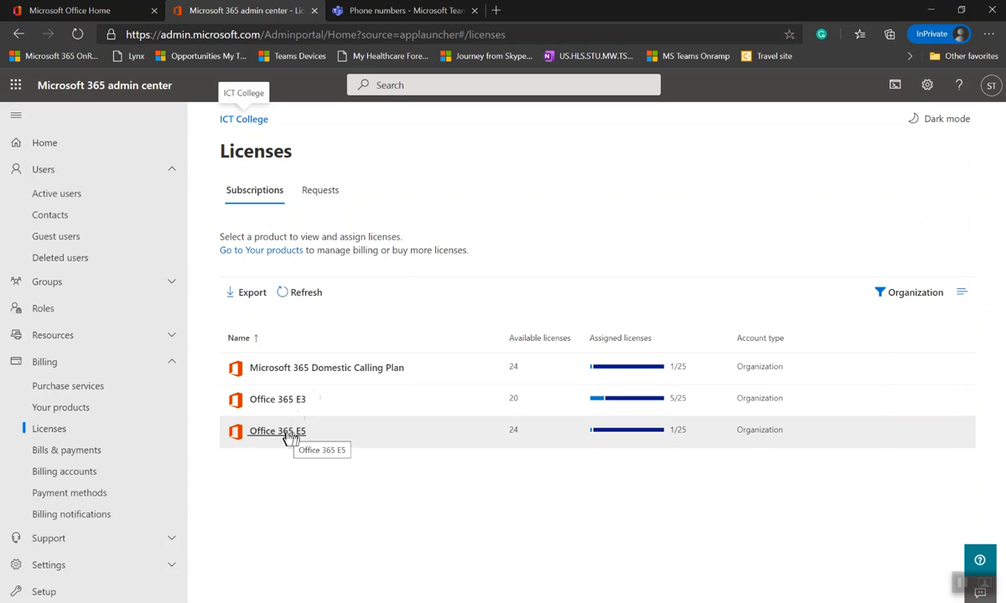
pyautogui.moveTo(289, 436)
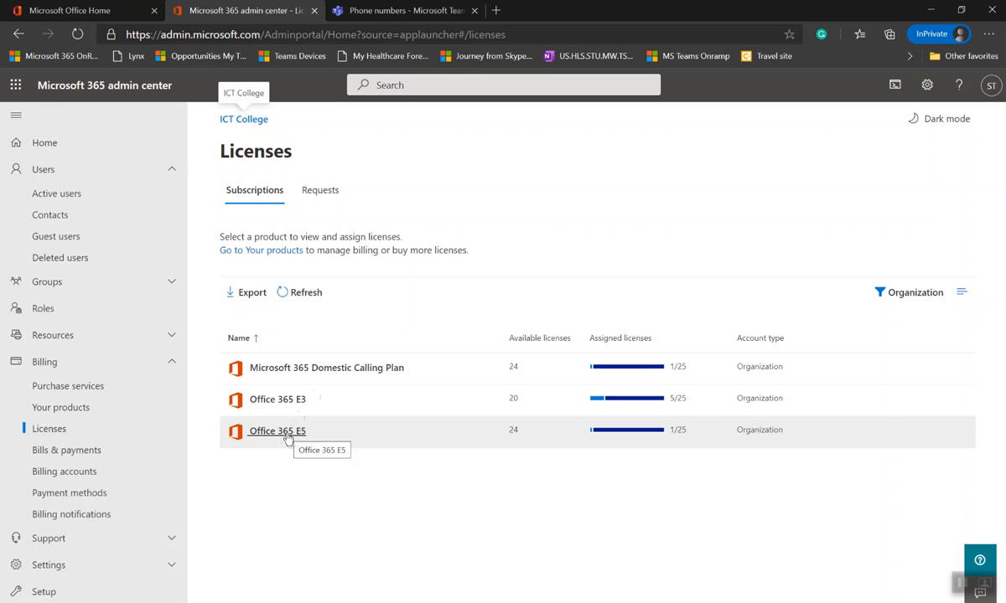
pyautogui.moveTo(365, 379)
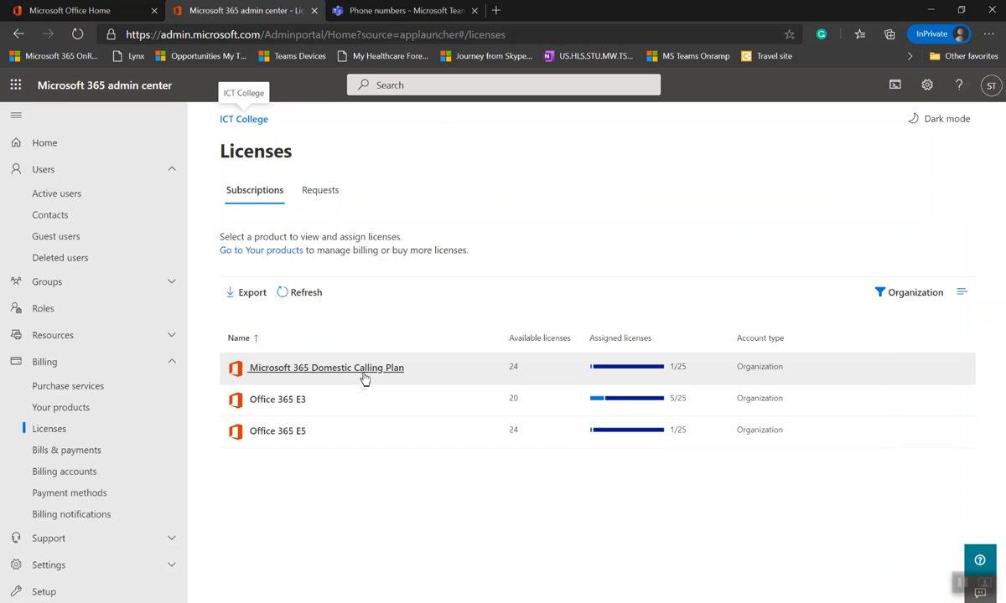
pyautogui.moveTo(364, 376)
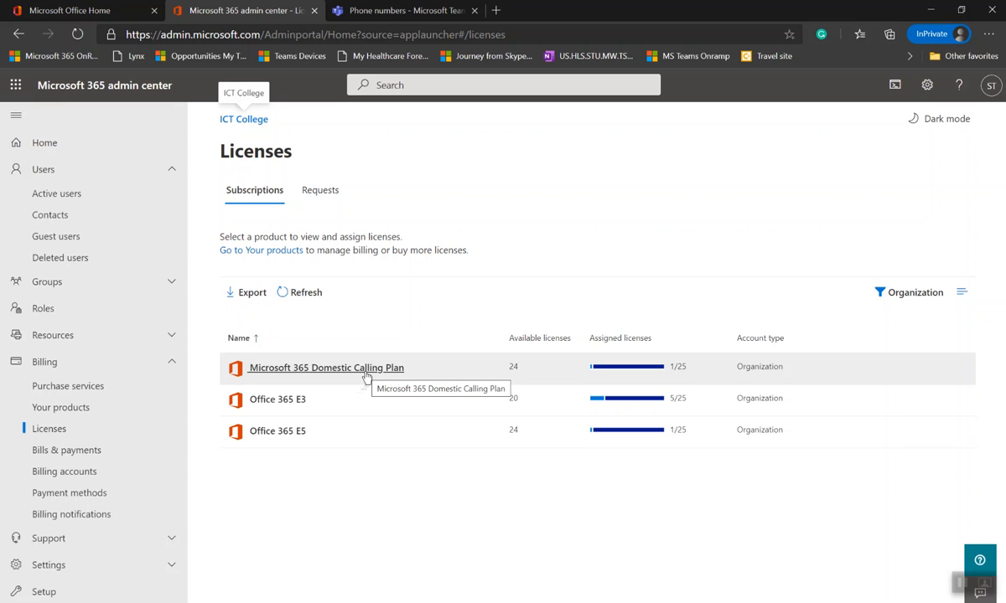
pyautogui.moveTo(310, 398)
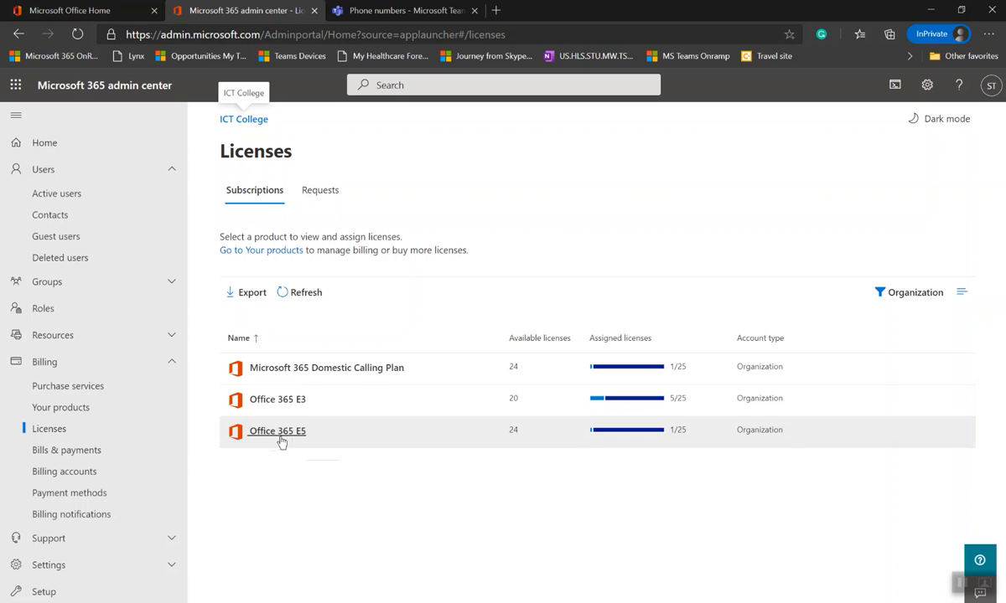
pyautogui.moveTo(341, 376)
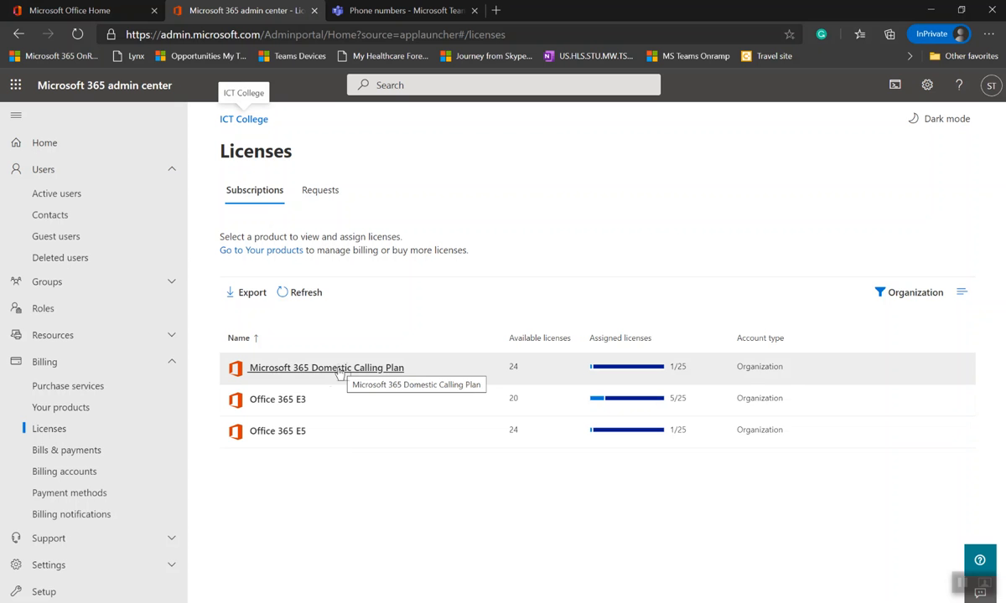
pyautogui.moveTo(335, 394)
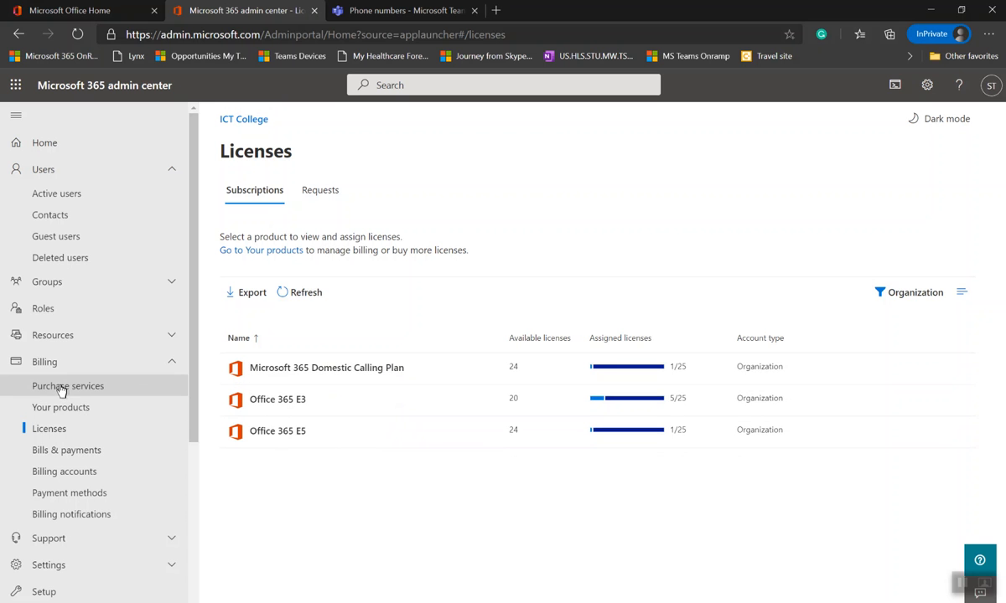
pyautogui.click(68, 386)
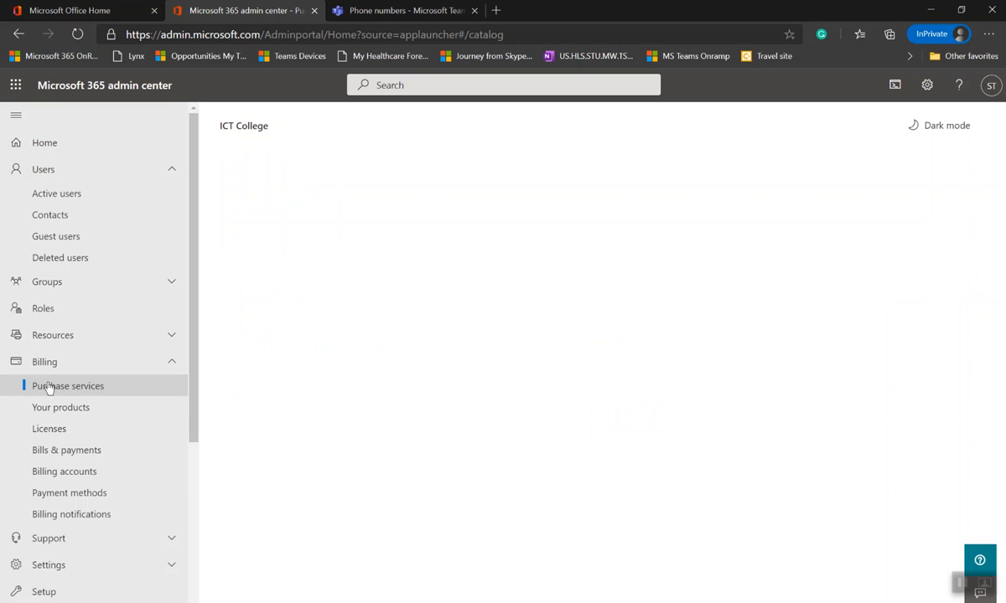
pyautogui.click(68, 385)
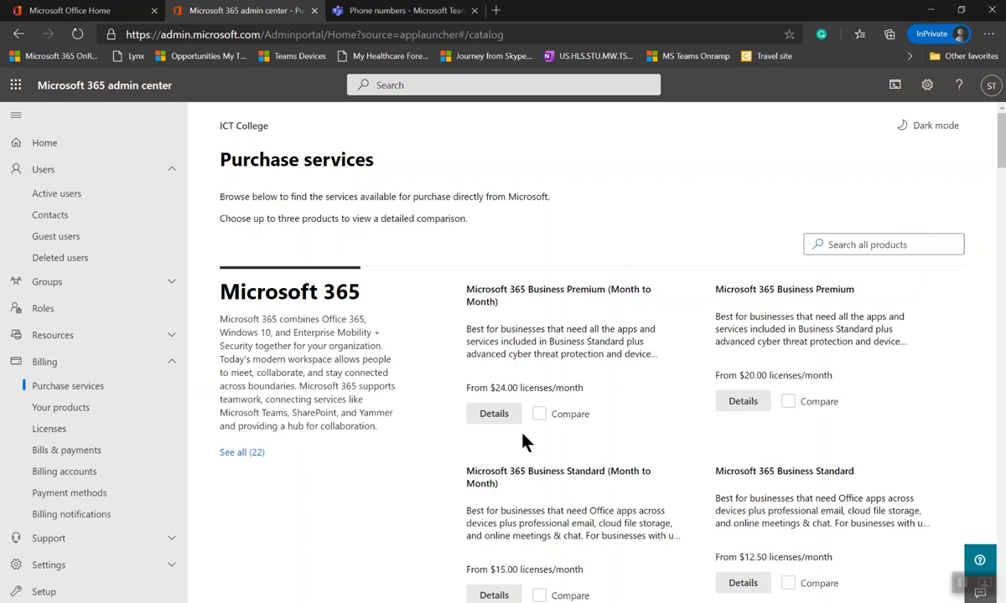
pyautogui.scroll(-3)
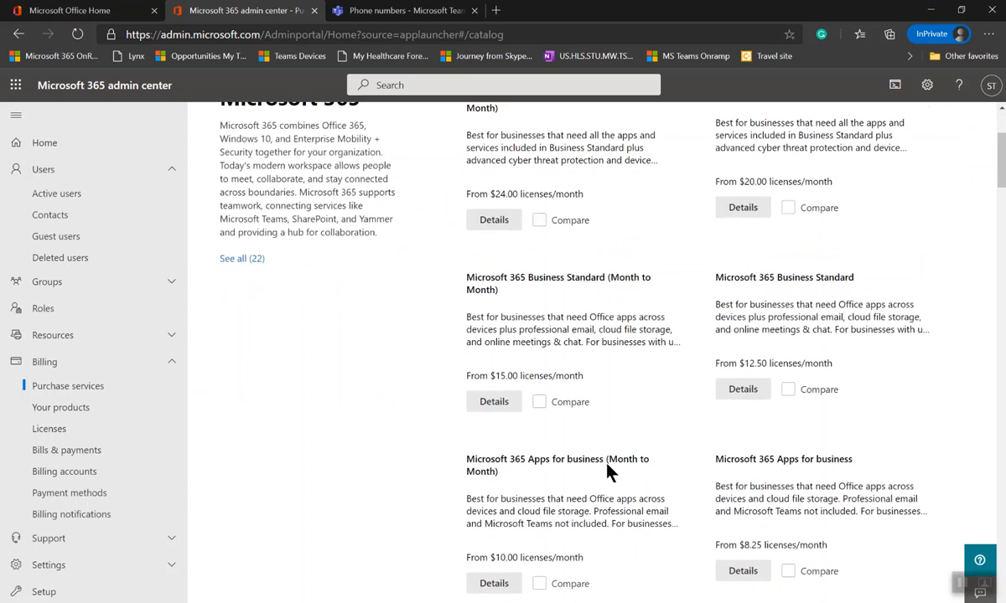
pyautogui.scroll(-3)
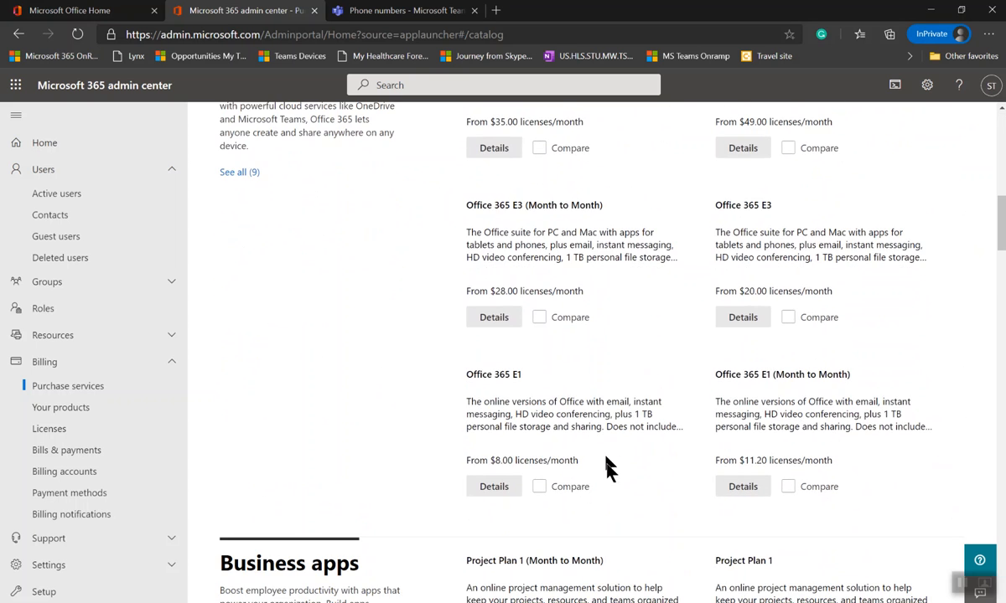
pyautogui.scroll(-3)
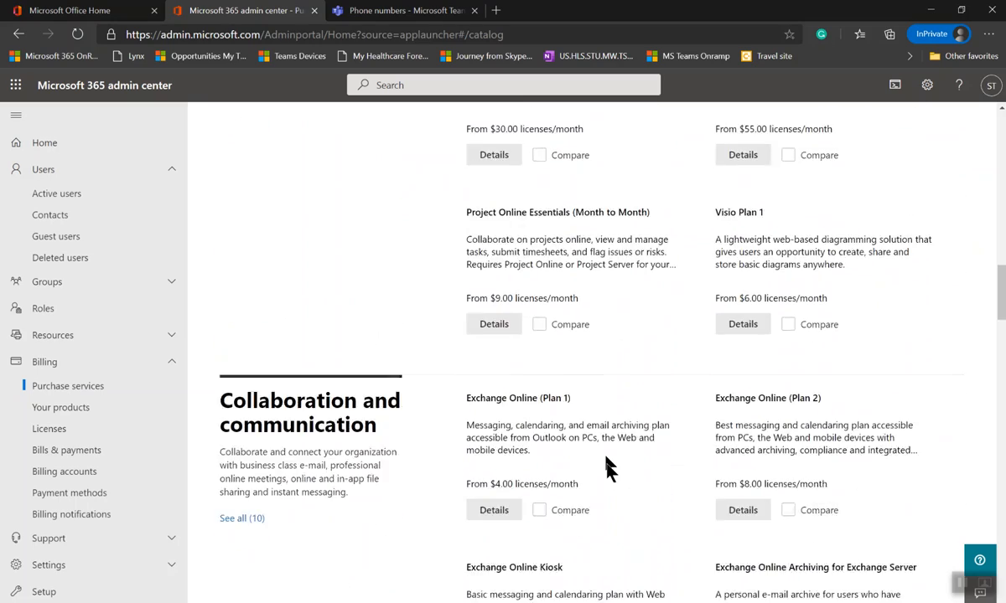
pyautogui.scroll(-3)
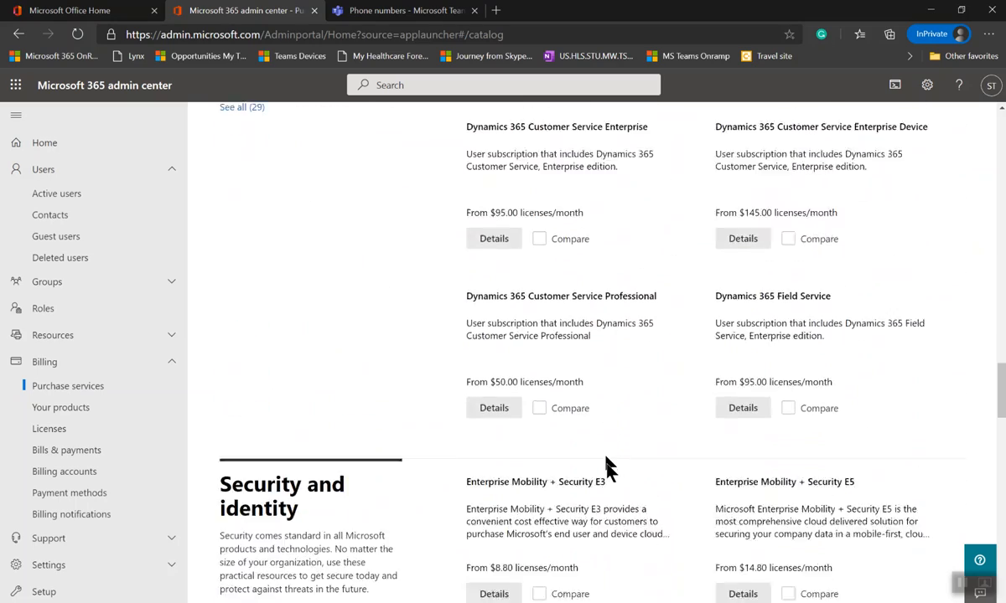
pyautogui.scroll(-3)
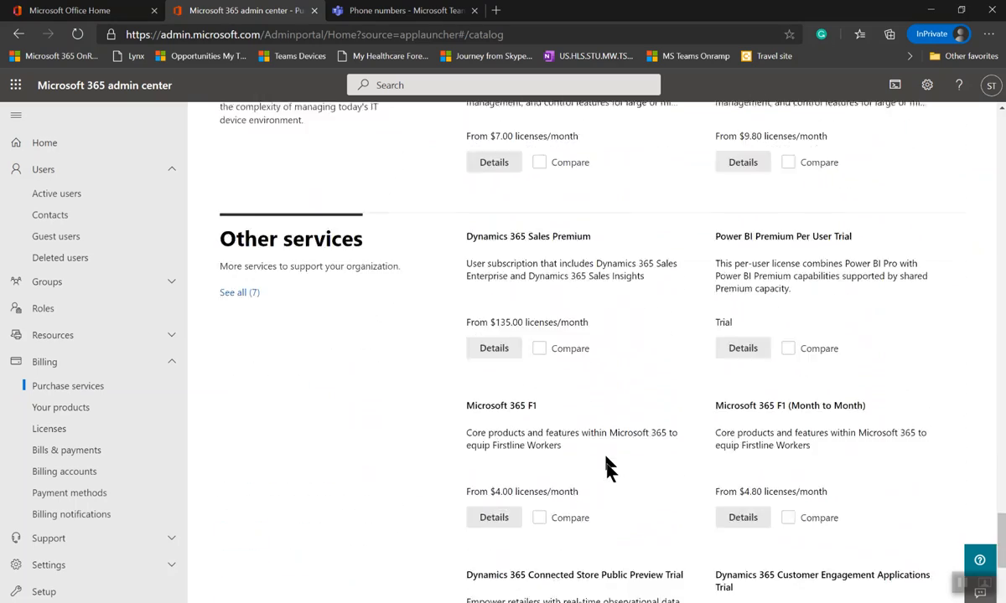
pyautogui.scroll(-3)
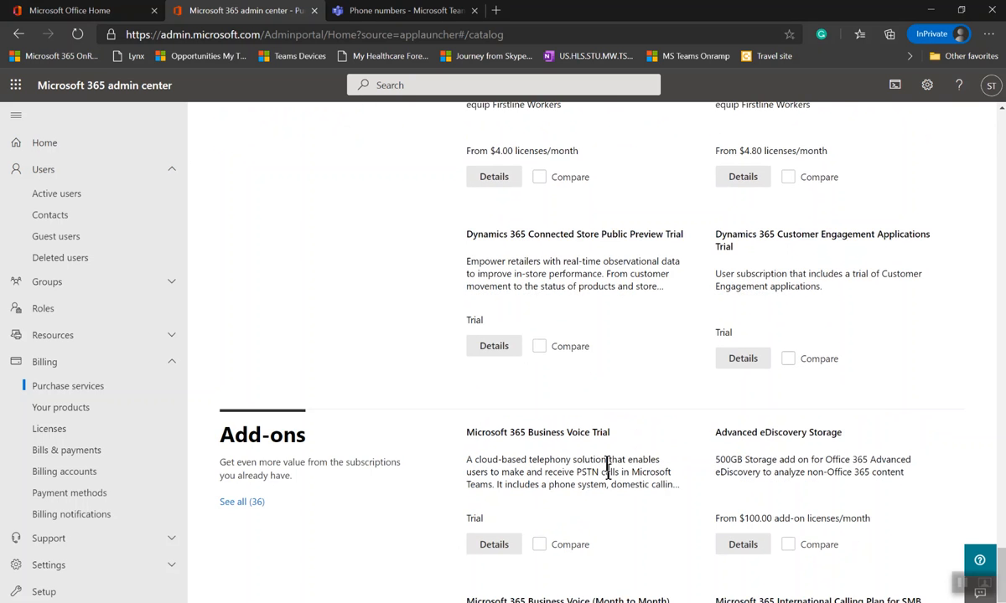
pyautogui.scroll(-3)
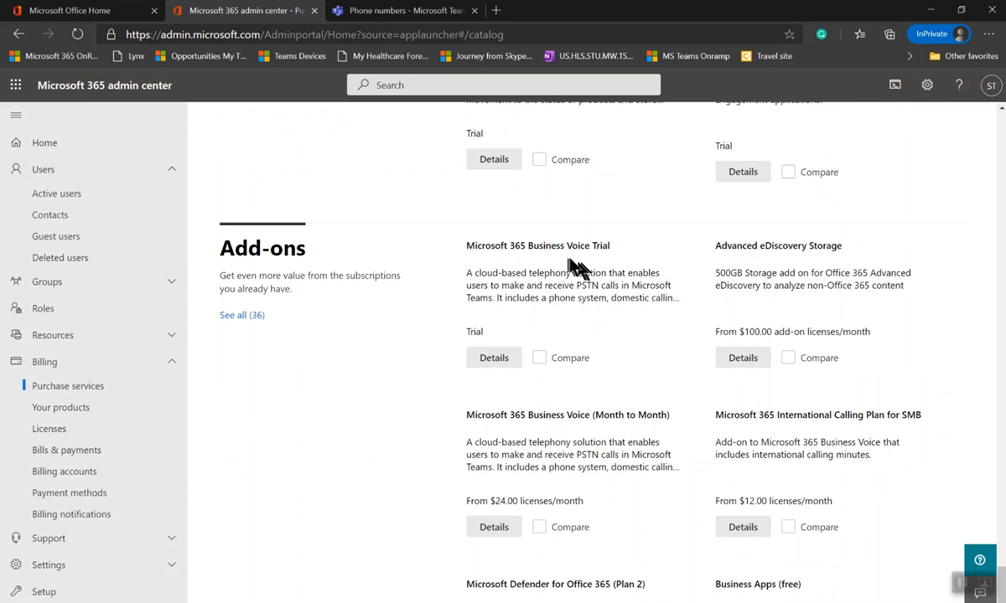
pyautogui.scroll(-3)
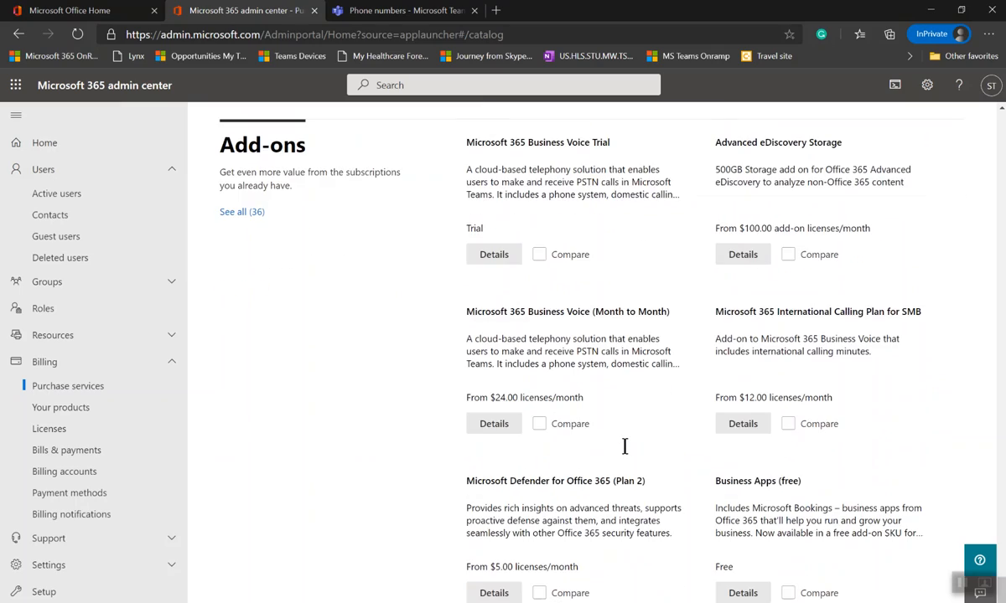
pyautogui.scroll(-3)
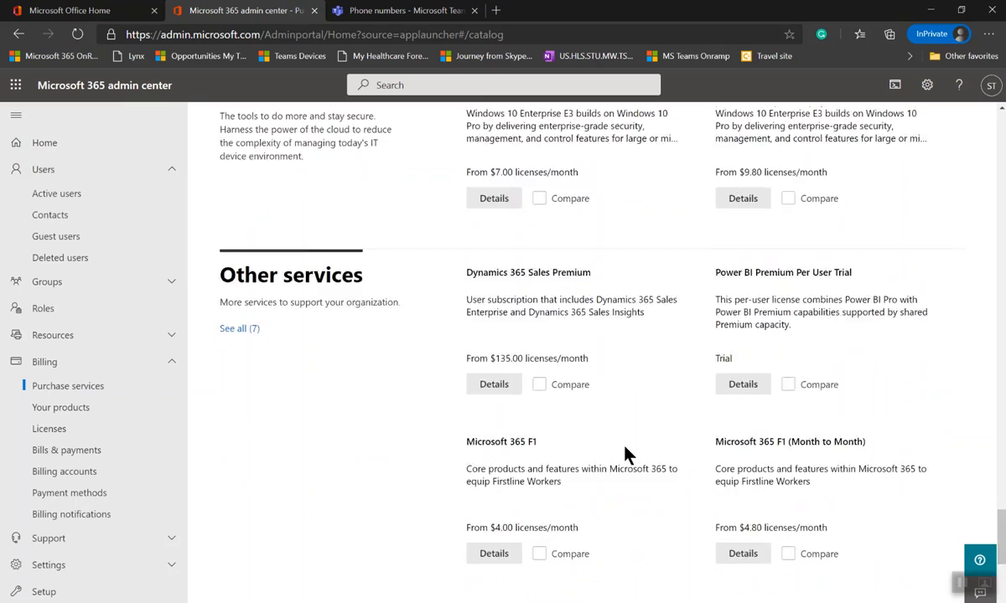
pyautogui.scroll(-3)
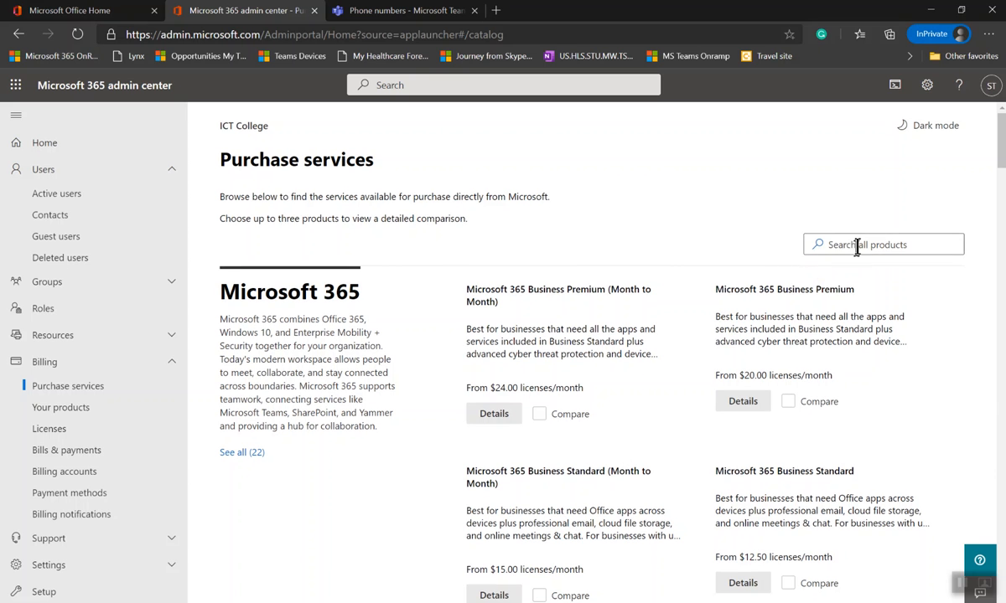
# Search products for 'domestic' and open the Microsoft 365 Domestic Calling Plan details
pyautogui.write('domestic')
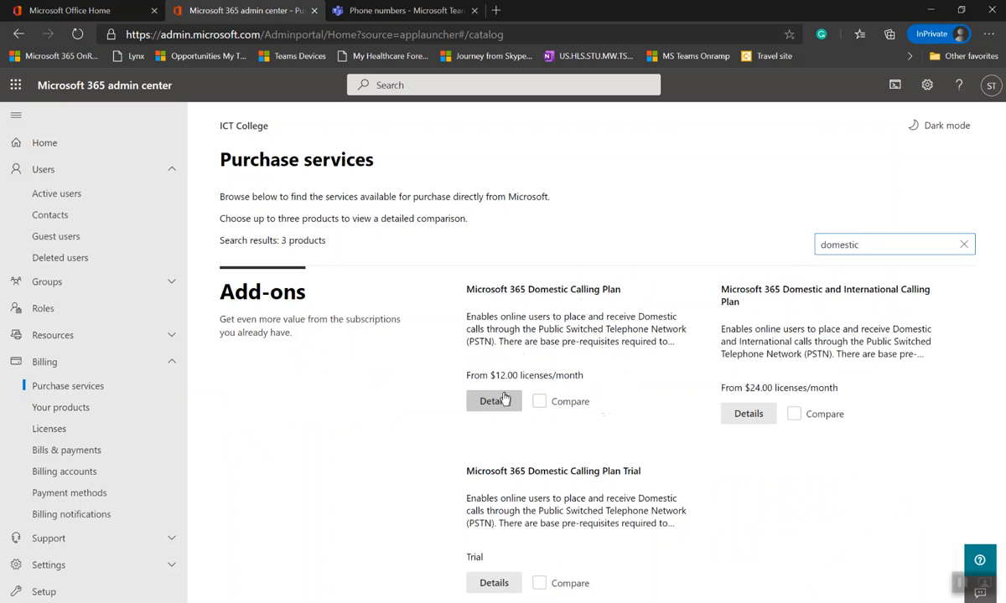
pyautogui.click(493, 401)
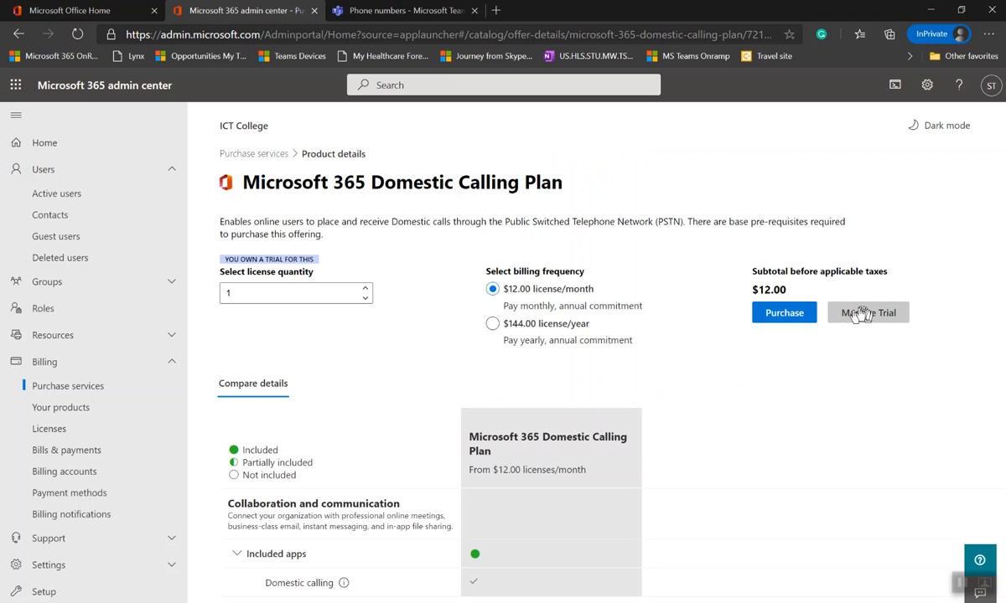
pyautogui.moveTo(872, 321)
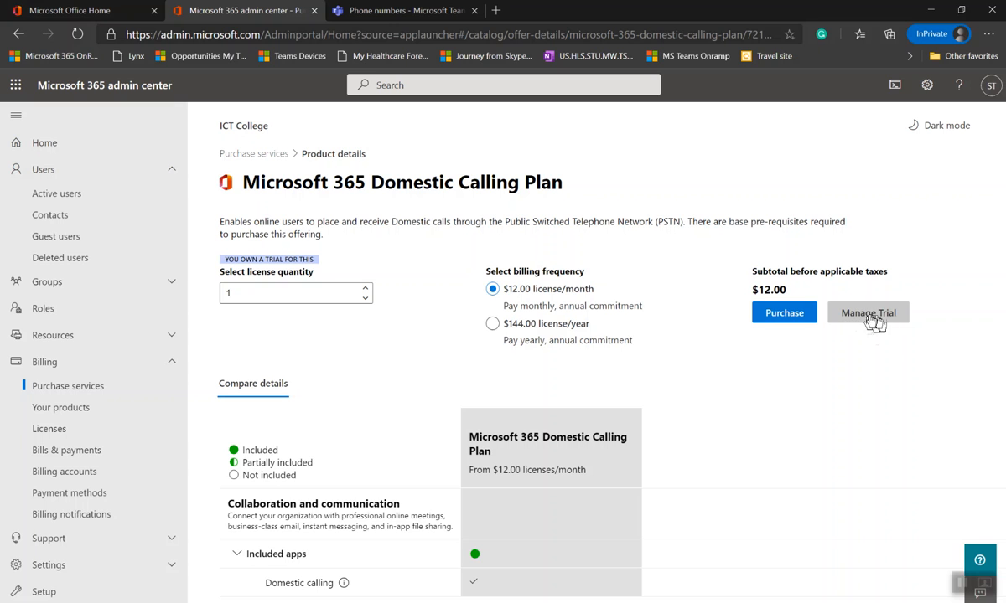
pyautogui.moveTo(871, 325)
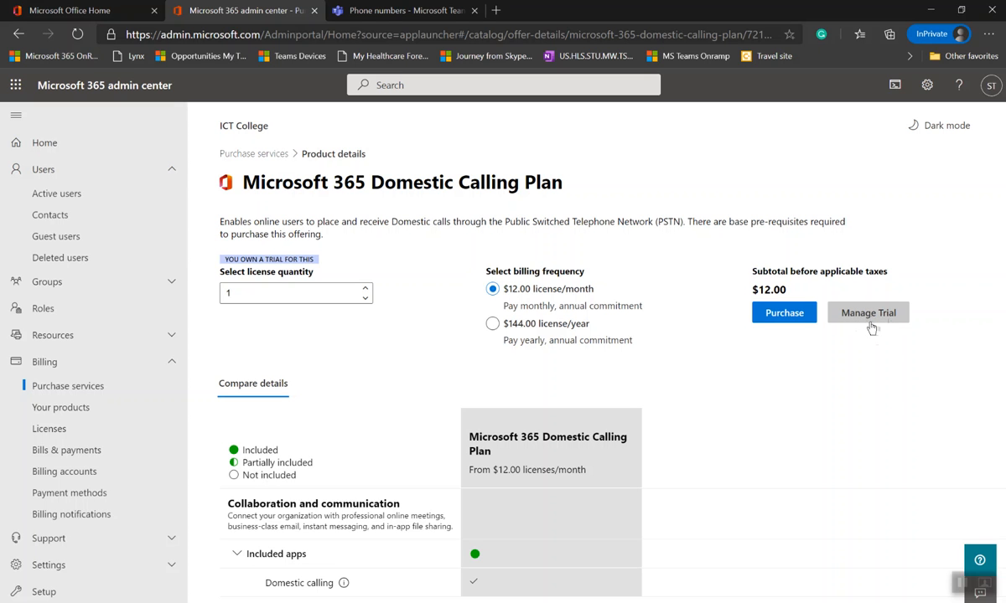
pyautogui.moveTo(863, 326)
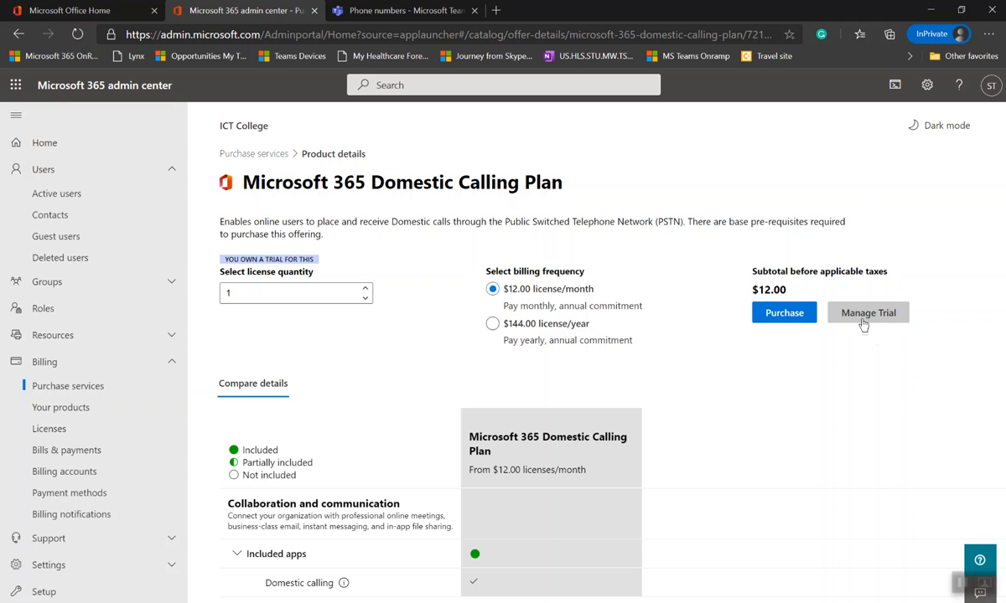
pyautogui.moveTo(871, 323)
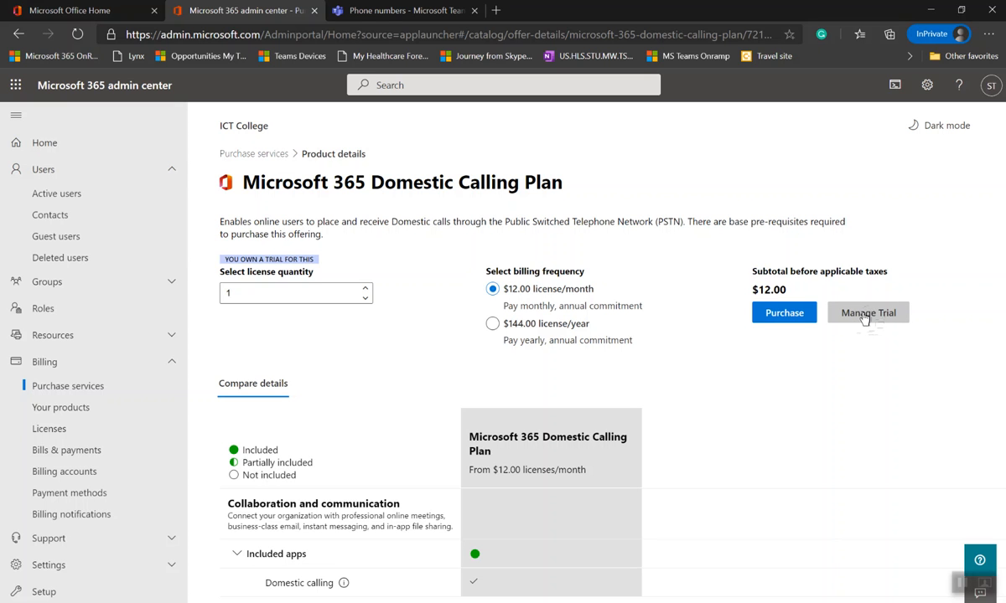
pyautogui.moveTo(864, 317)
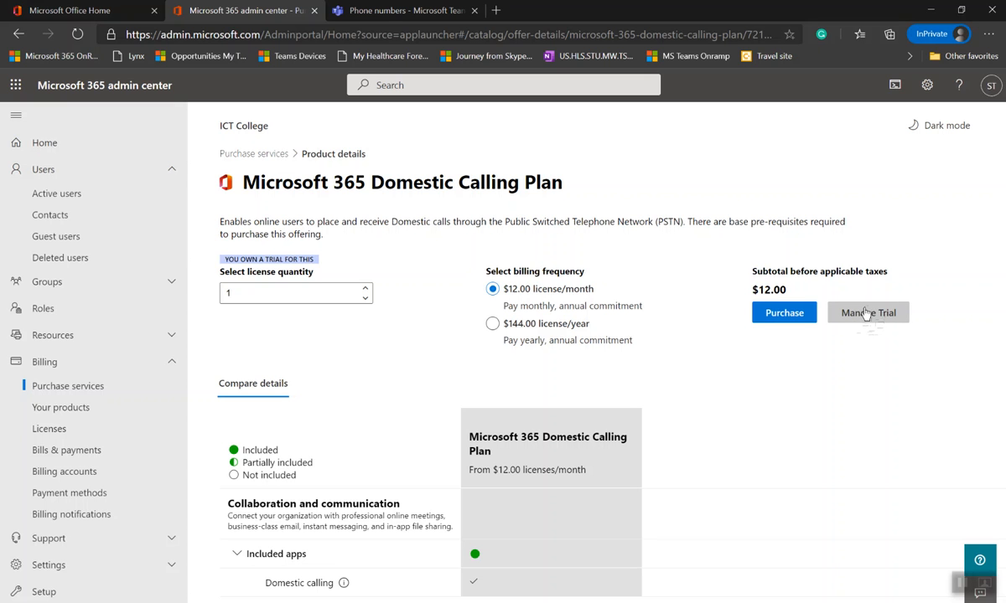
pyautogui.moveTo(861, 323)
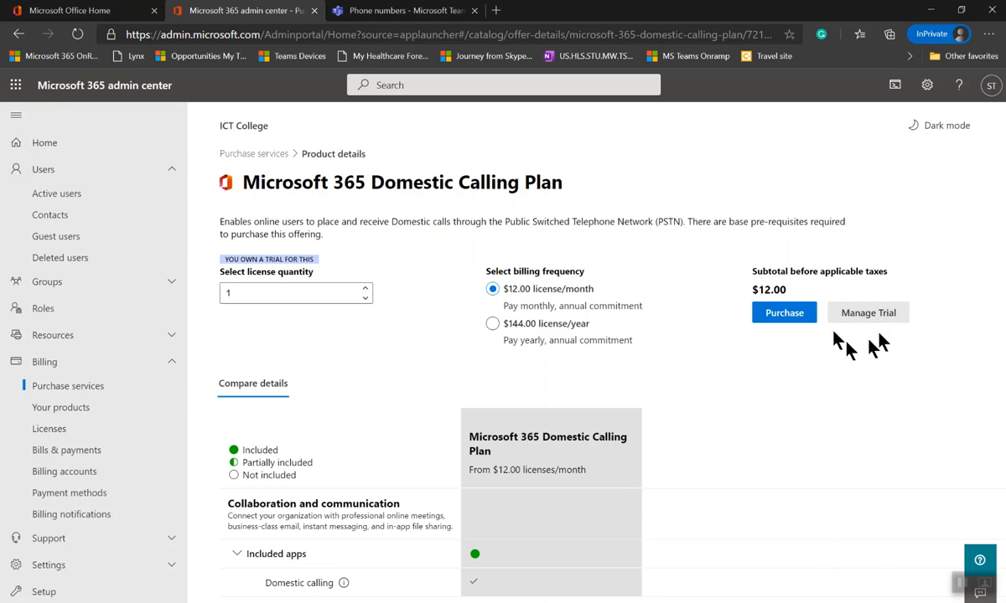
pyautogui.moveTo(859, 342)
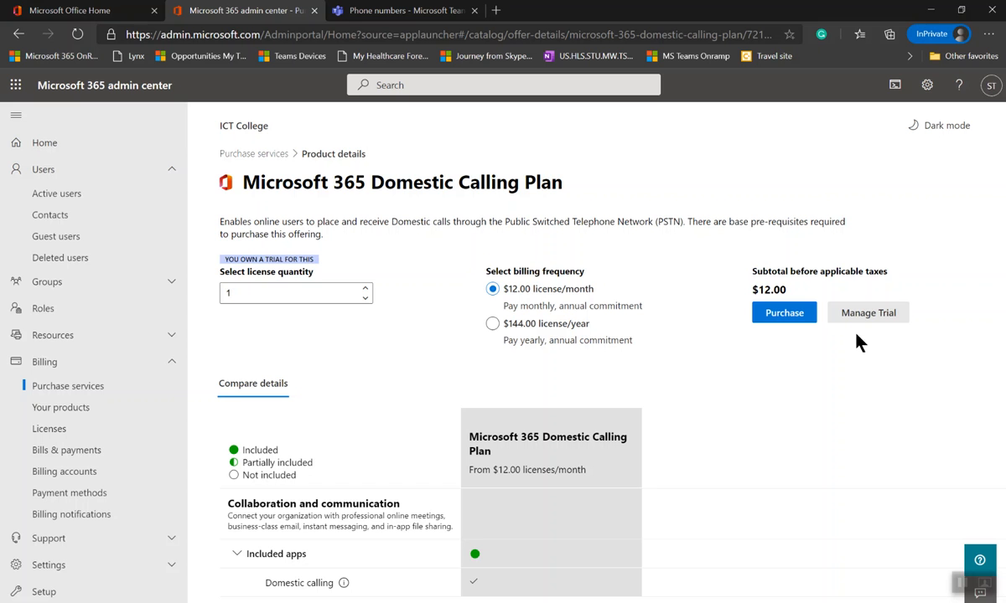
pyautogui.moveTo(866, 337)
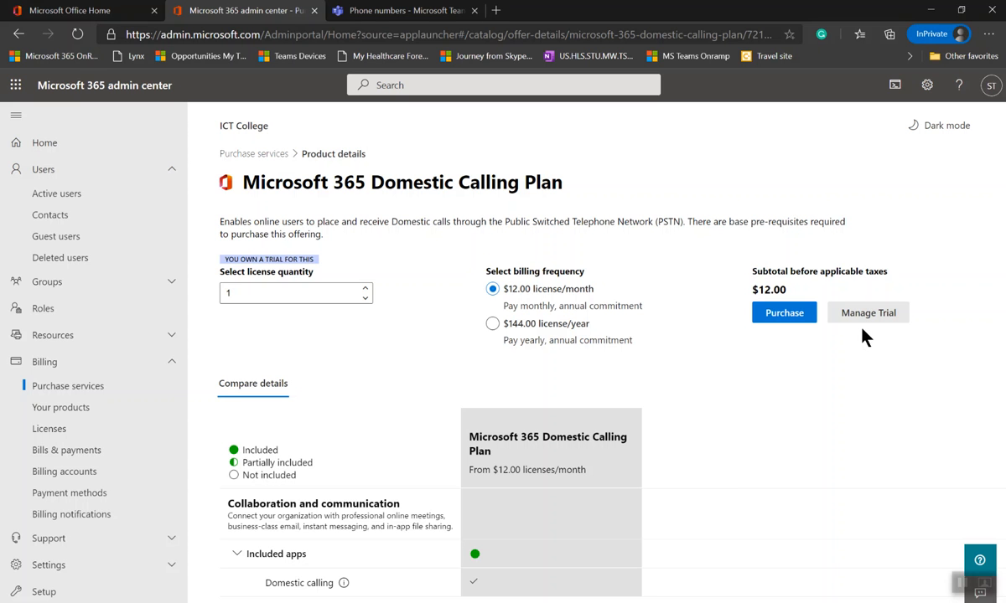
pyautogui.moveTo(49, 41)
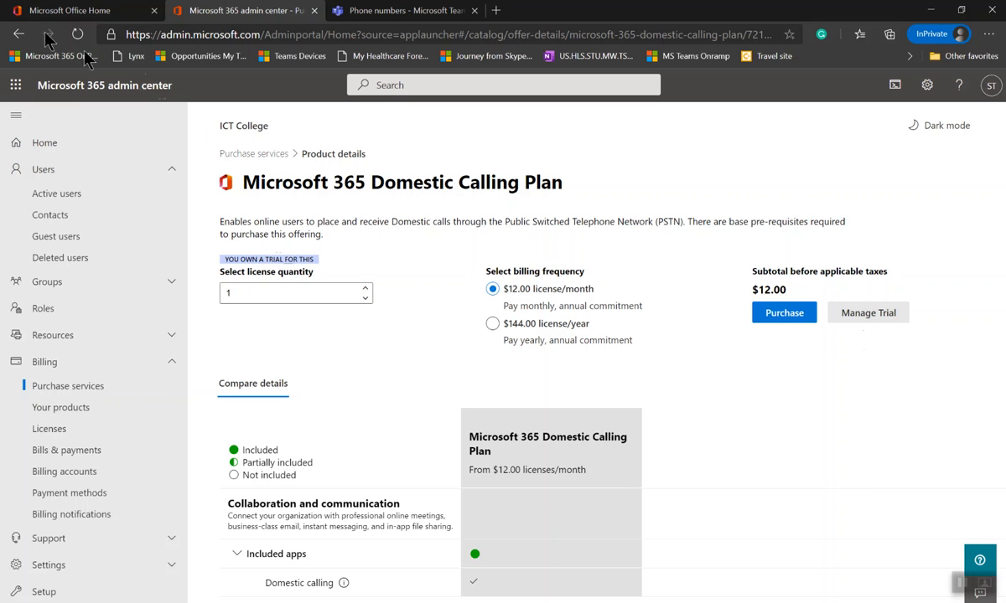
# Go back to the search results, search for 'E5' and open Microsoft 365 E5 details
pyautogui.click(20, 34)
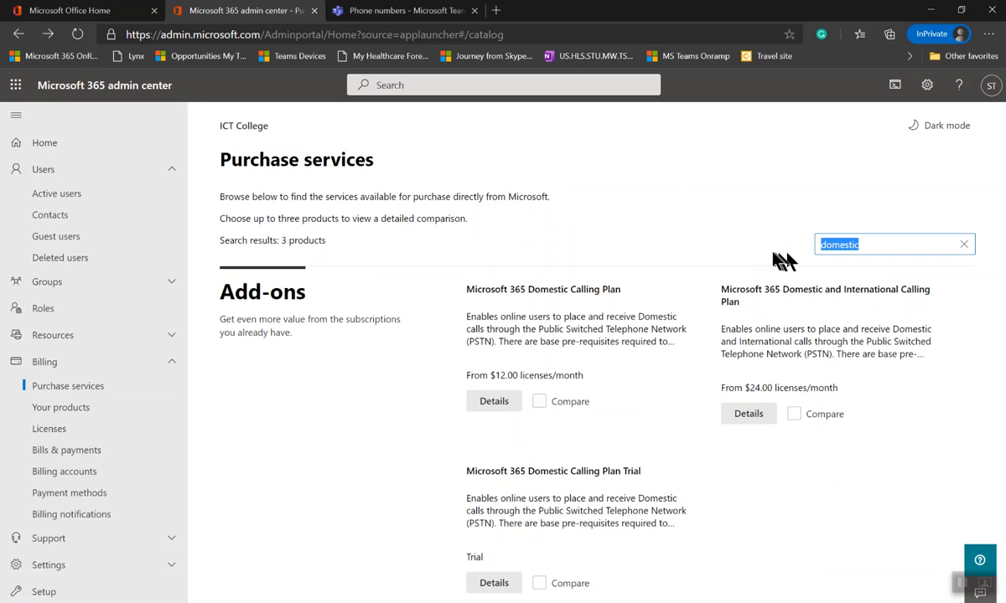
pyautogui.write('E5')
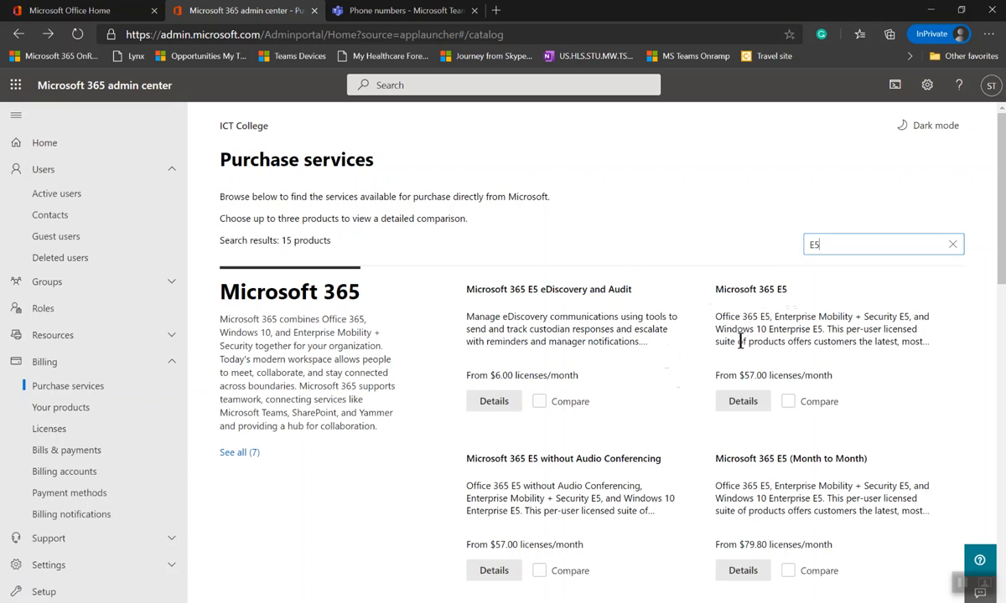
pyautogui.click(742, 400)
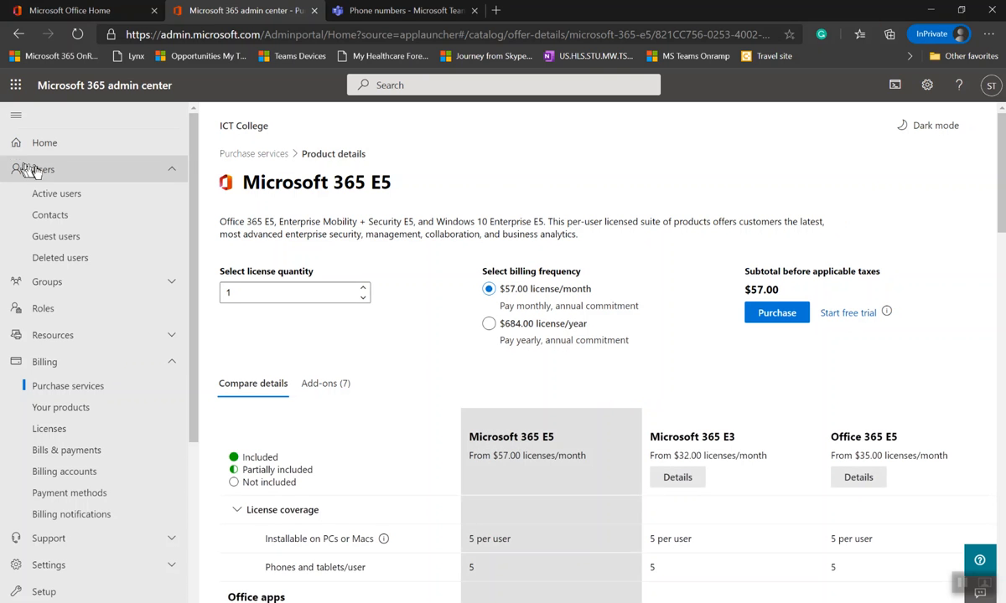
pyautogui.click(56, 194)
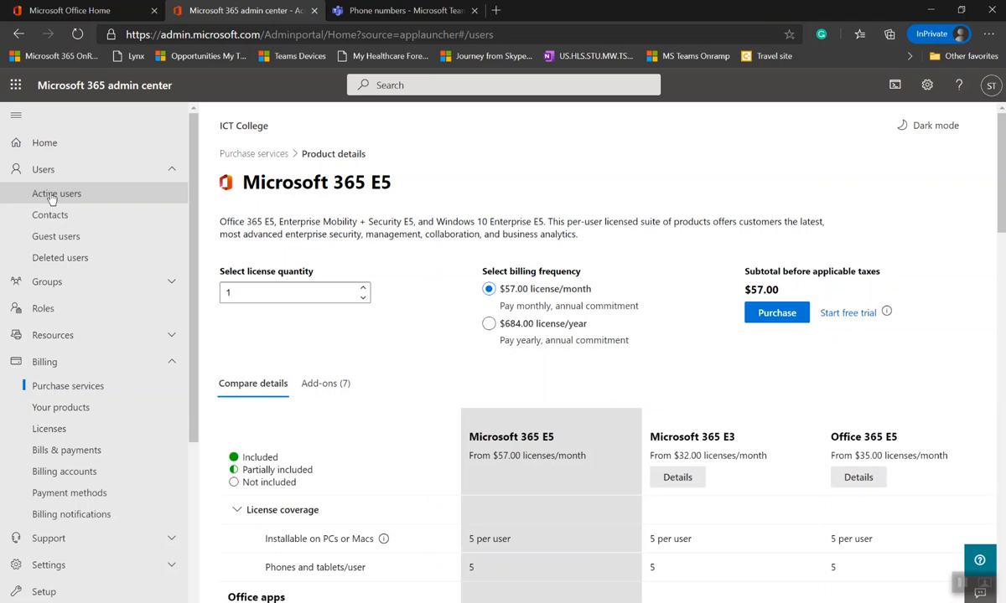
pyautogui.click(57, 193)
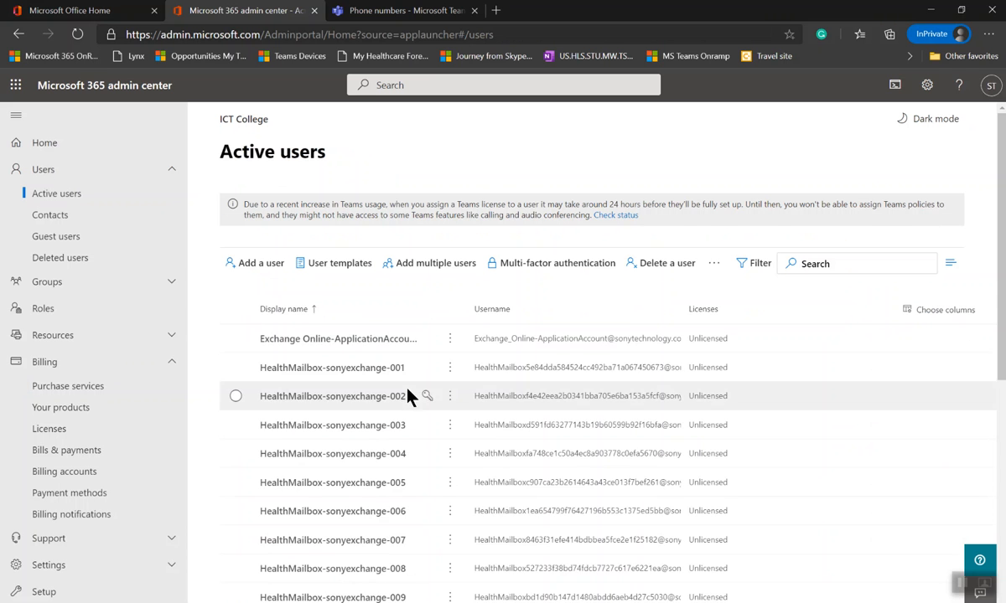
pyautogui.scroll(-3)
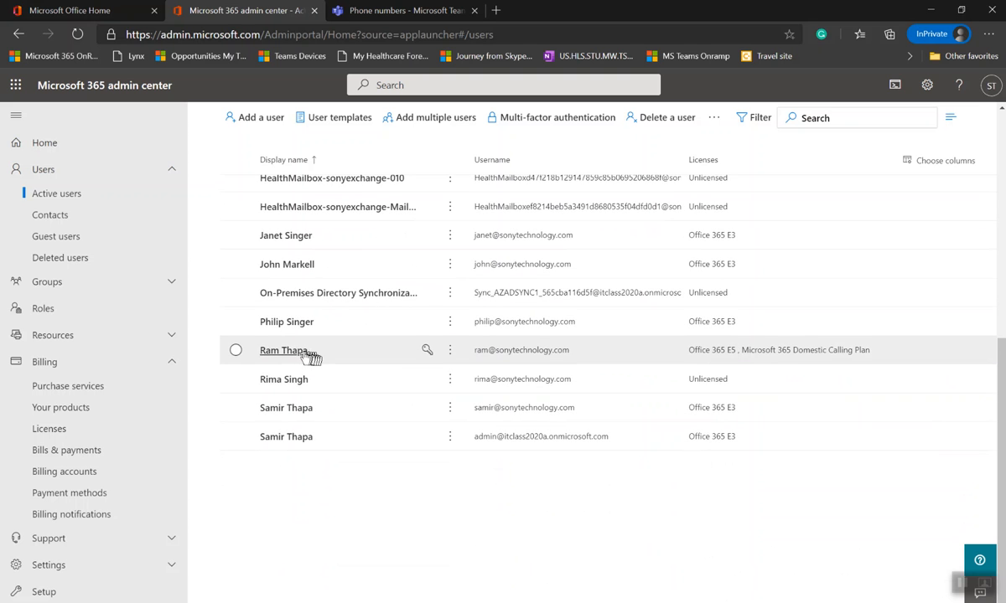
pyautogui.click(283, 350)
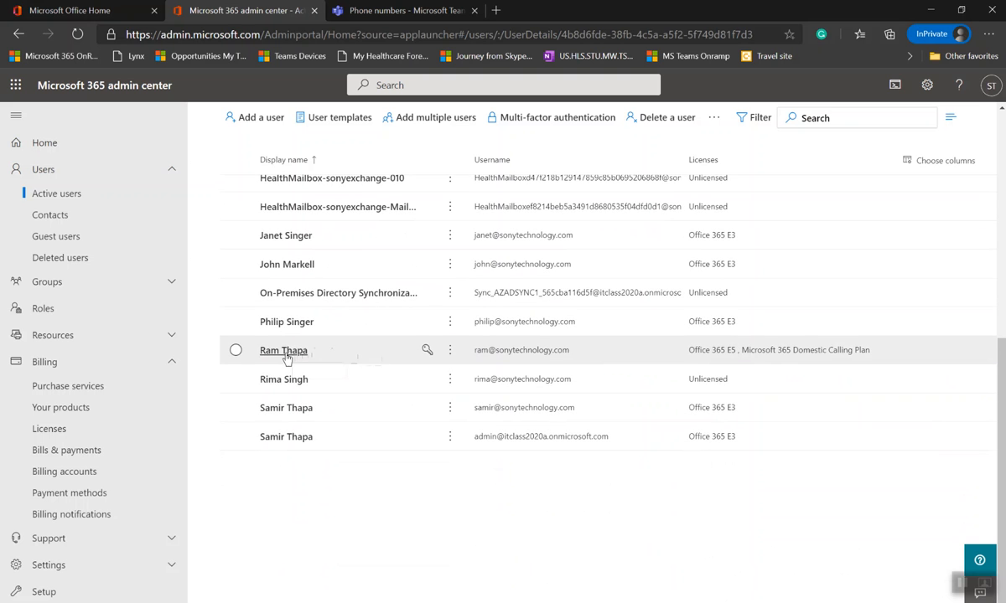
pyautogui.click(283, 351)
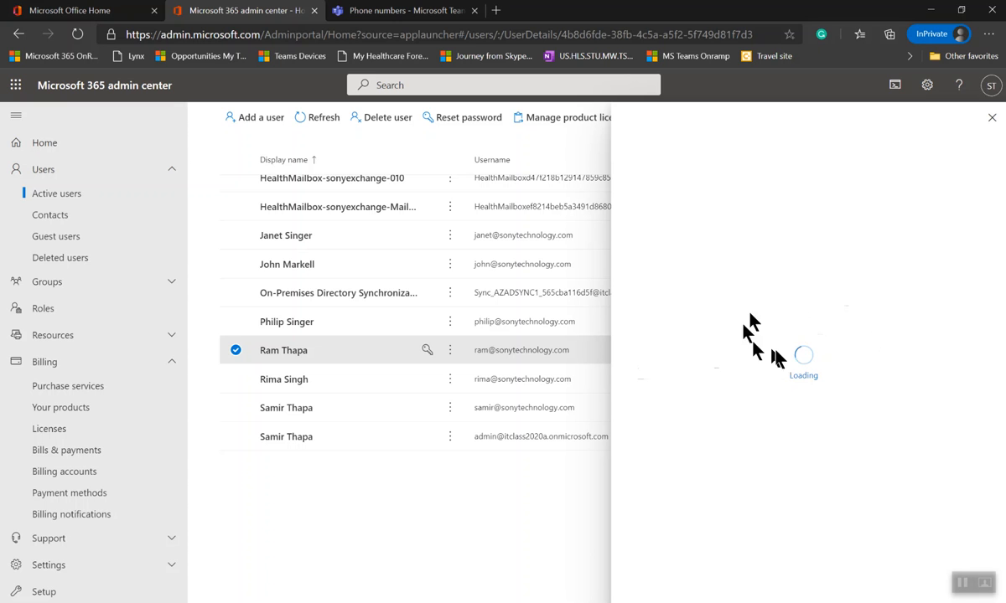
pyautogui.click(283, 349)
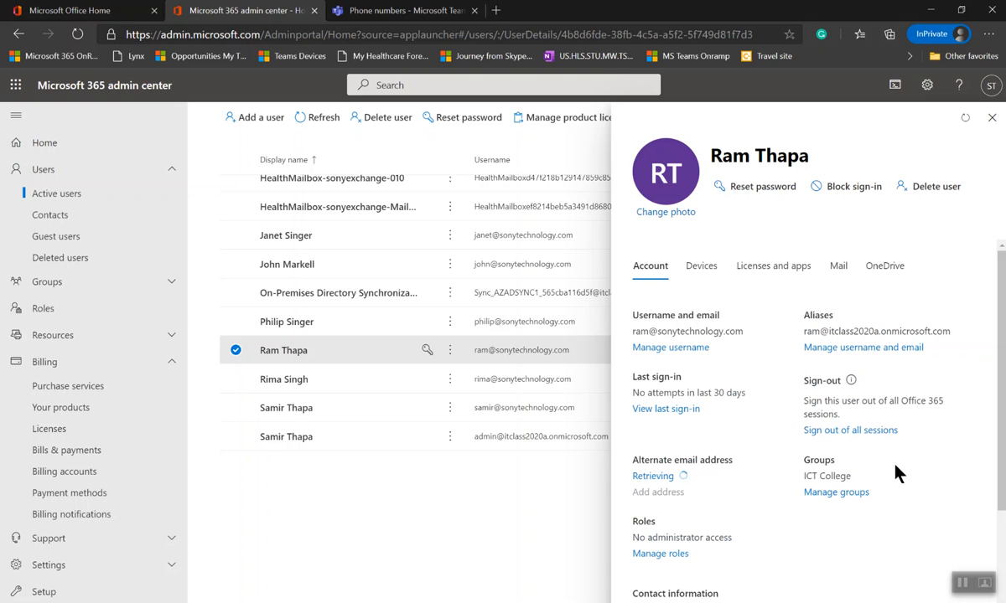
pyautogui.click(773, 266)
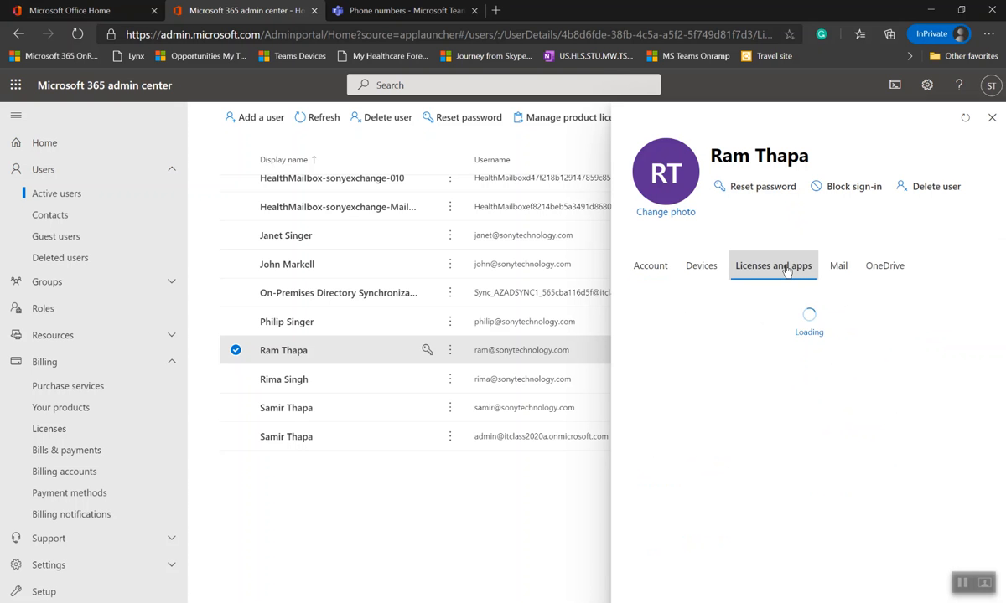
pyautogui.click(772, 265)
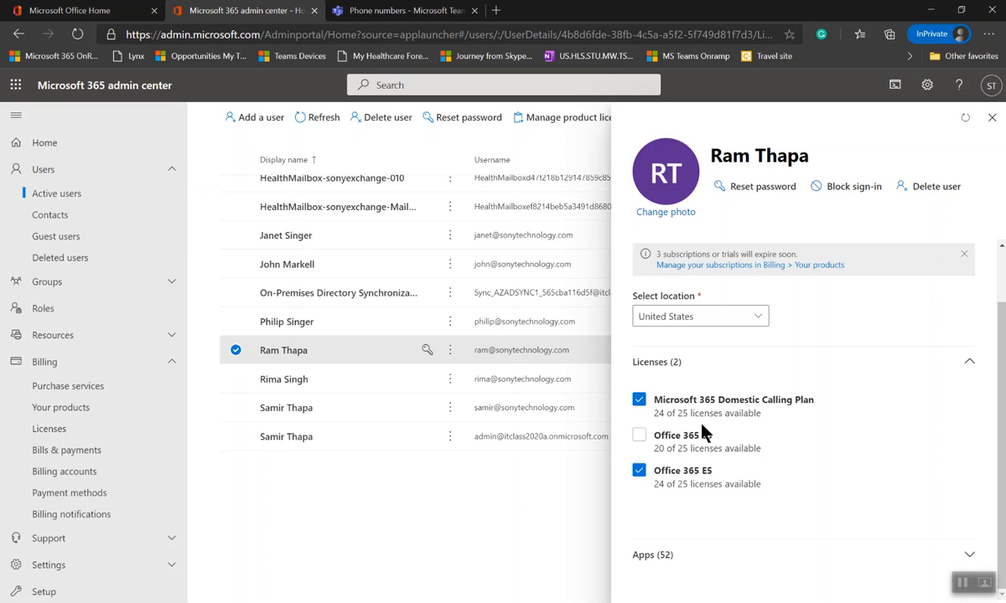
pyautogui.click(639, 435)
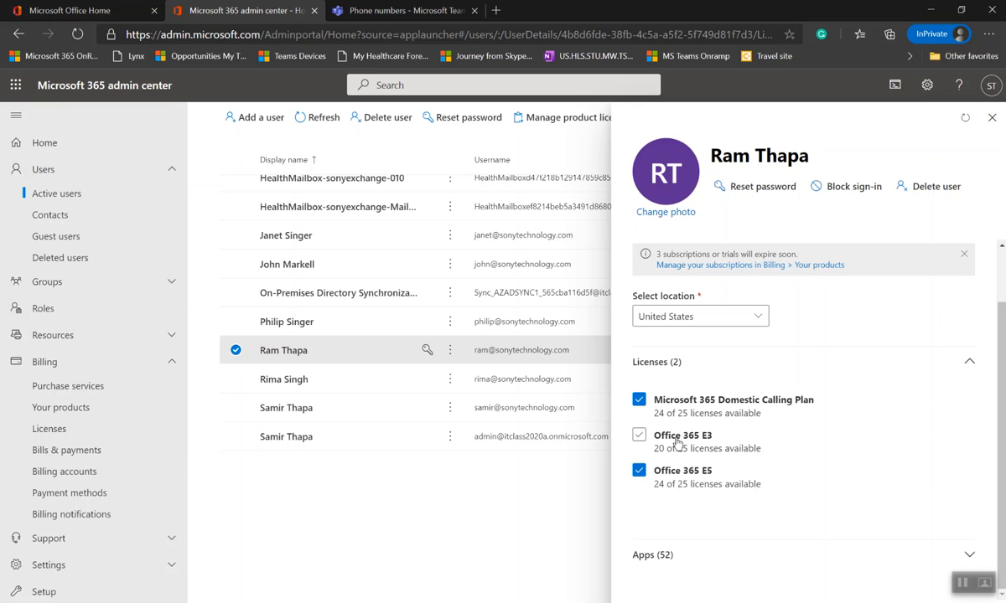
pyautogui.click(639, 434)
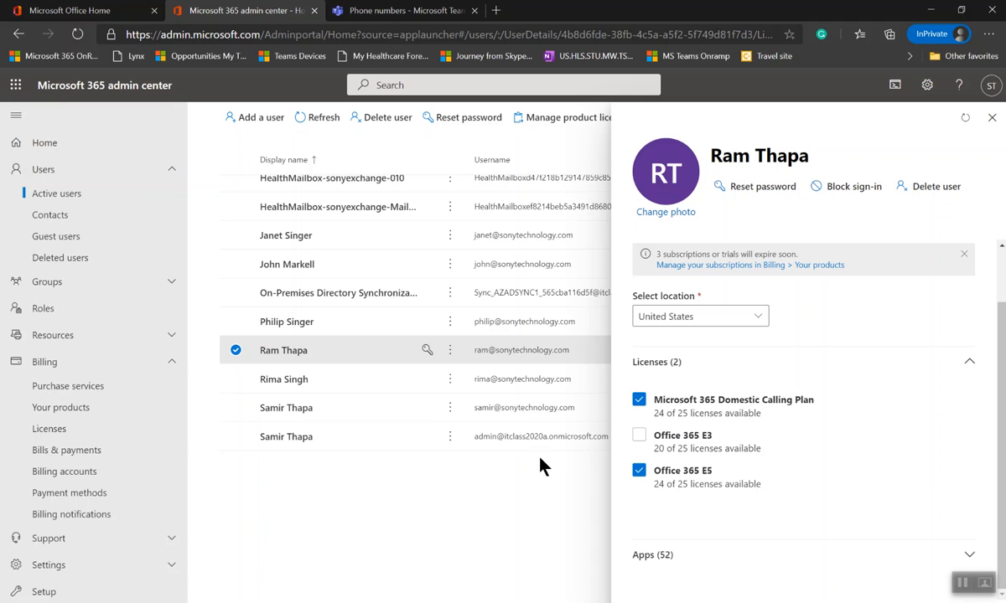
pyautogui.moveTo(659, 418)
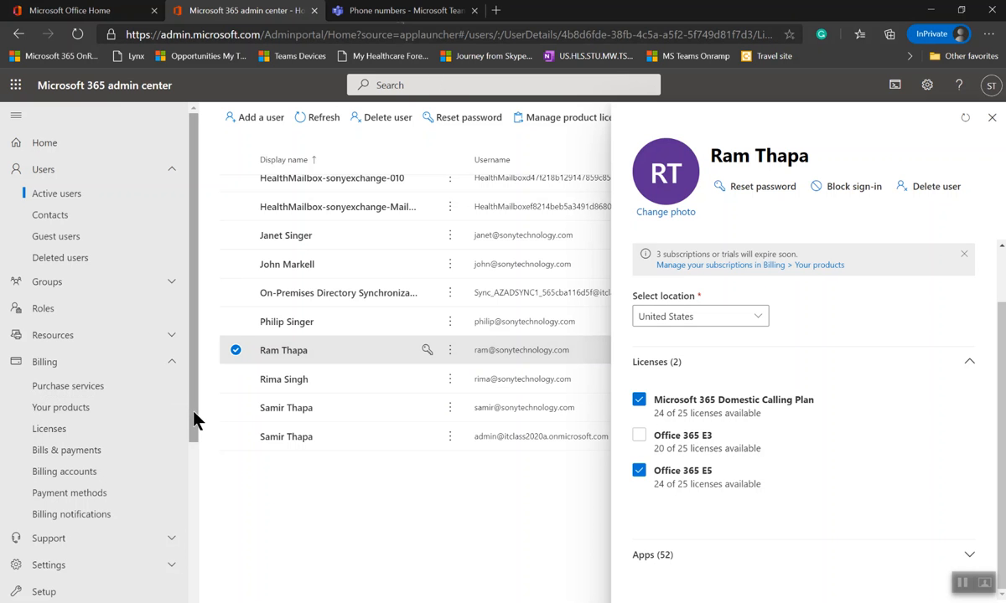
pyautogui.scroll(-3)
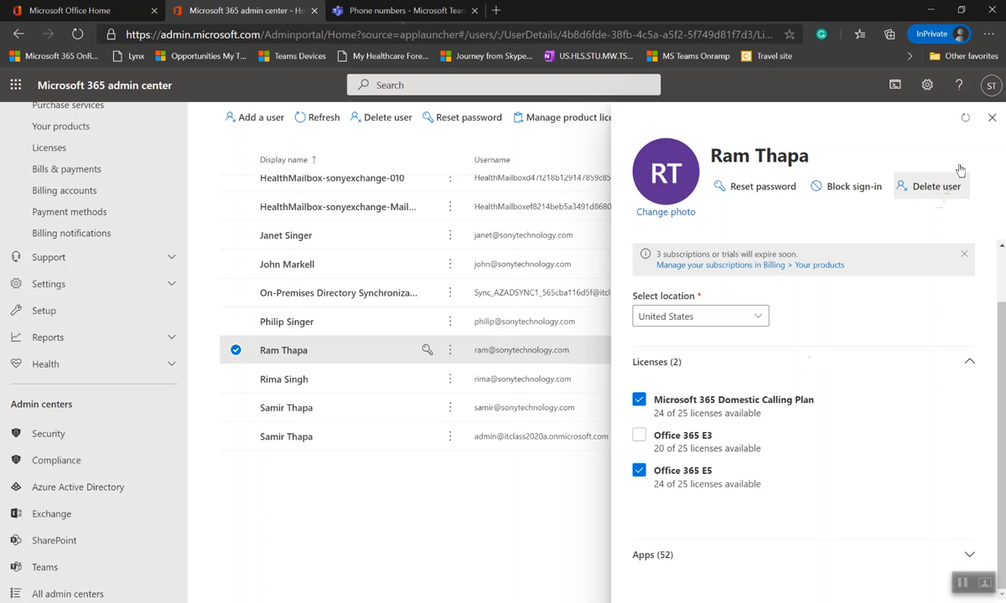
pyautogui.click(991, 117)
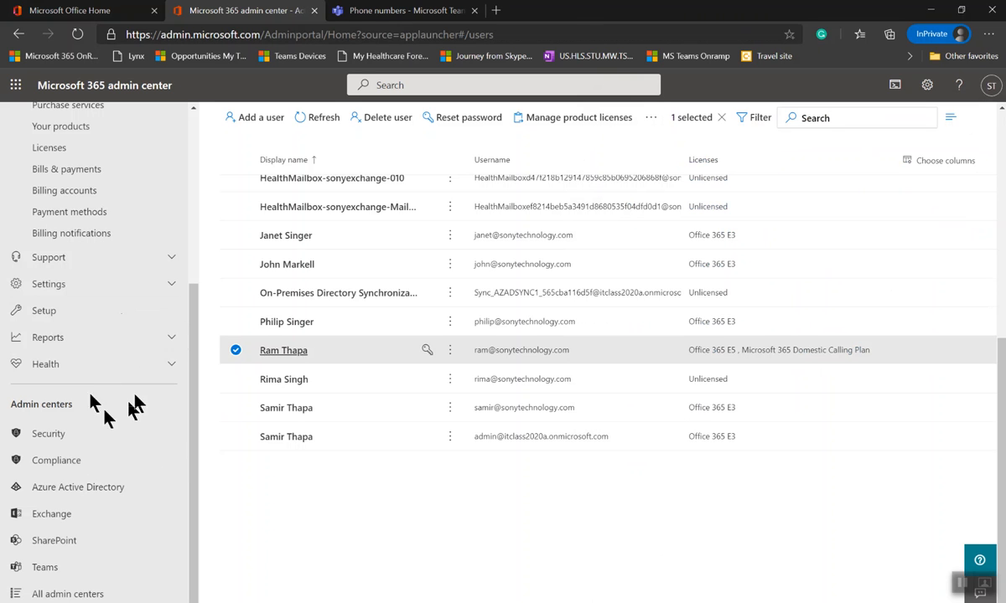
pyautogui.moveTo(42, 566)
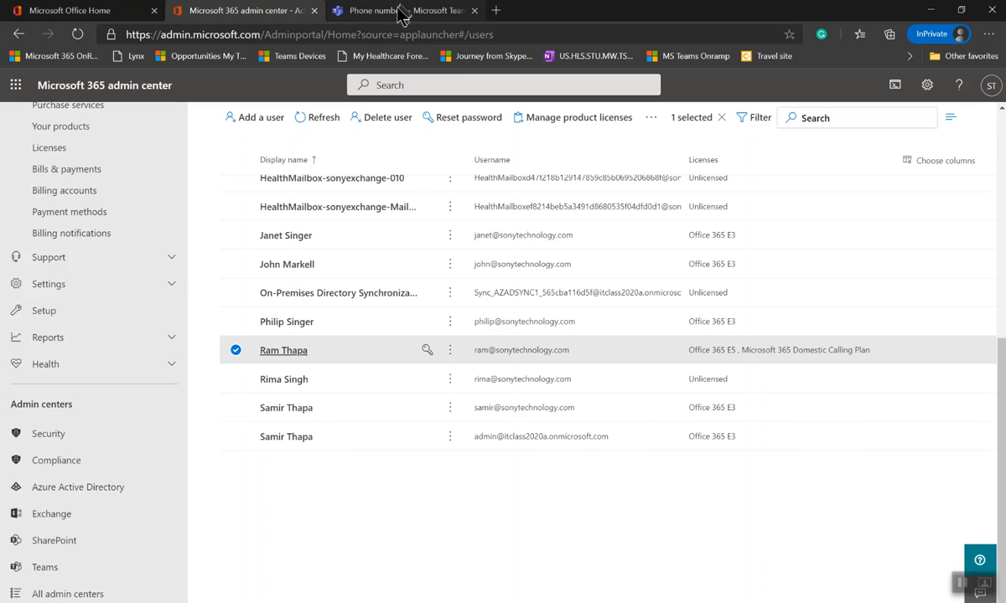
# Switch to the Teams admin center Phone numbers page and start a Get phone numbers order
pyautogui.click(407, 10)
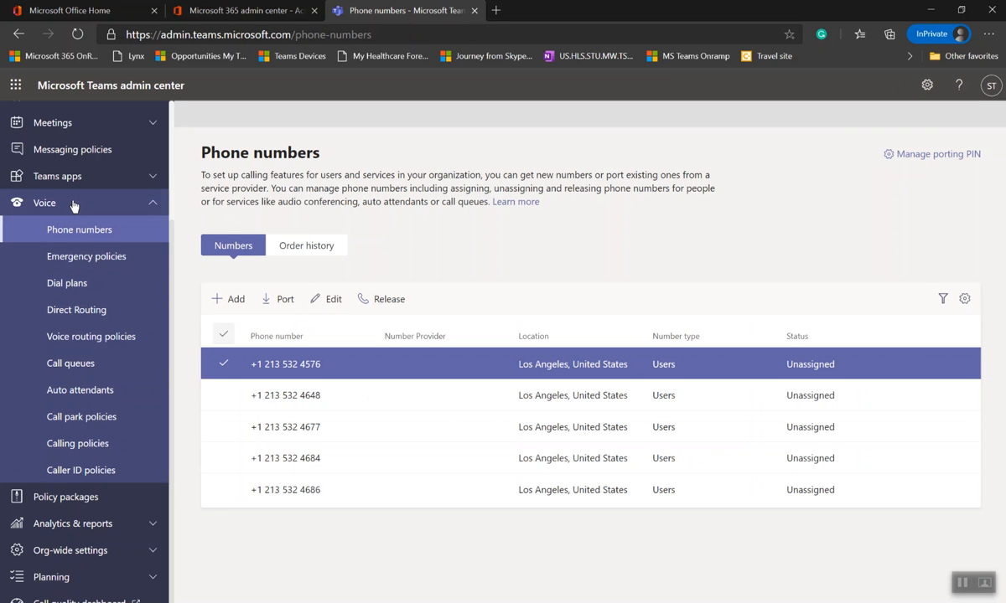
pyautogui.moveTo(154, 207)
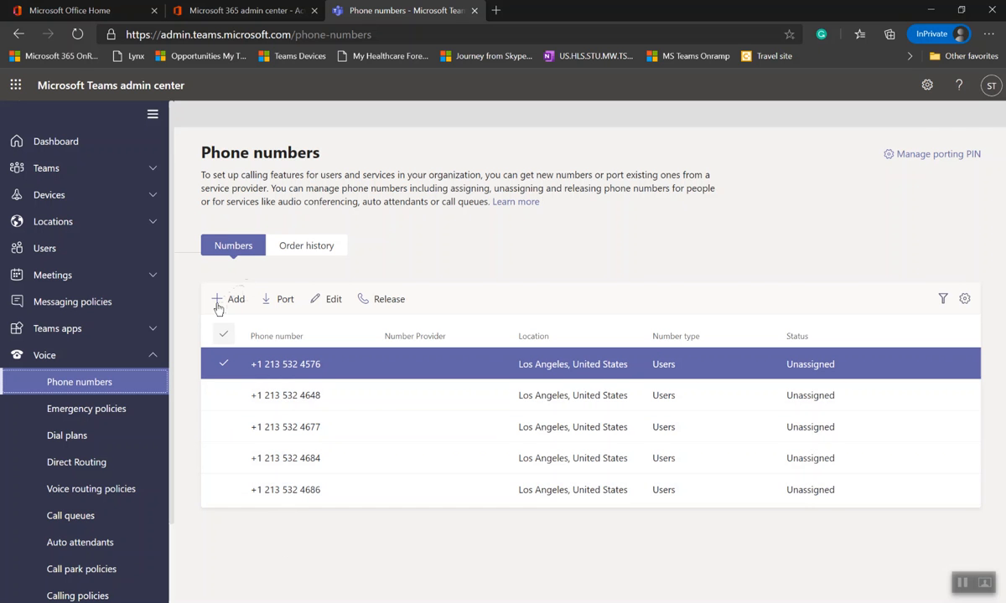
pyautogui.click(235, 299)
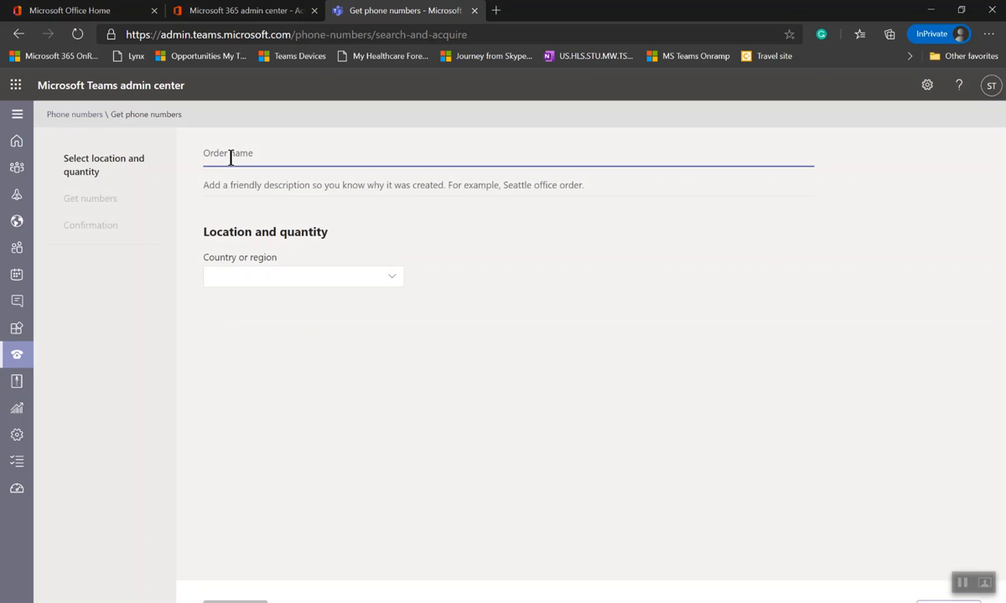
# Name the order Test2 with description test2, choose United States, and list number types
pyautogui.write('Test2')
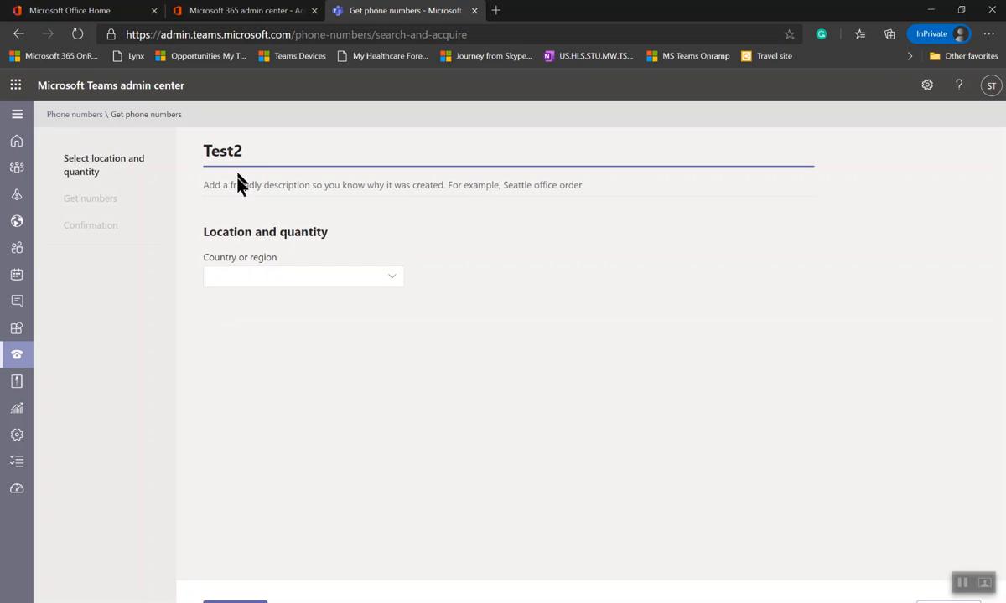
pyautogui.write('test2')
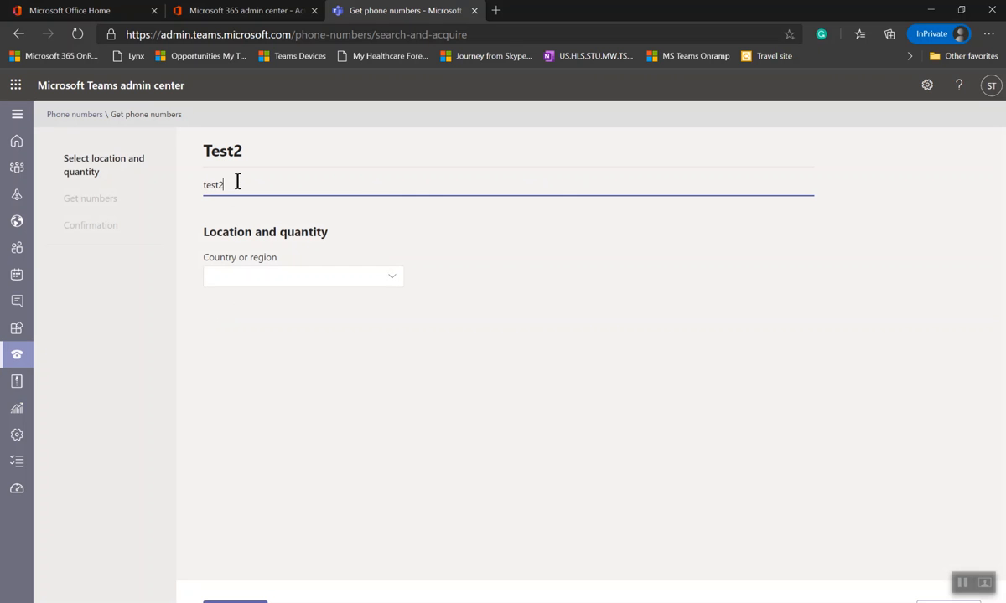
pyautogui.click(302, 276)
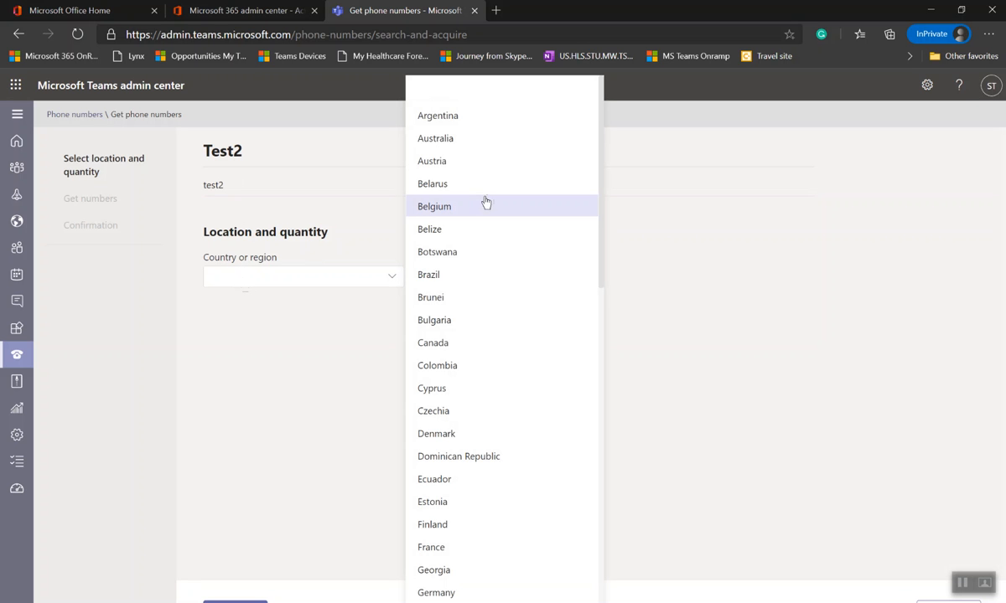
pyautogui.scroll(-3)
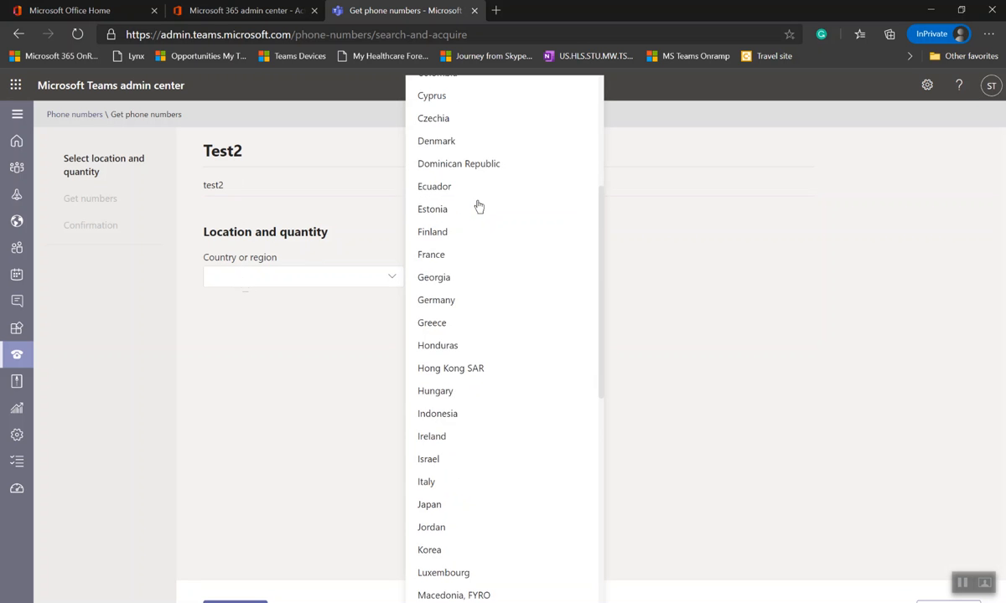
pyautogui.scroll(-3)
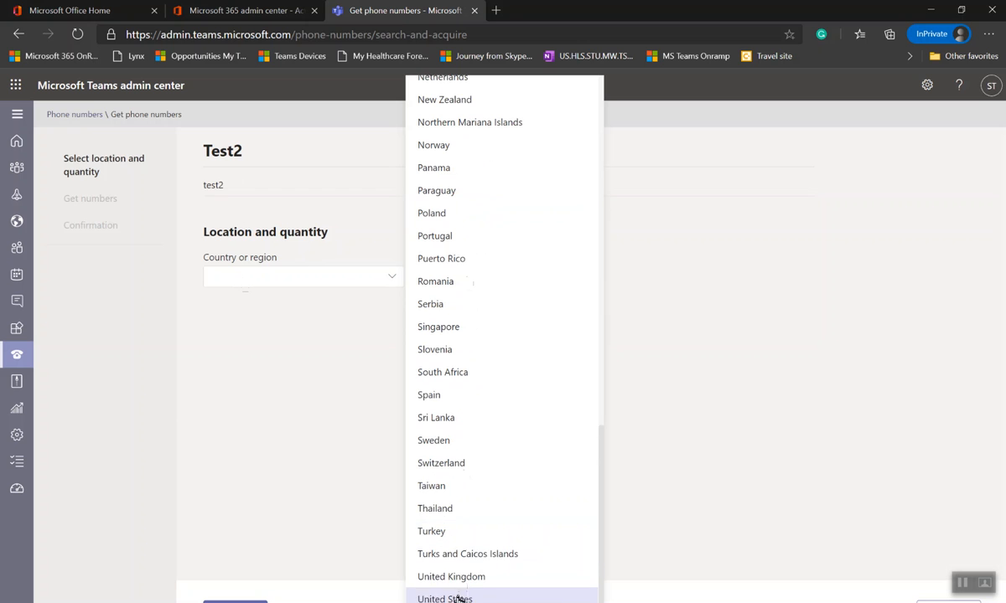
pyautogui.click(444, 597)
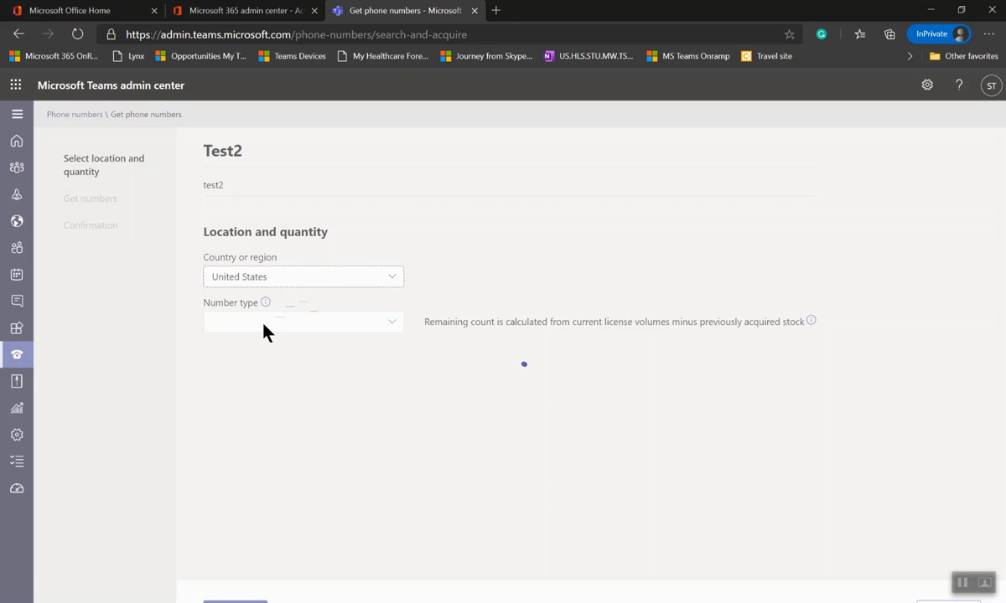
pyautogui.click(303, 322)
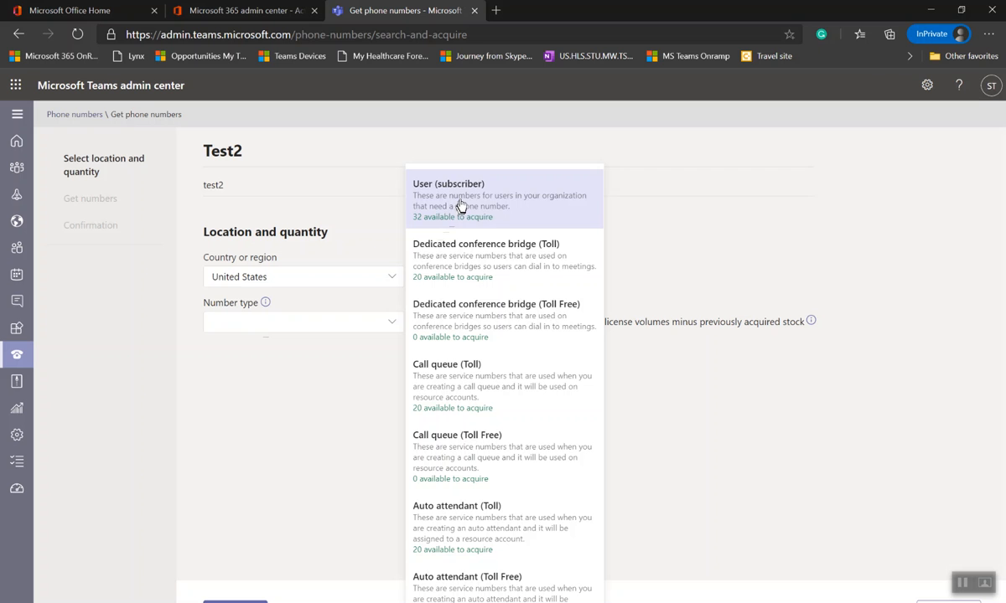
pyautogui.moveTo(493, 556)
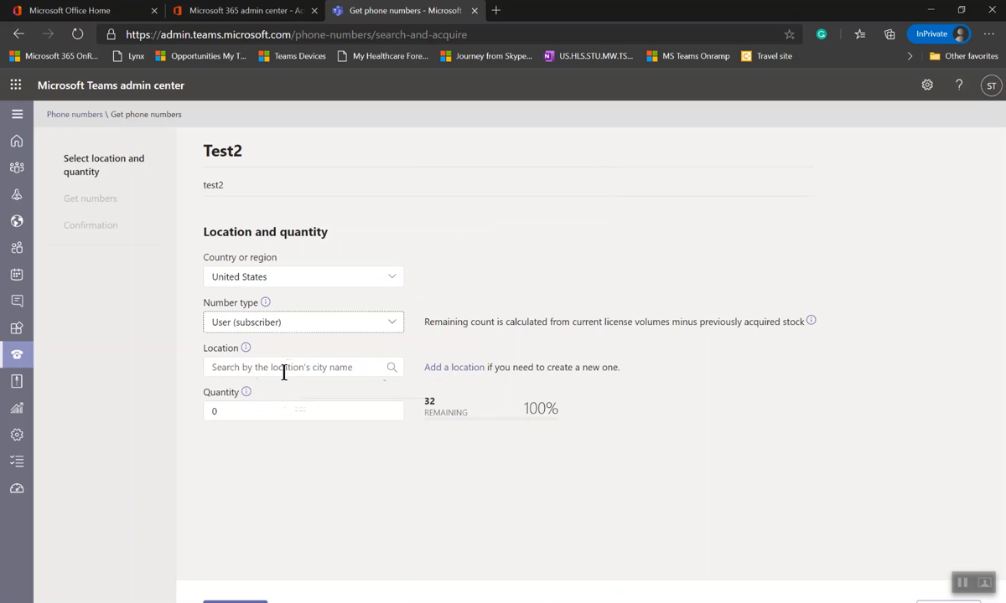
# Add a new emergency location named Los Angeles with country United States
pyautogui.click(453, 367)
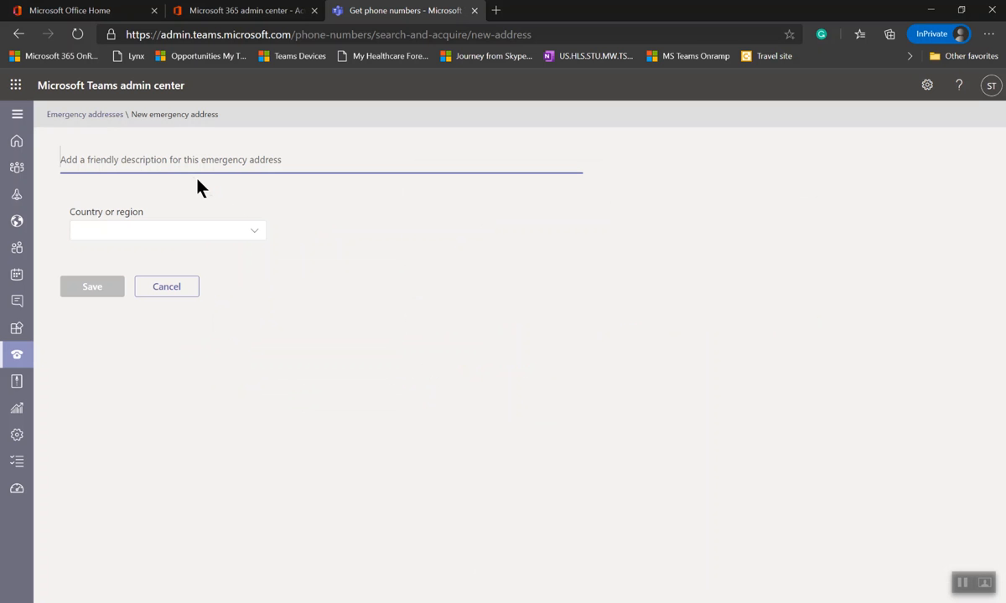
pyautogui.write('Los')
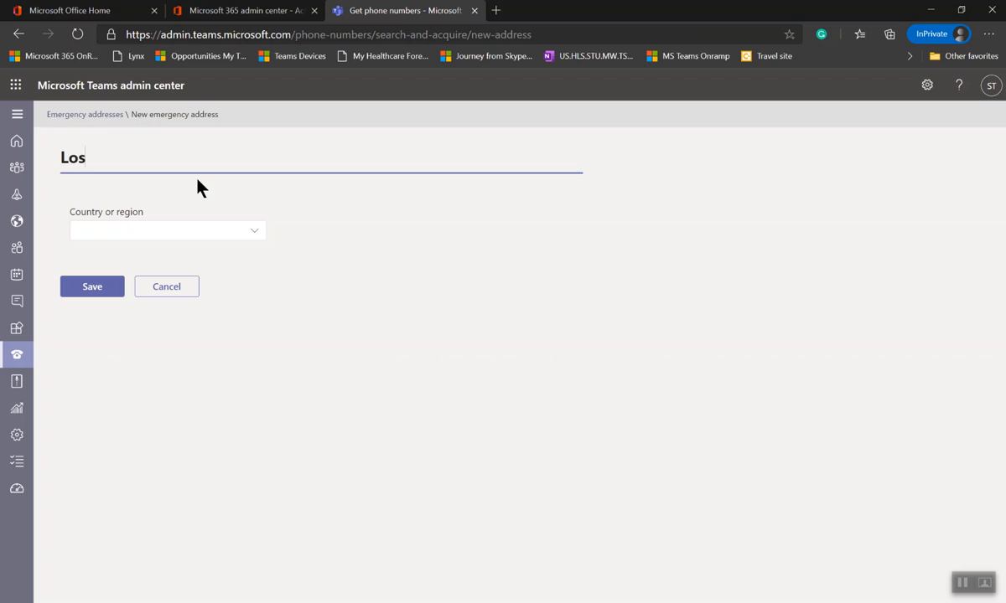
pyautogui.write('Angeles')
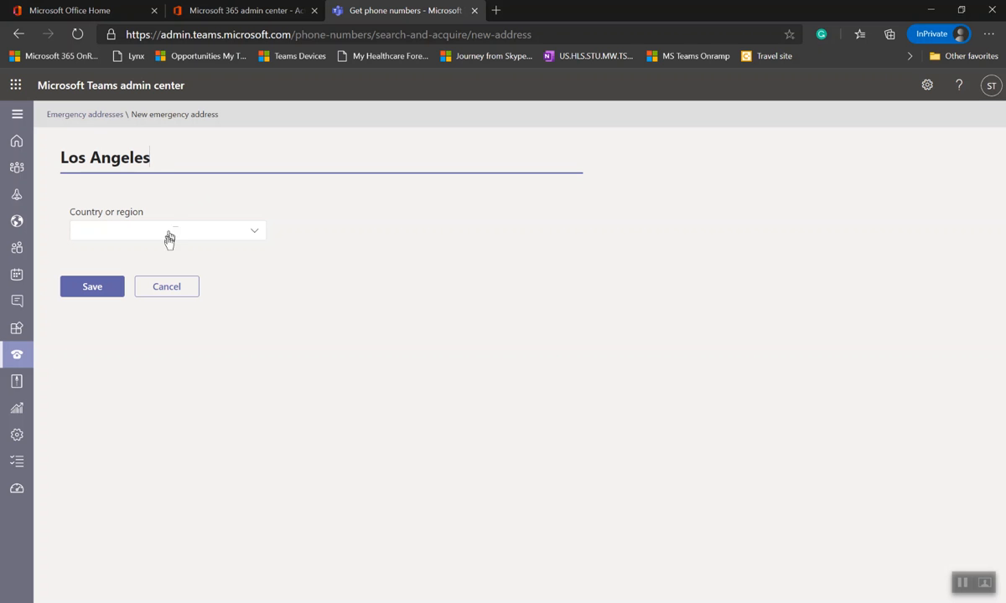
pyautogui.click(167, 231)
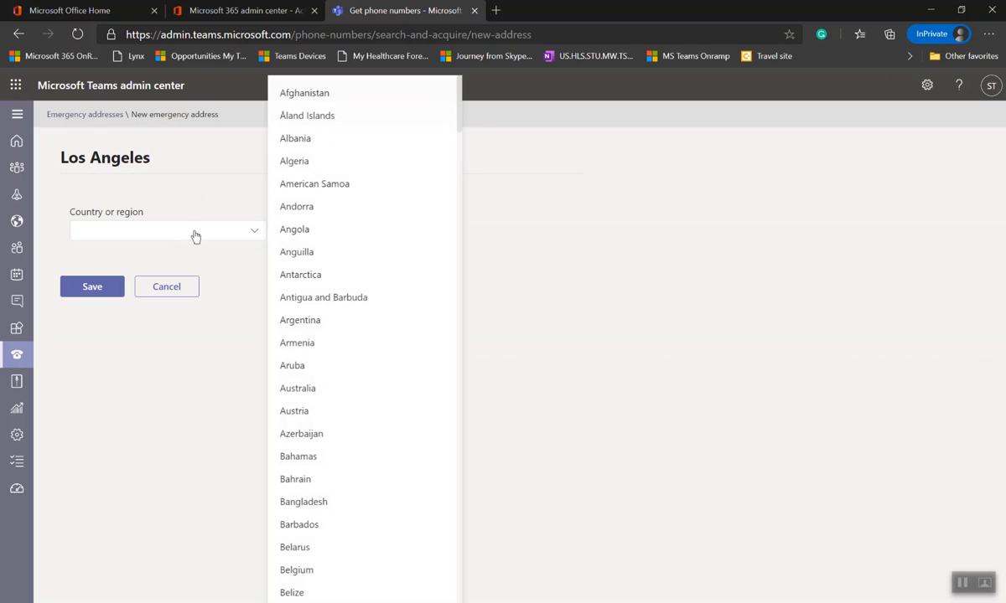
pyautogui.scroll(-3)
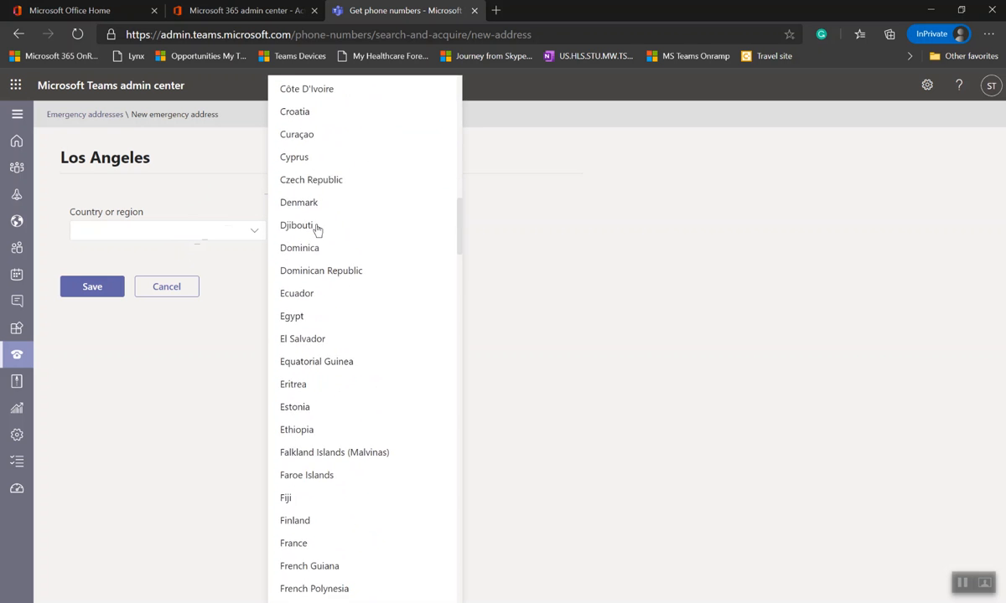
pyautogui.scroll(-3)
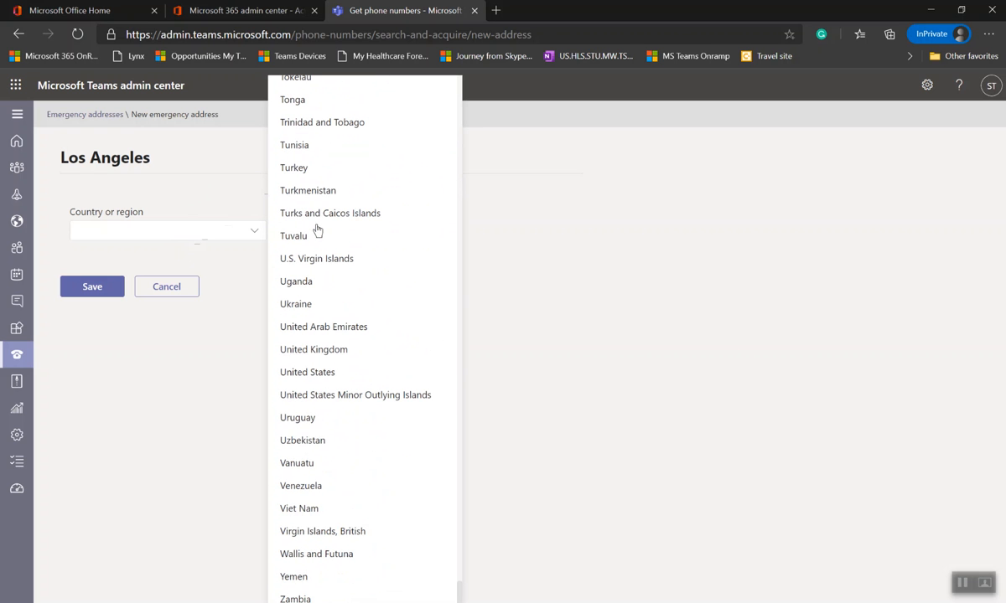
pyautogui.click(307, 372)
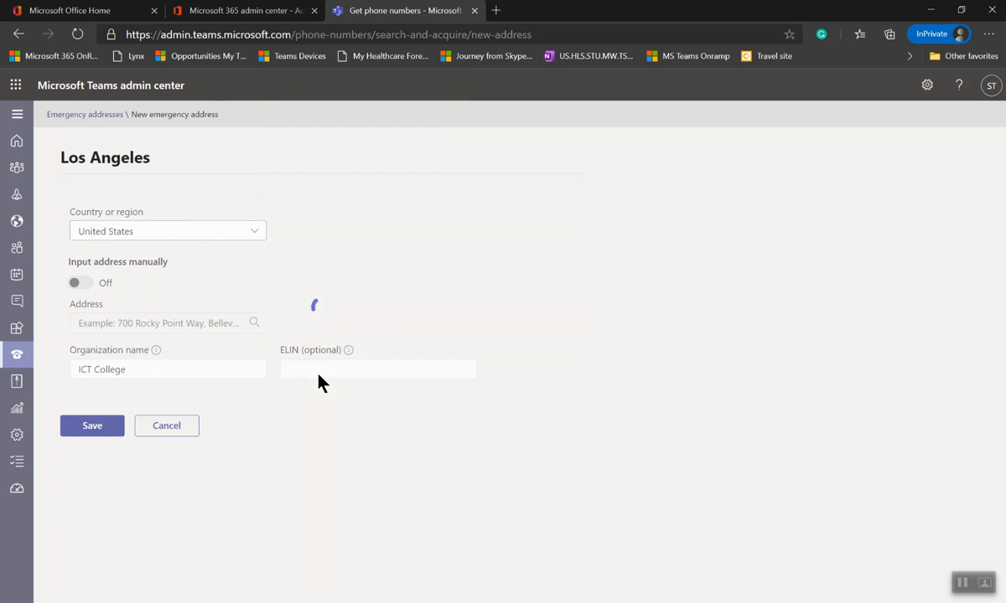
pyautogui.moveTo(159, 330)
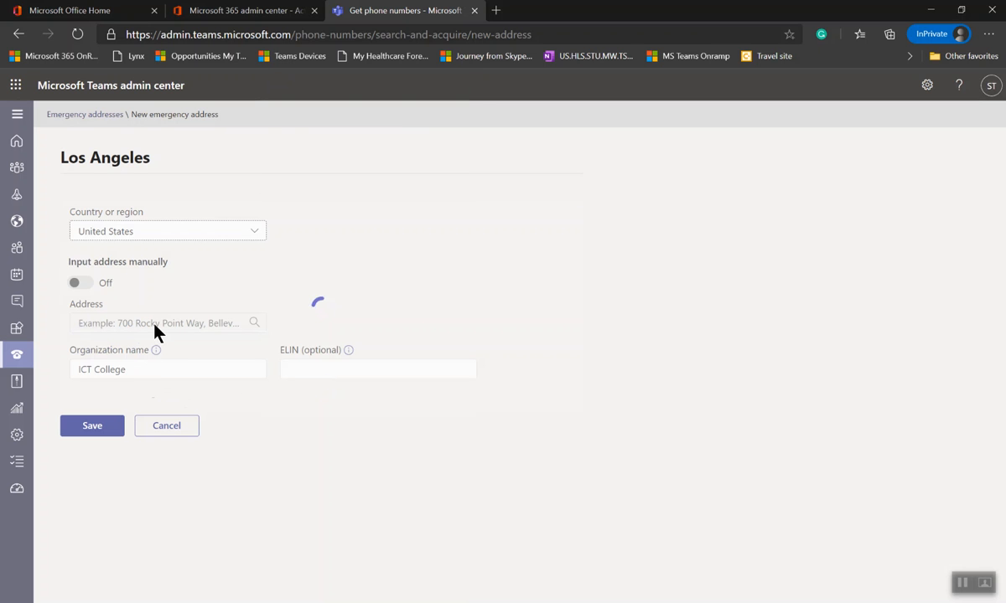
pyautogui.click(159, 322)
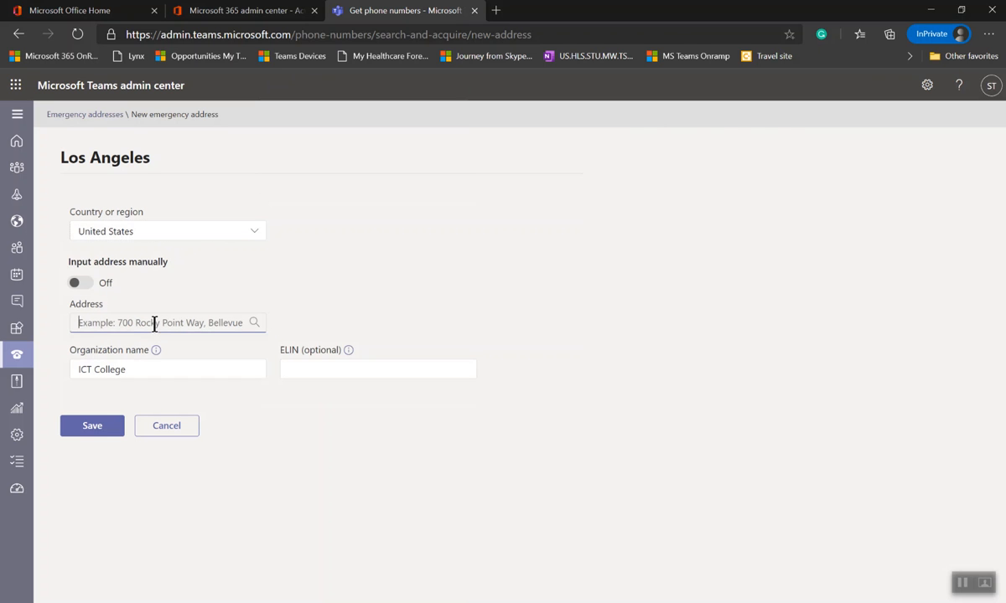
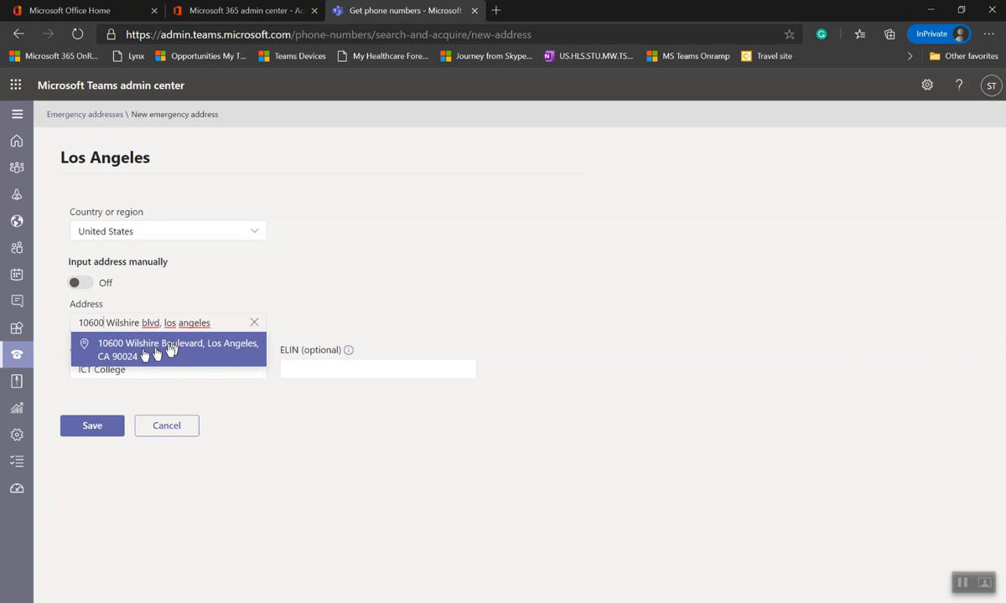
pyautogui.click(178, 350)
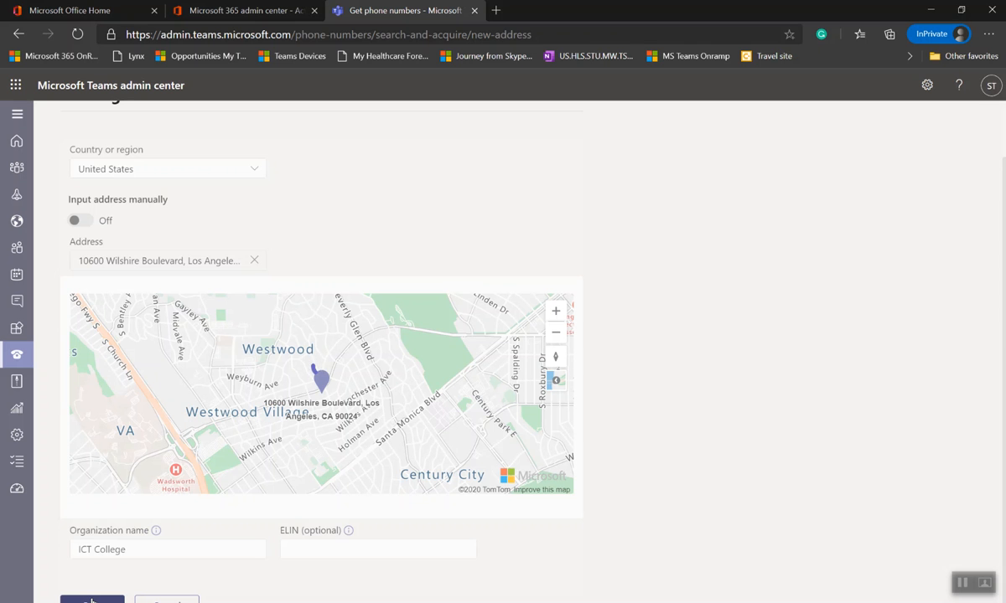
pyautogui.click(93, 599)
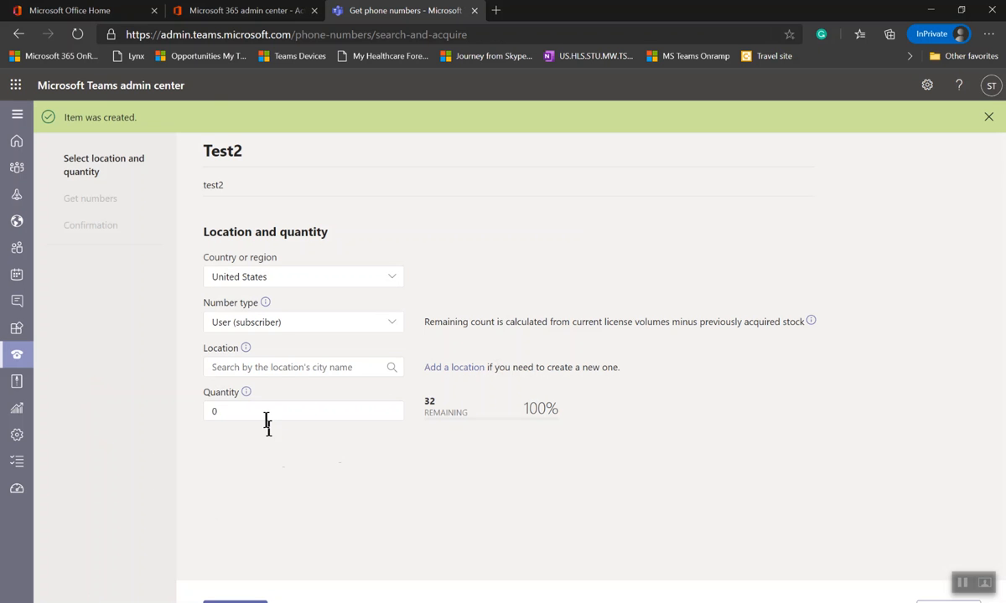
# Set the order location to ICT College, area code 818 and quantity 5
pyautogui.click(301, 367)
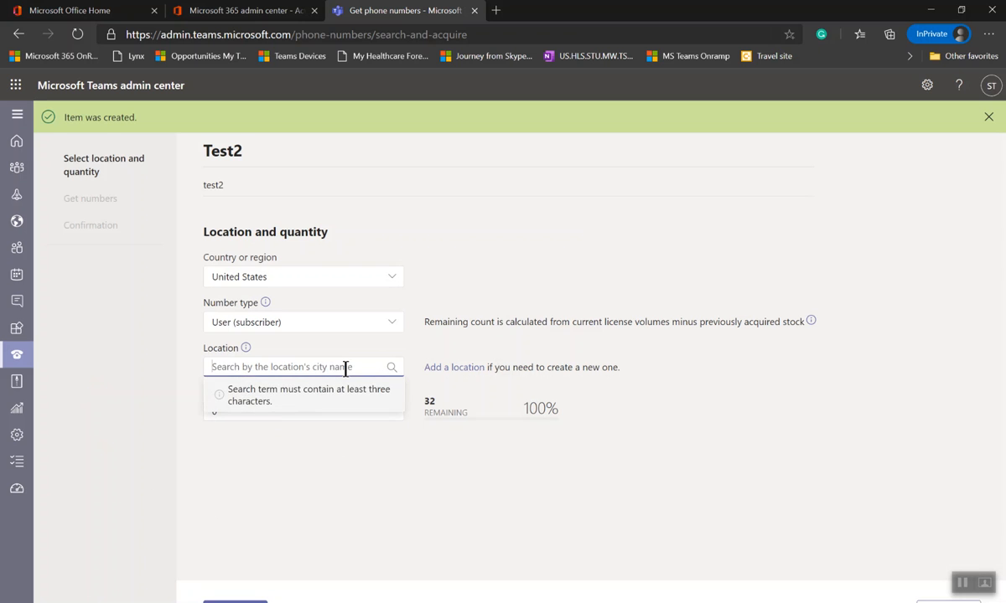
pyautogui.write('los a')
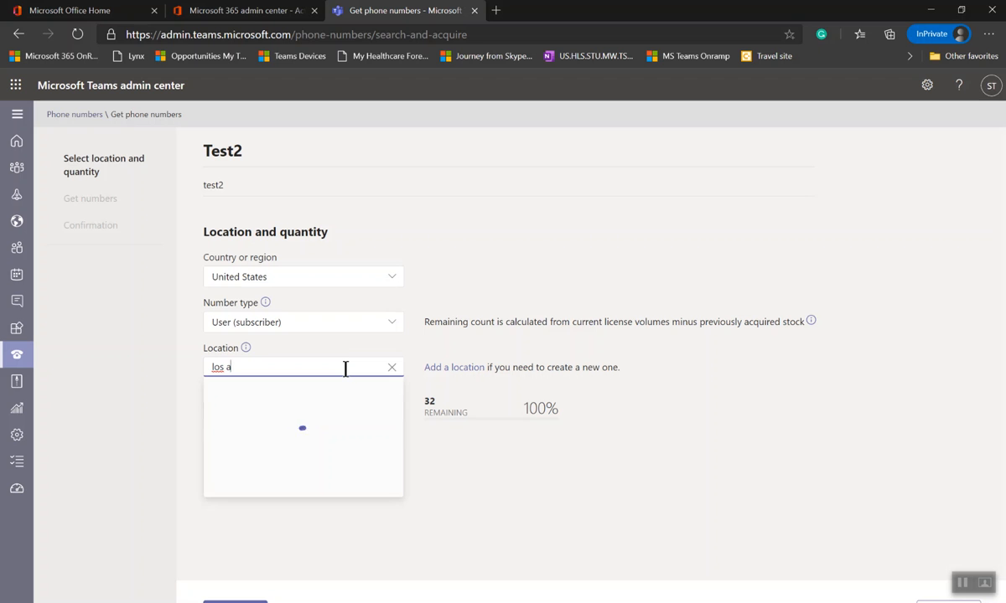
pyautogui.moveTo(303, 393)
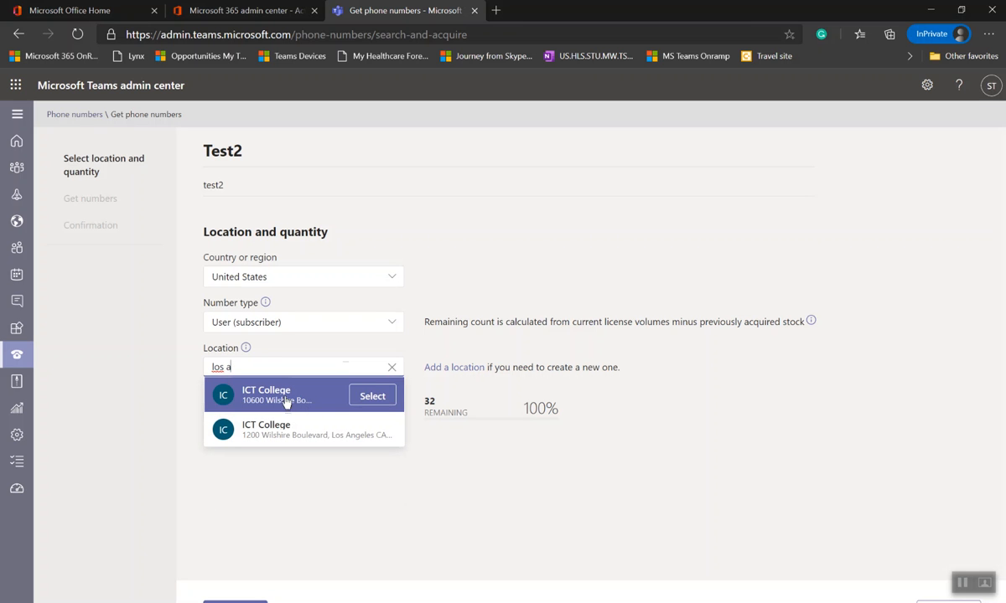
pyautogui.click(372, 395)
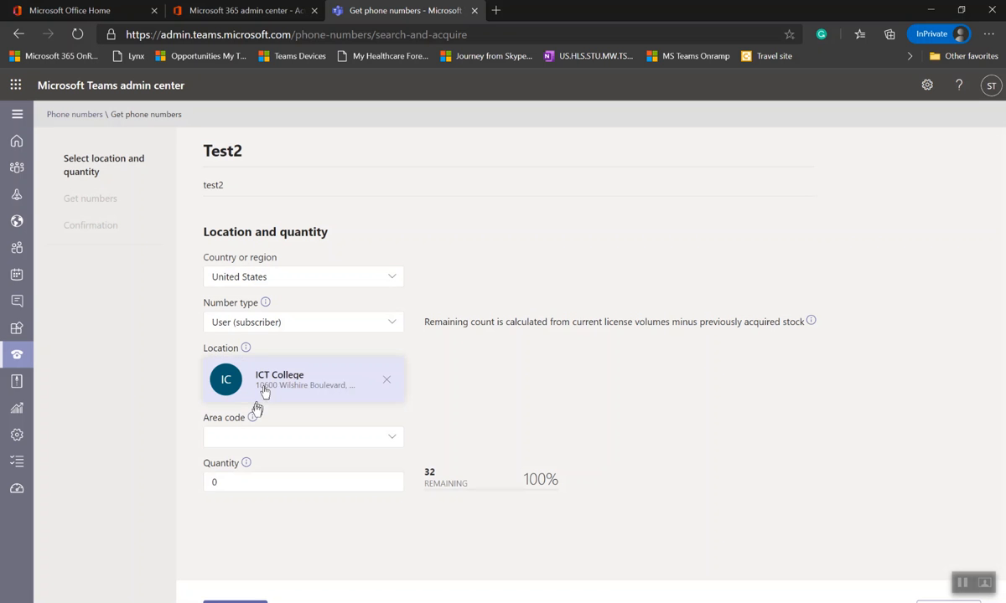
pyautogui.click(302, 436)
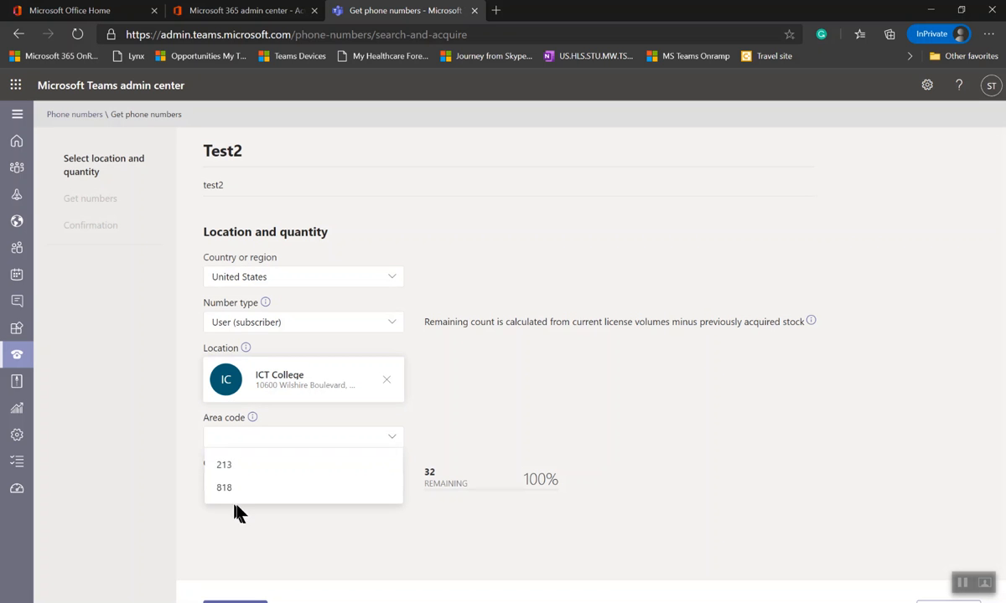
pyautogui.moveTo(224, 487)
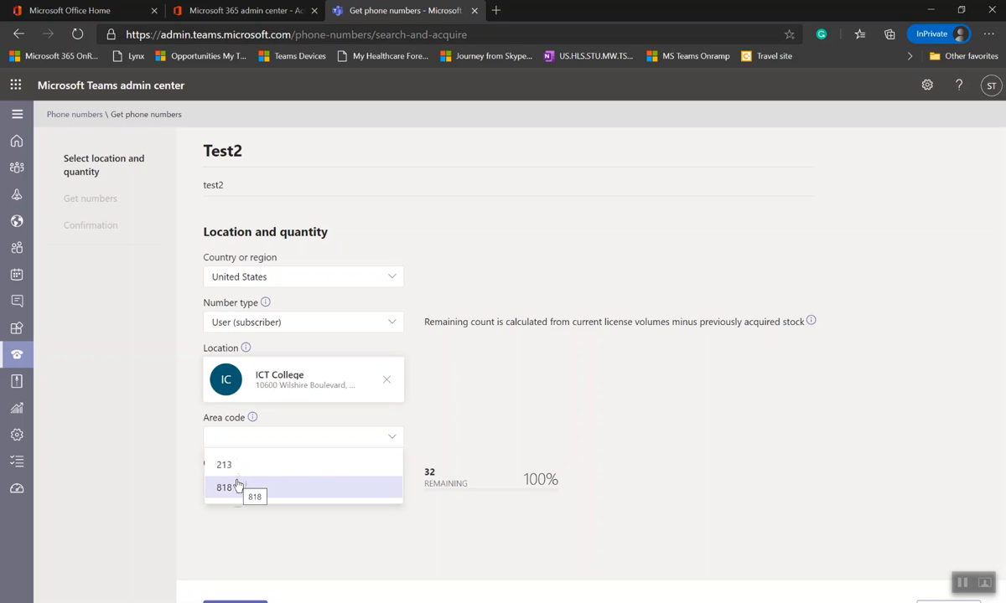
pyautogui.click(225, 487)
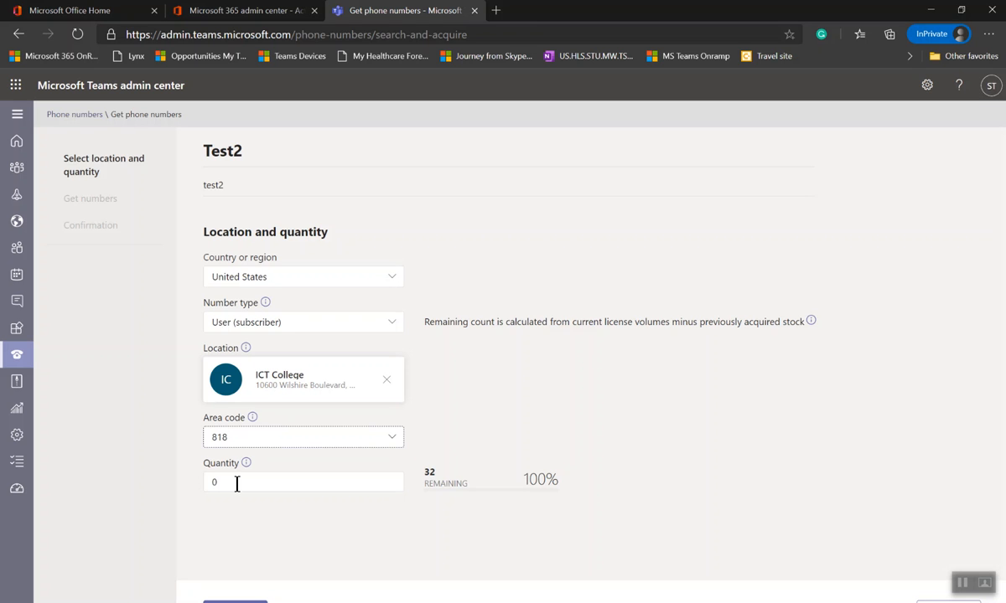
pyautogui.click(301, 482)
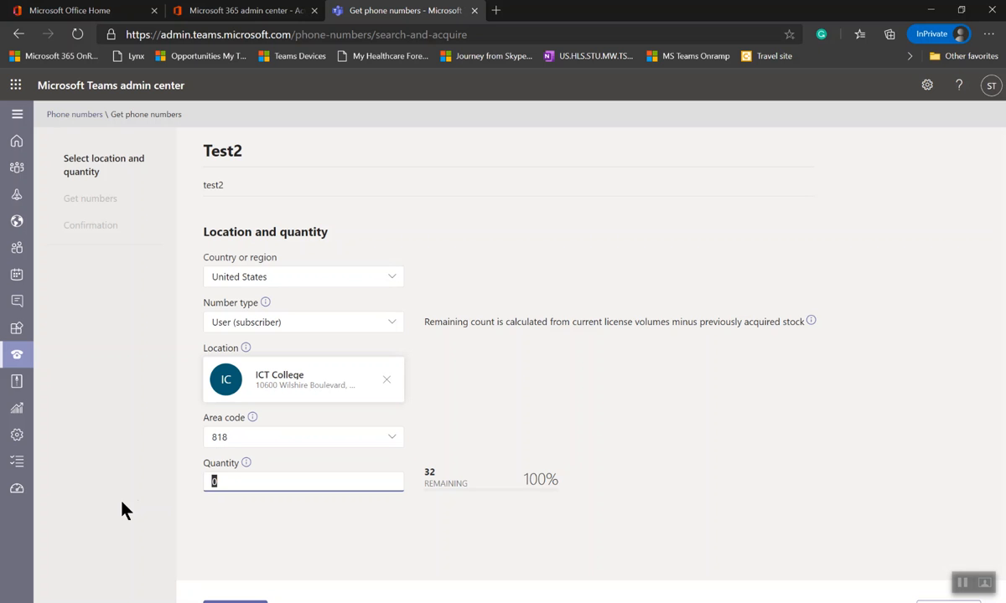
pyautogui.write('5')
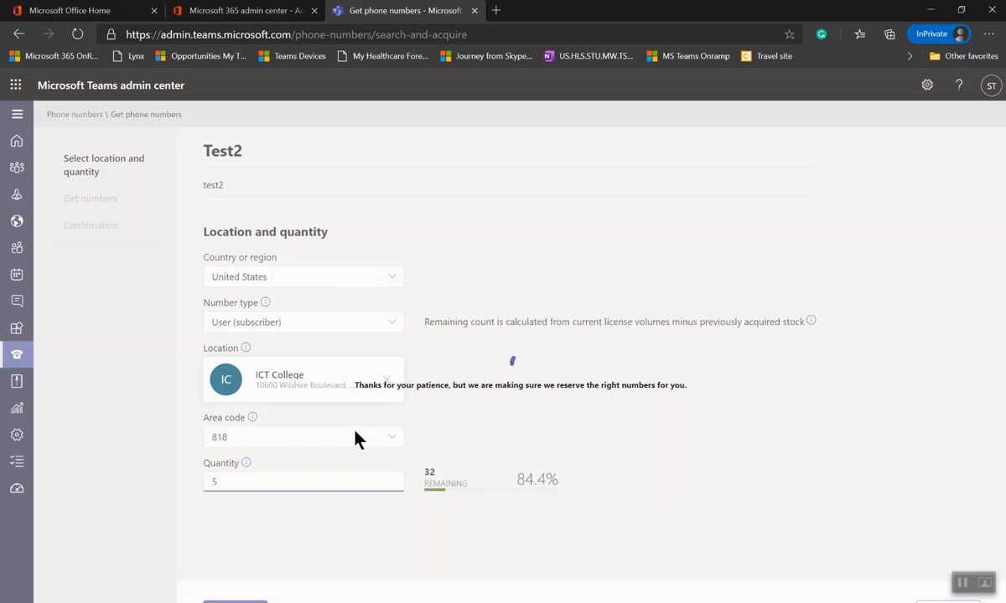
pyautogui.moveTo(939, 586)
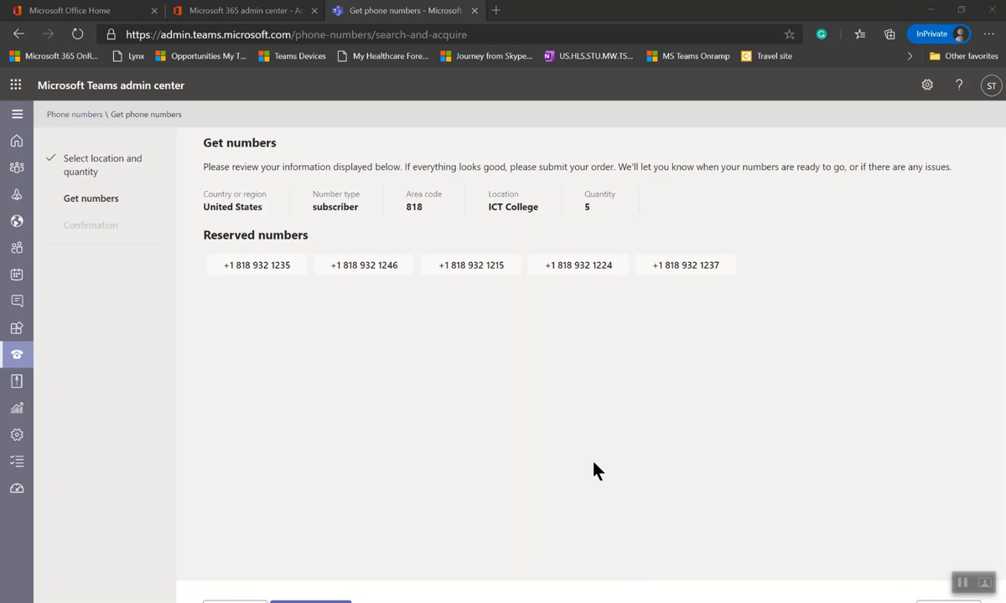
pyautogui.moveTo(321, 310)
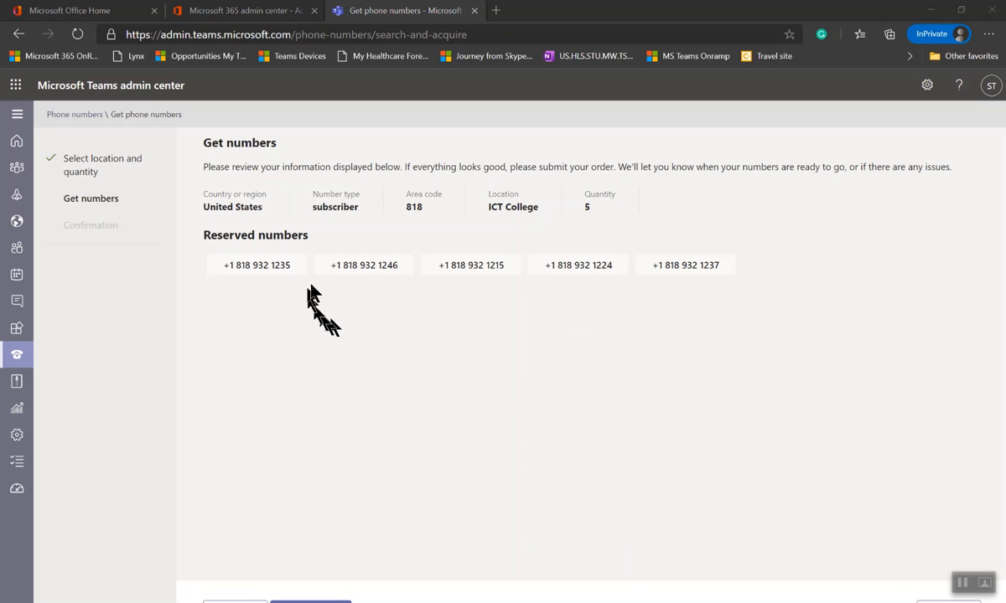
pyautogui.moveTo(602, 253)
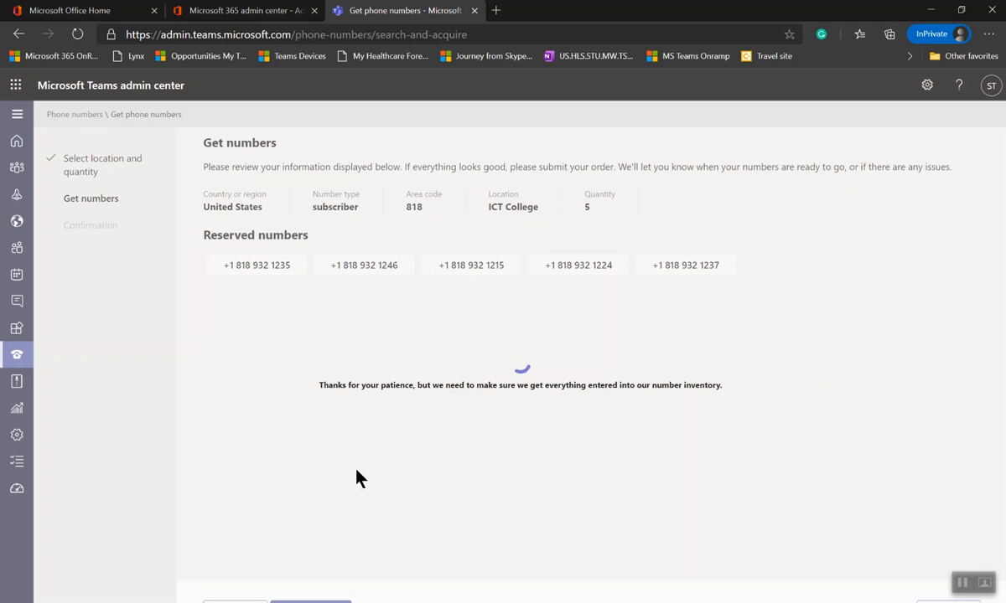
pyautogui.moveTo(931, 574)
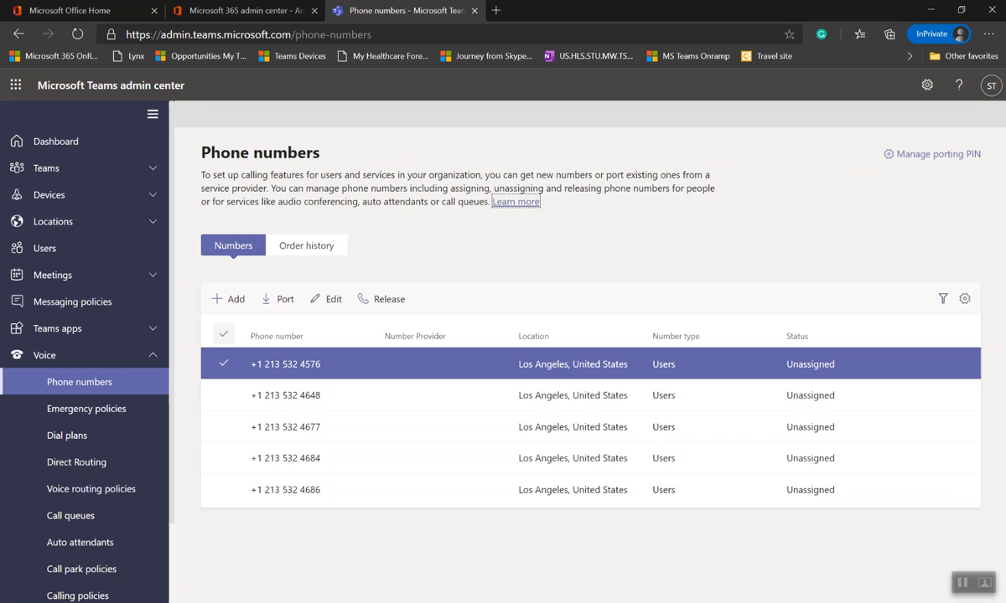
pyautogui.moveTo(121, 79)
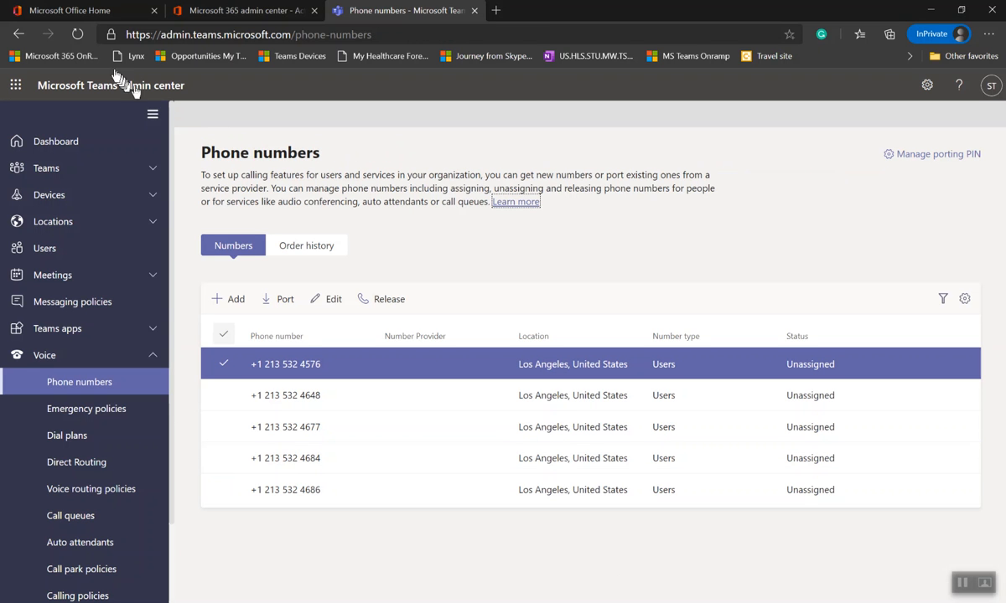
pyautogui.click(77, 34)
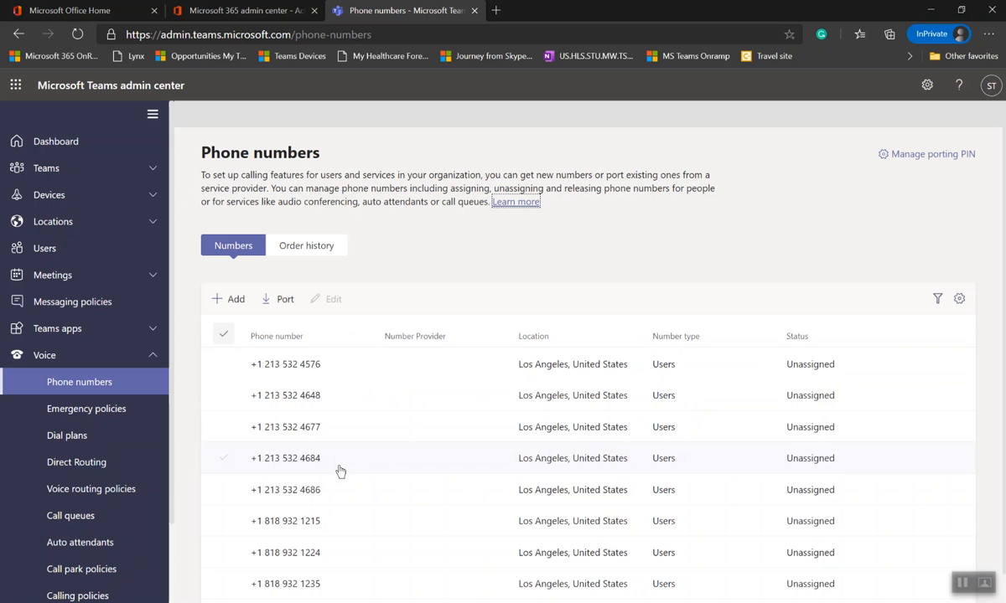
pyautogui.scroll(-3)
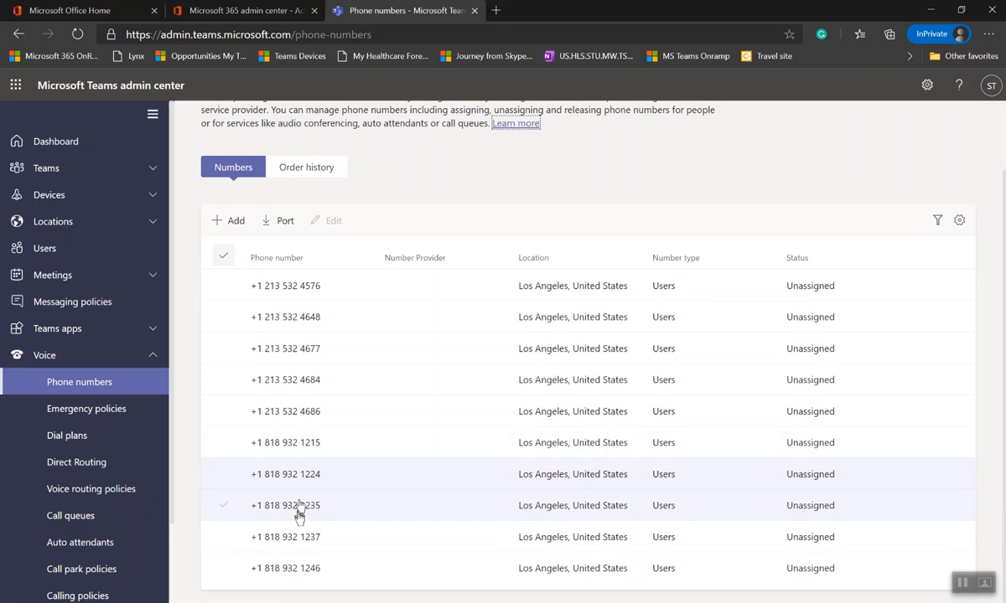
pyautogui.click(222, 473)
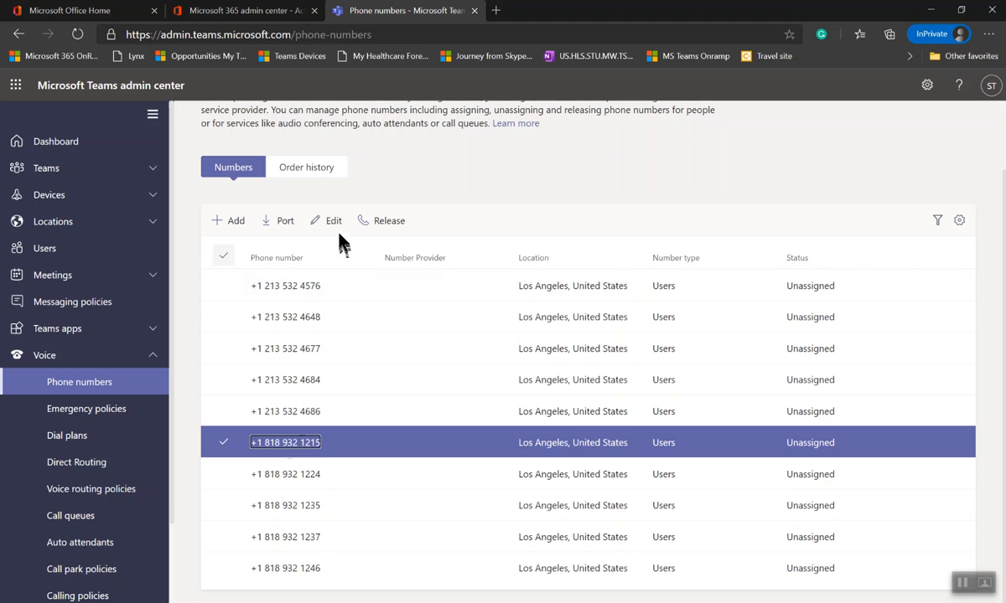
pyautogui.click(333, 221)
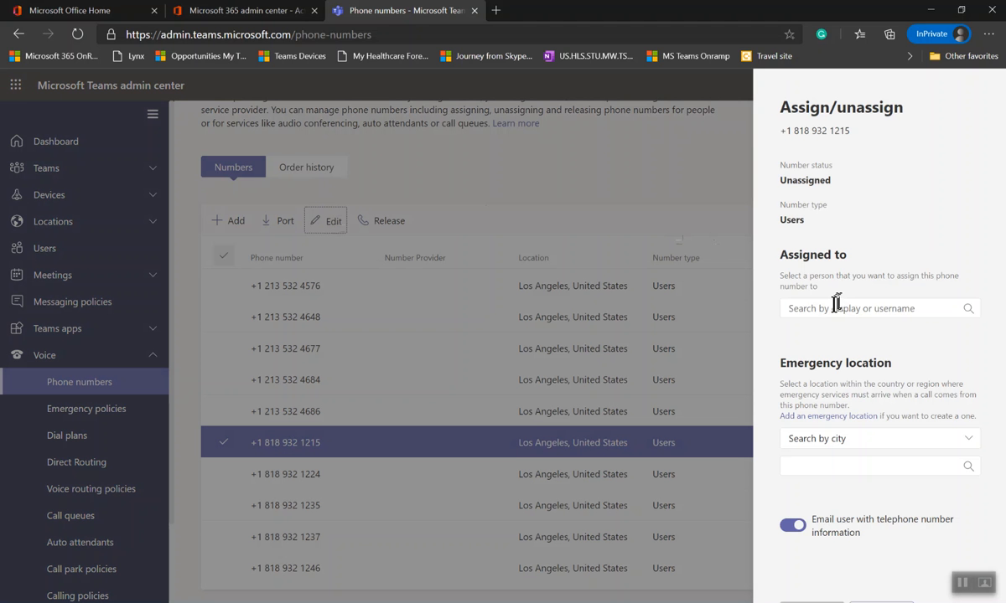
pyautogui.write('ram')
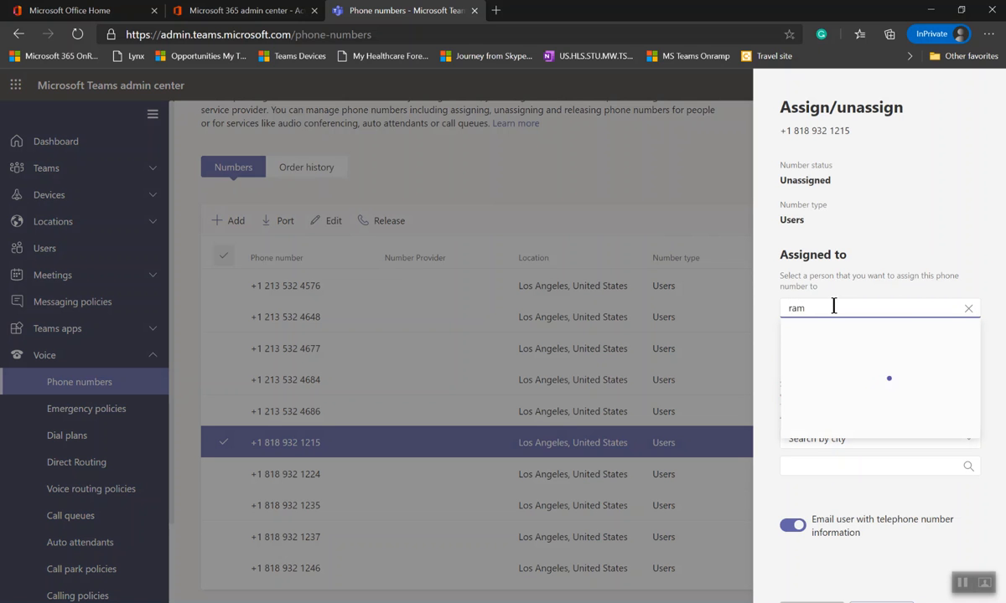
pyautogui.write('ram')
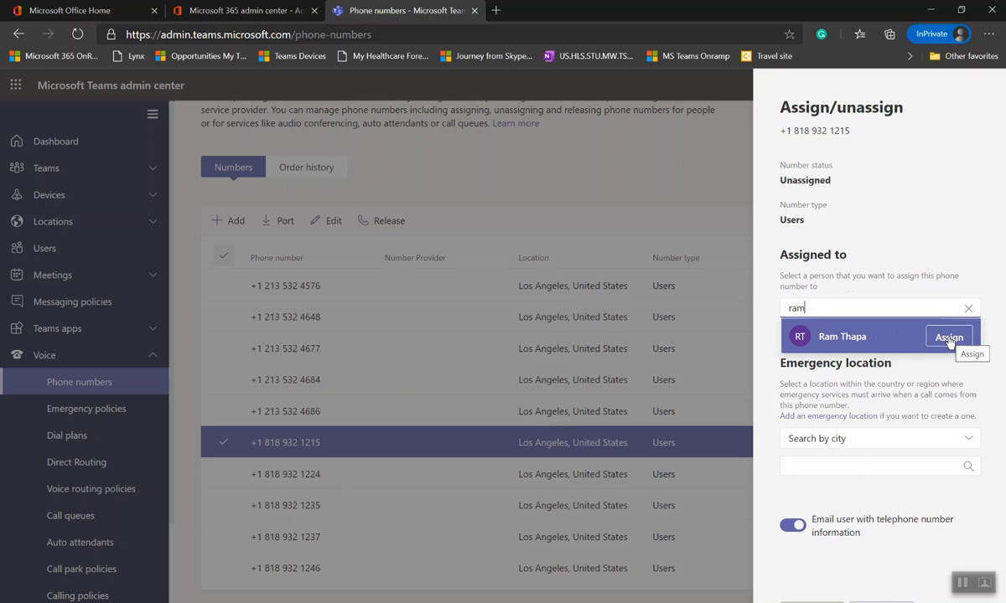
pyautogui.click(948, 336)
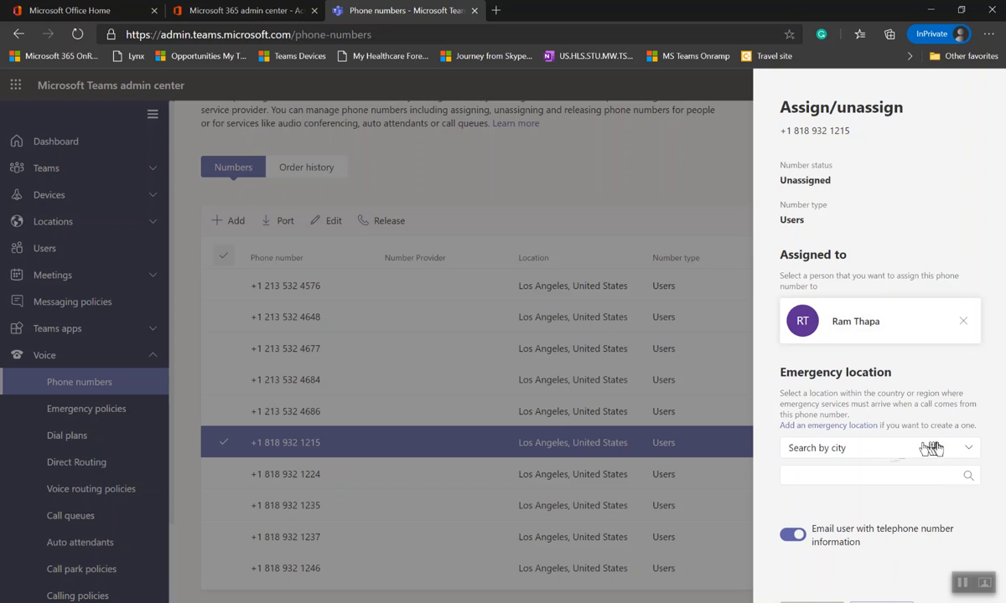
pyautogui.write('los')
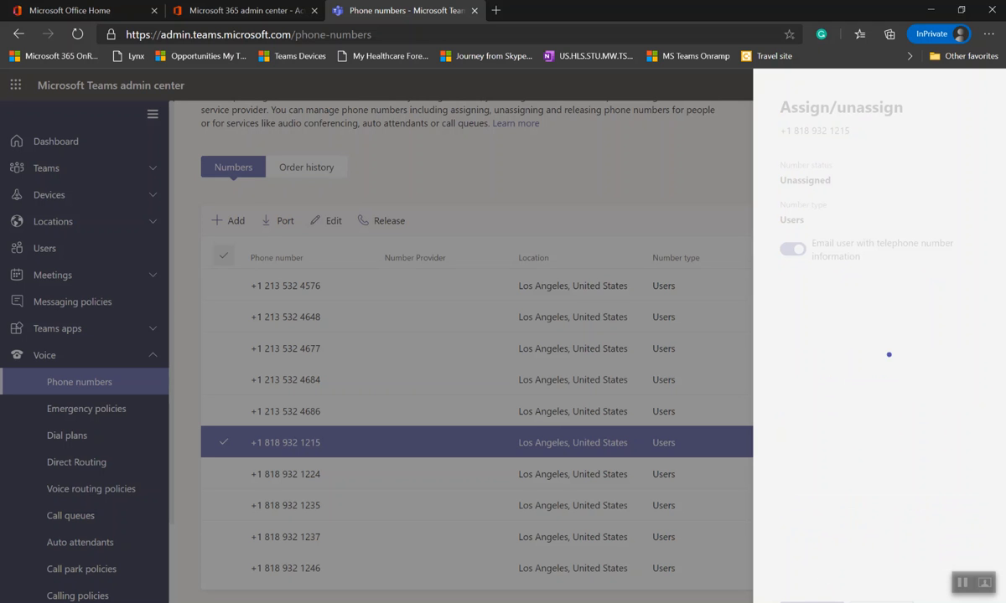
pyautogui.moveTo(834, 484)
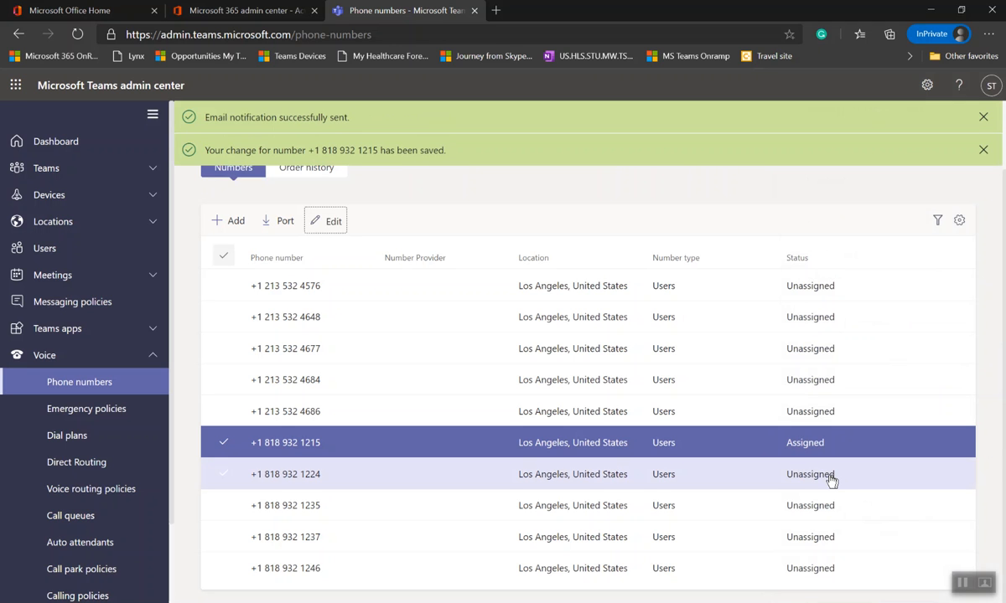
# Return to the Microsoft 365 admin center Active users list
pyautogui.click(983, 150)
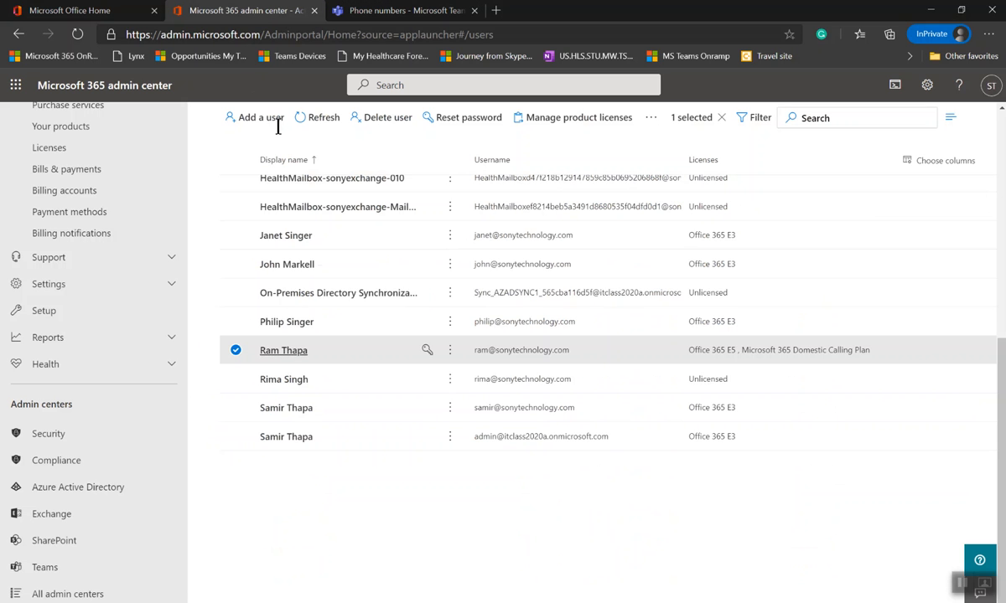
pyautogui.moveTo(283, 349)
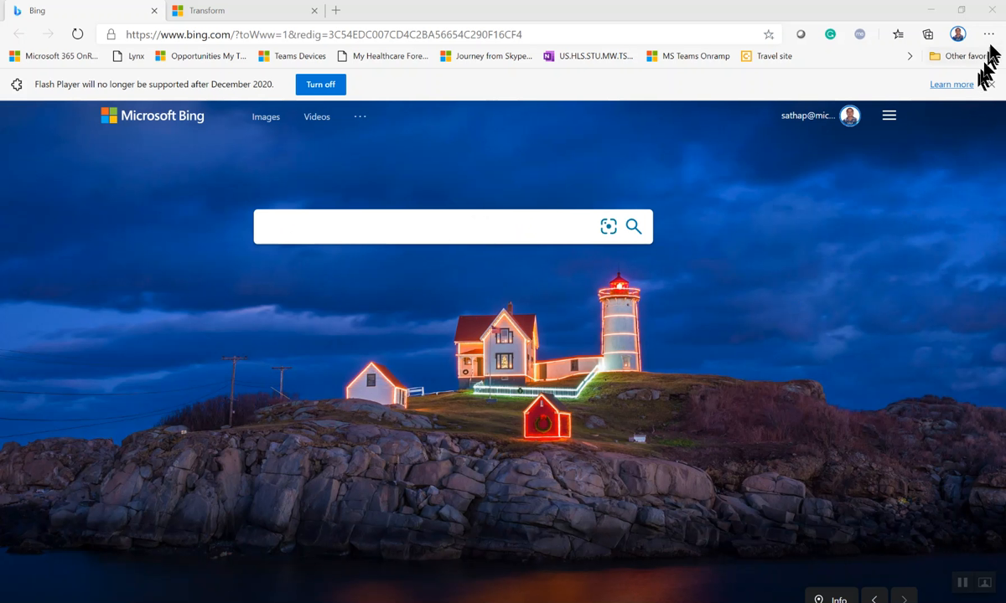
pyautogui.click(989, 35)
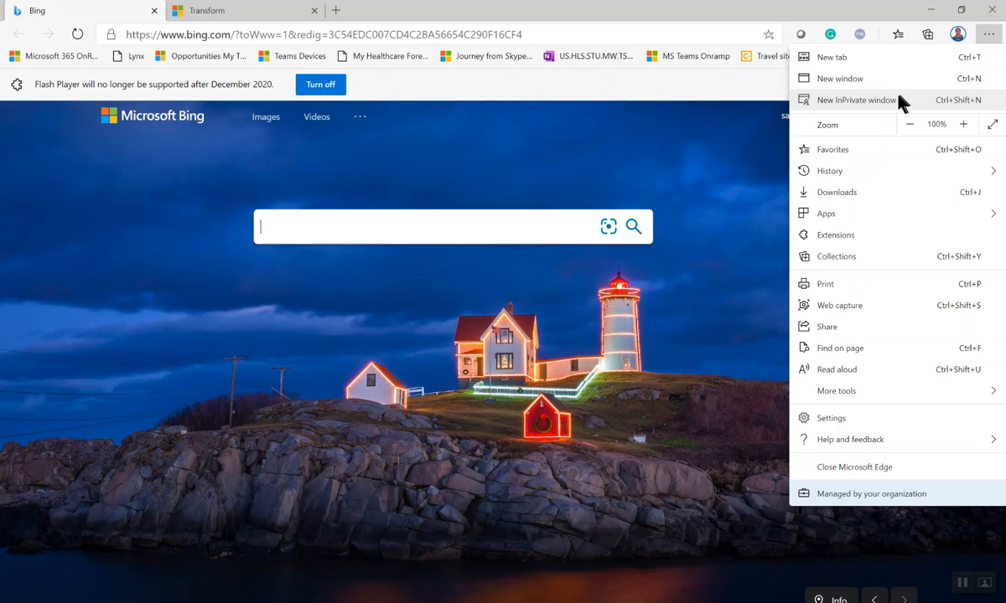
pyautogui.click(855, 99)
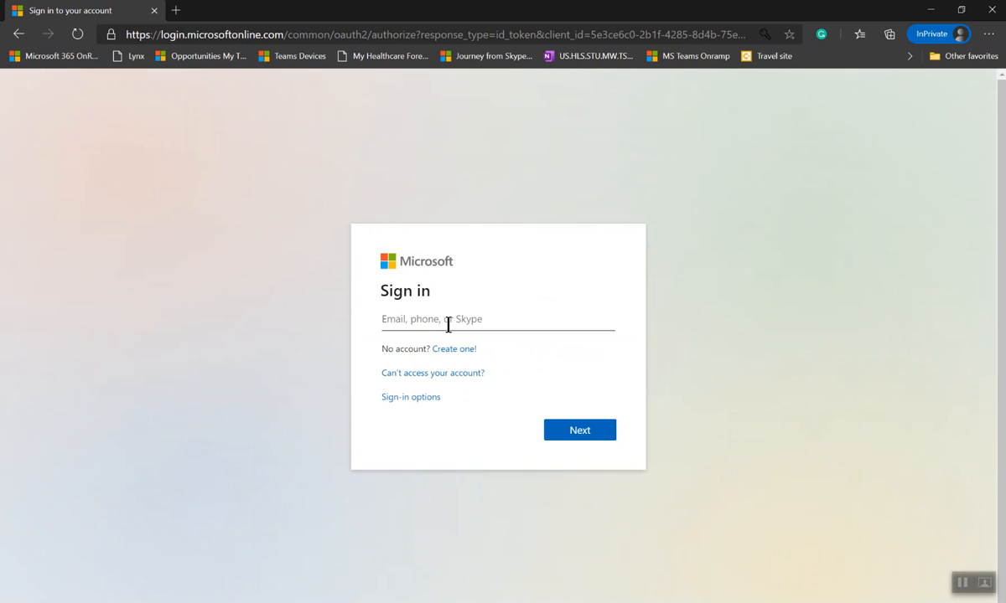
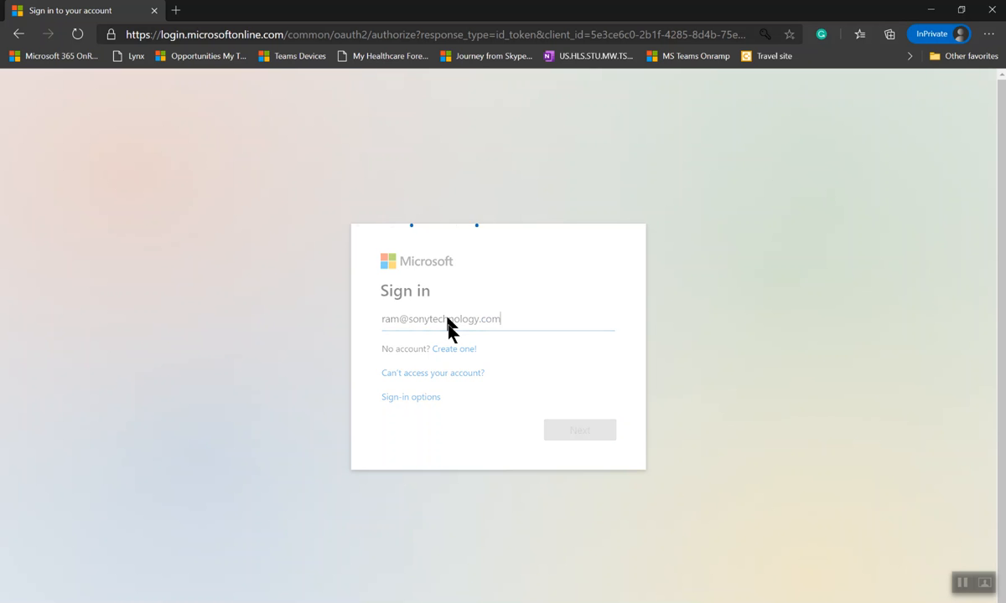
pyautogui.click(579, 430)
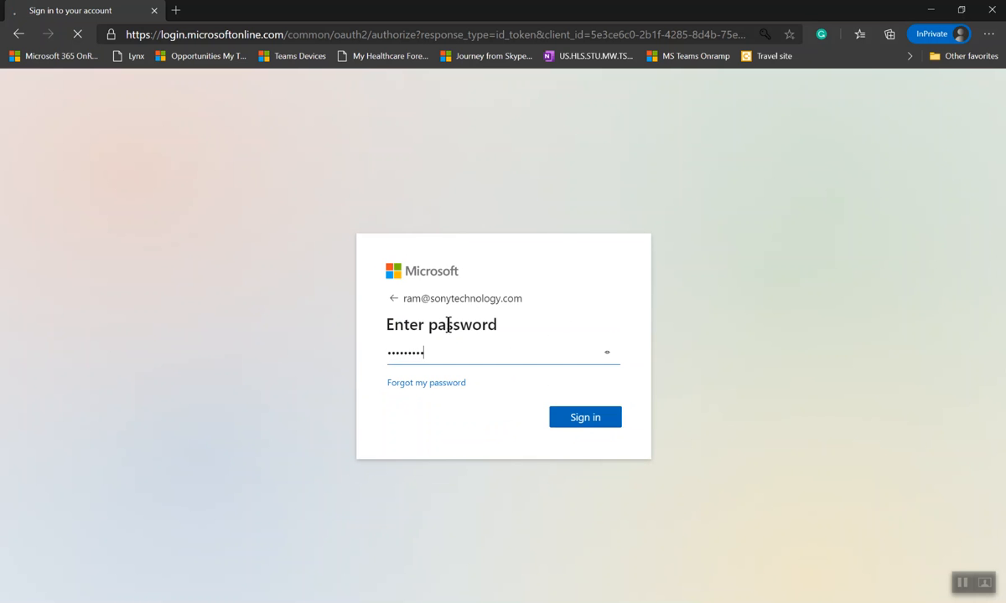
# Submit the password, skip security setup, and stay signed in
pyautogui.click(585, 418)
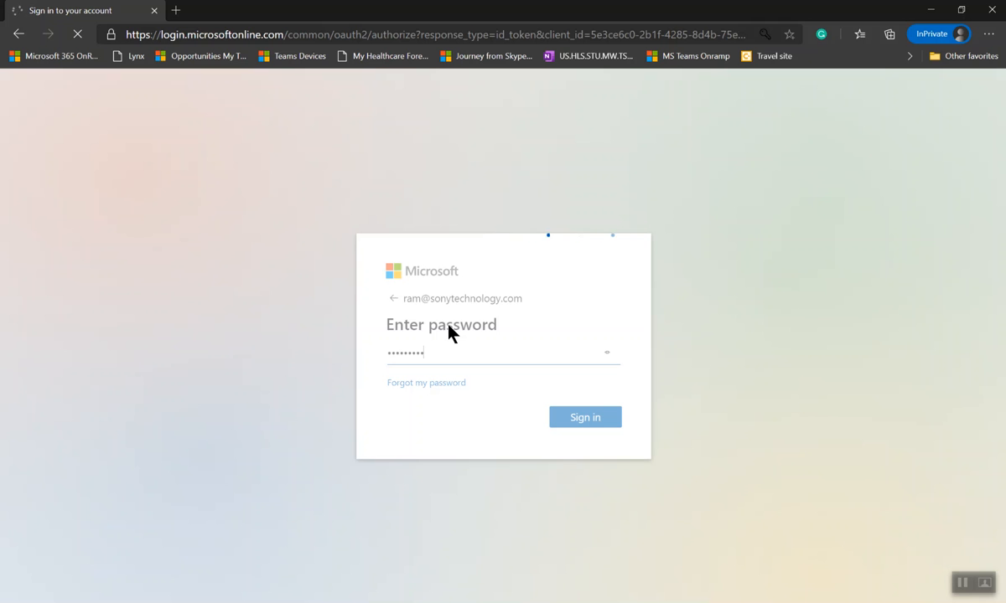
pyautogui.click(585, 417)
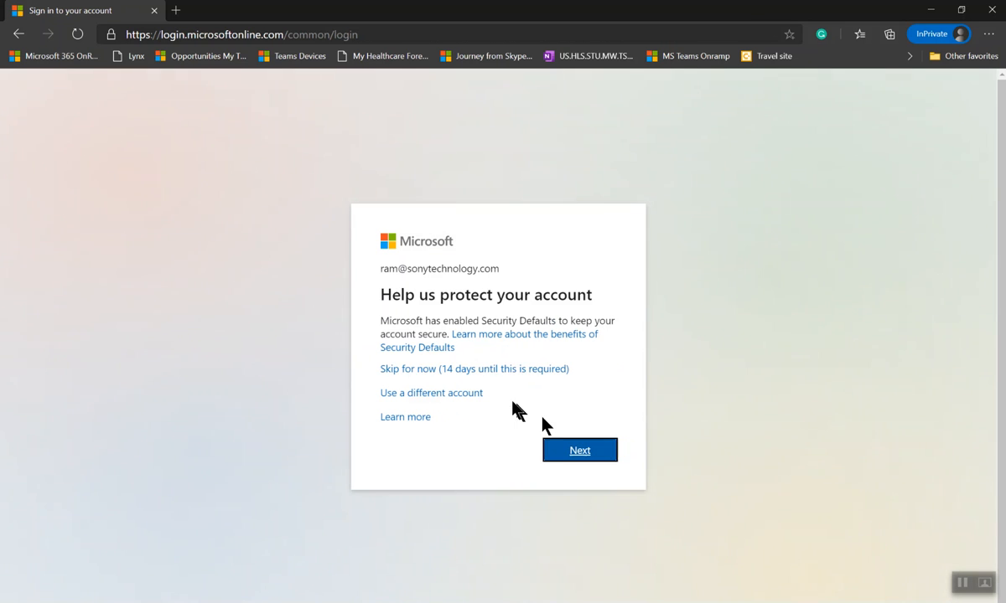
pyautogui.click(473, 369)
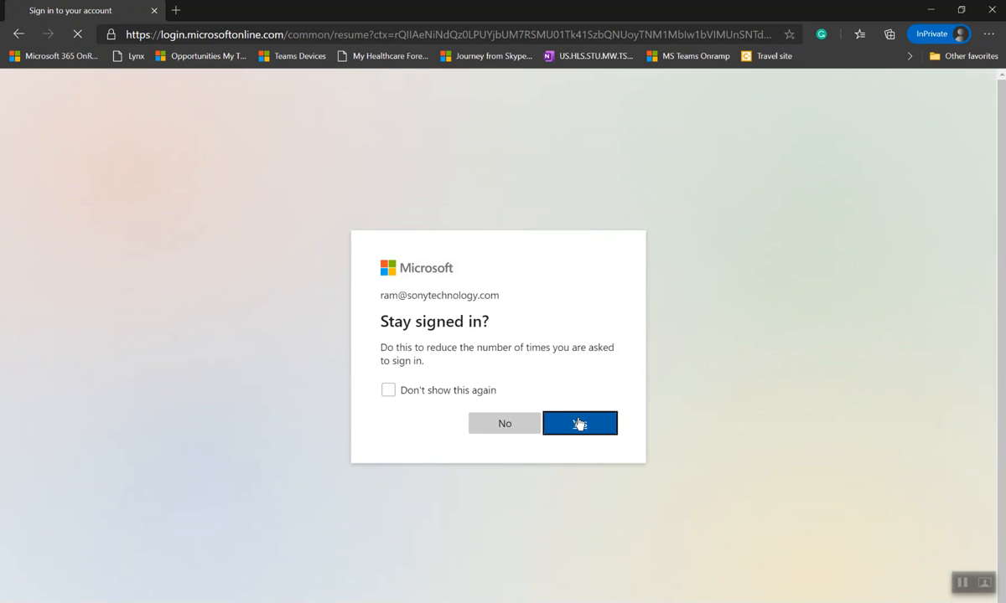
pyautogui.click(580, 423)
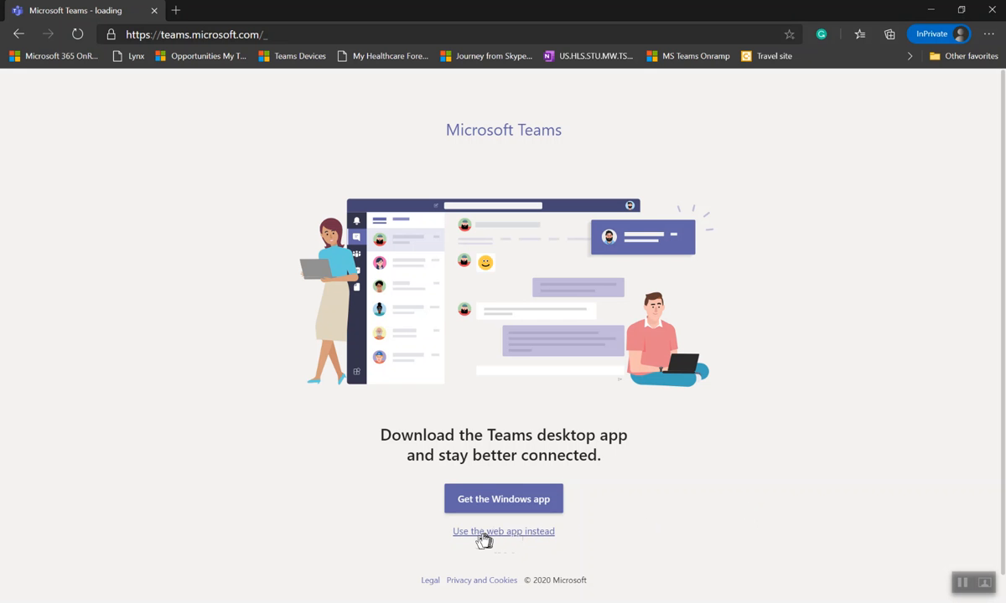
pyautogui.click(503, 531)
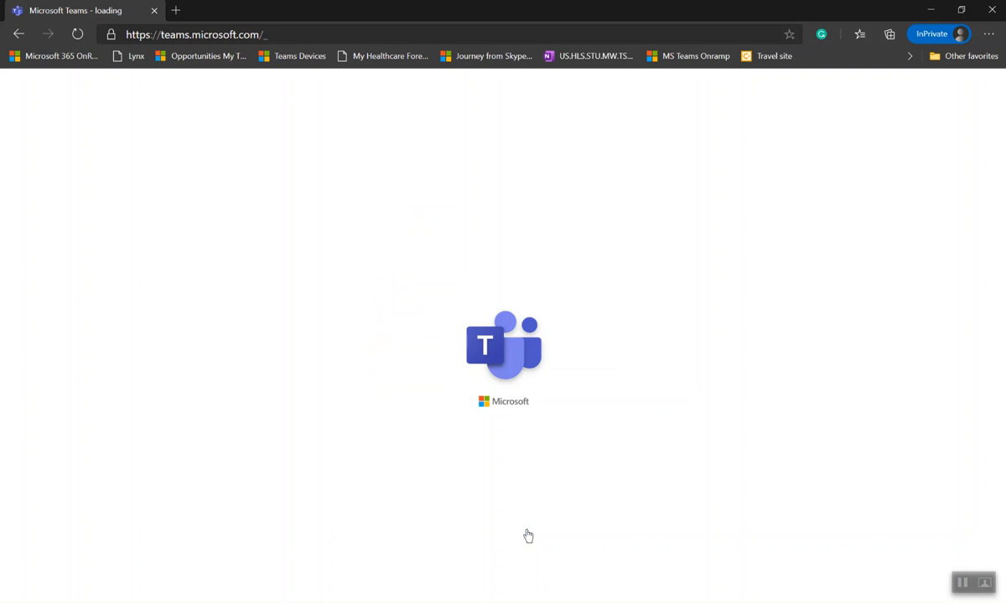
pyautogui.moveTo(528, 539)
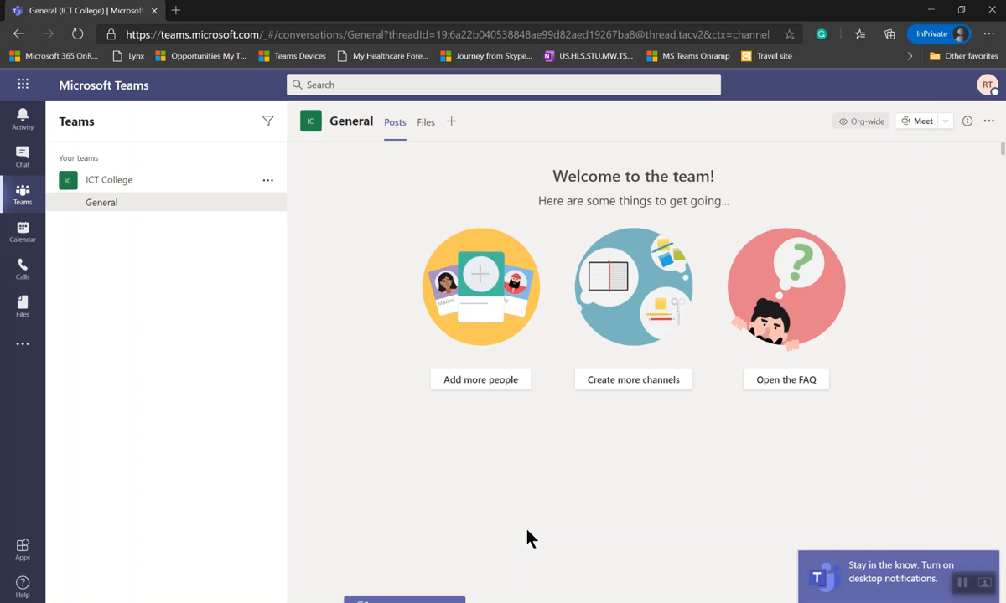
pyautogui.click(451, 121)
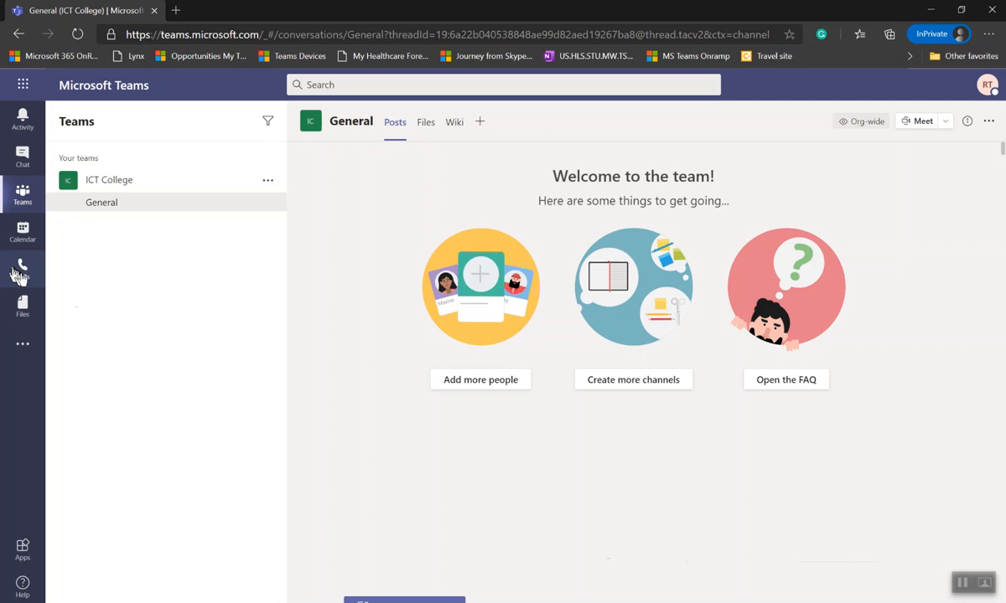
pyautogui.click(23, 268)
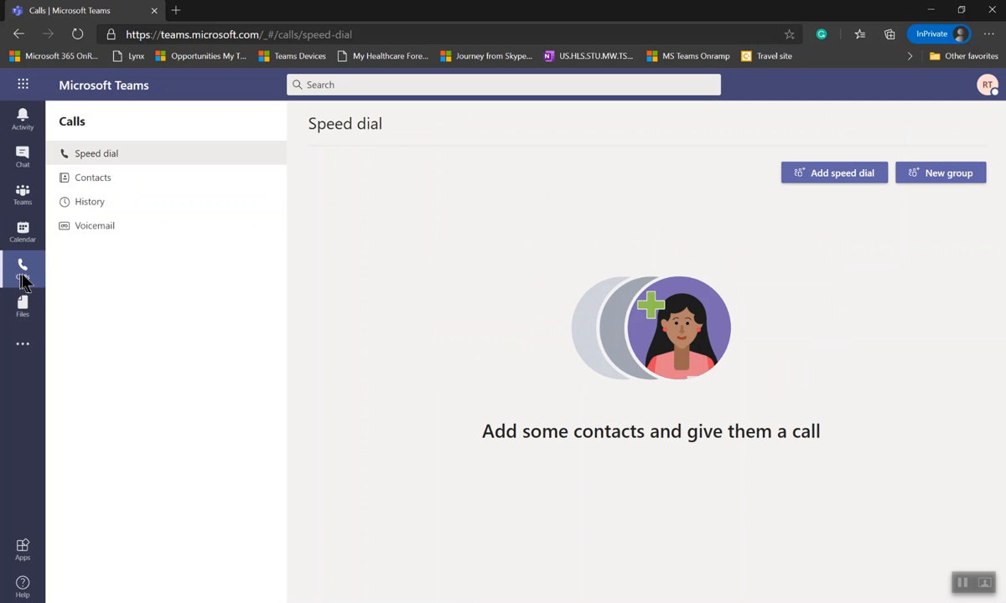
pyautogui.click(23, 269)
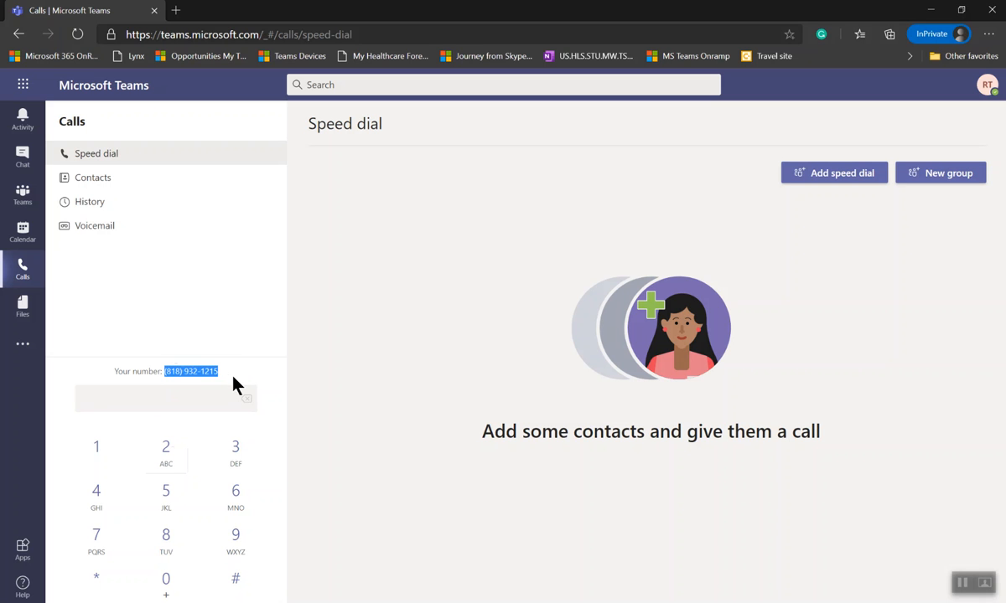
pyautogui.moveTo(147, 457)
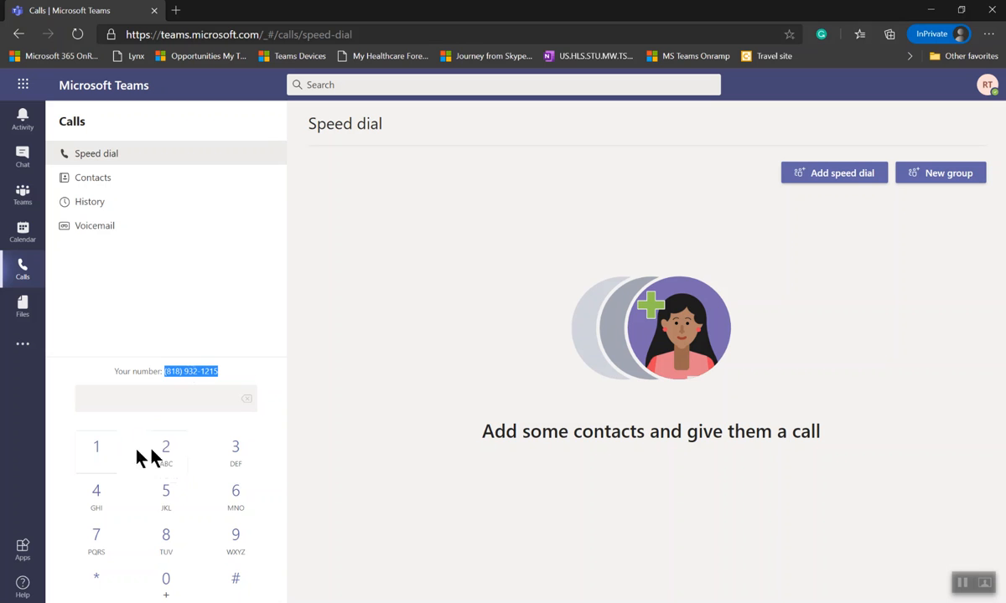
pyautogui.moveTo(461, 335)
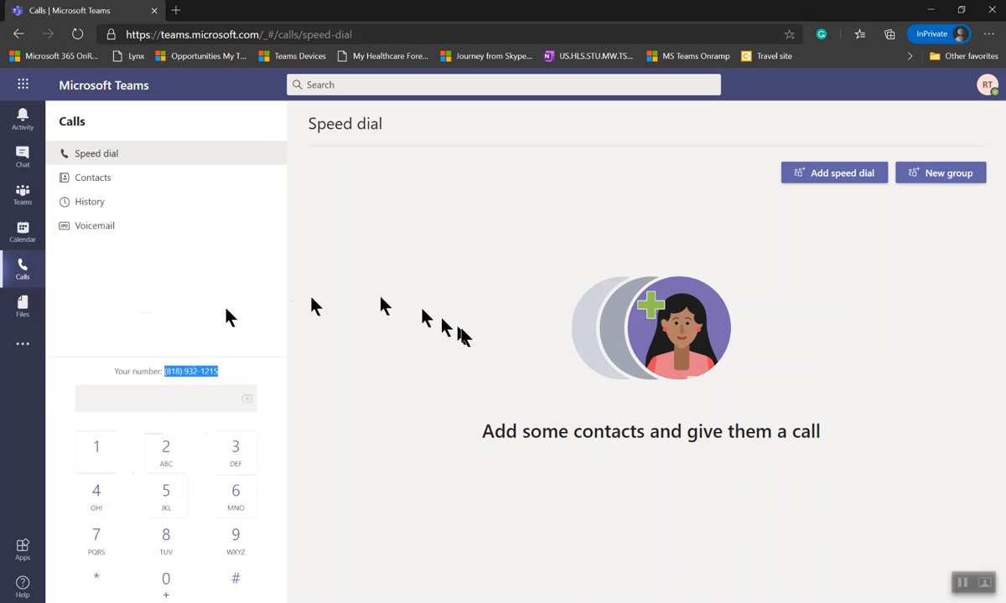
pyautogui.moveTo(234, 323)
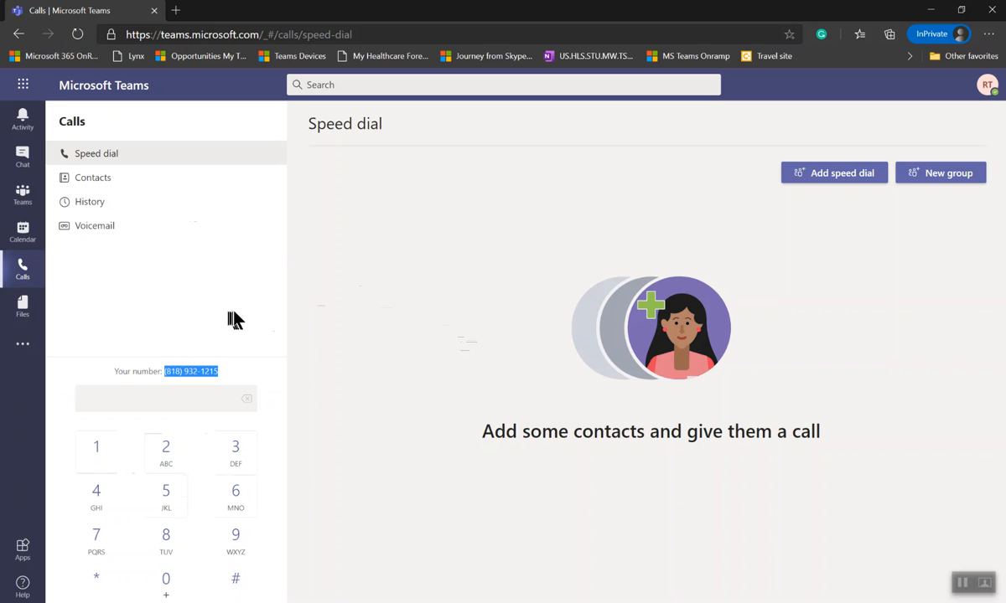
pyautogui.moveTo(243, 319)
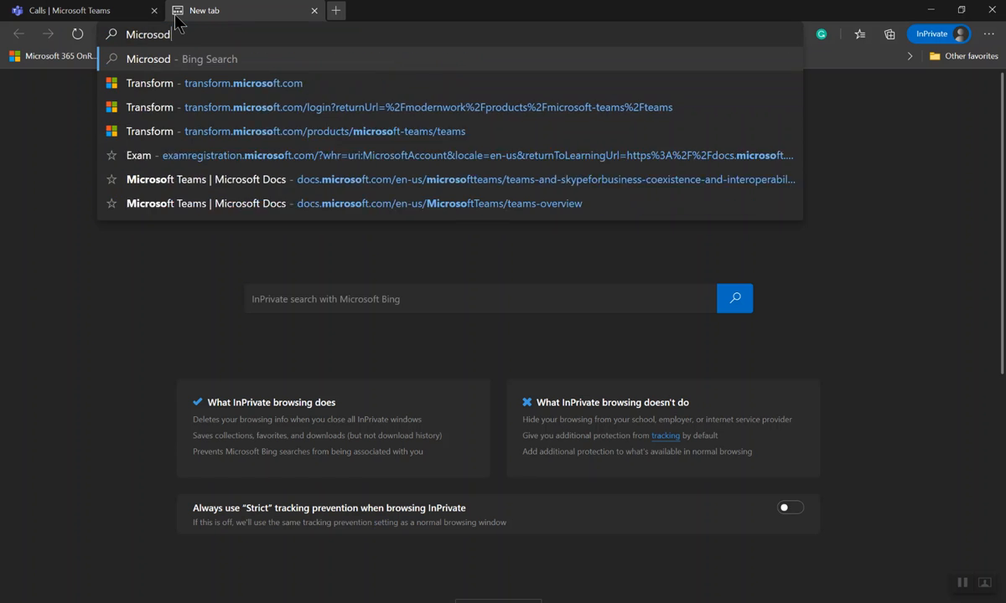
# Search 'Microsoft Teams desk phone' and open the Microsoft Teams enabled devices result
pyautogui.write('Microsoft Teams desk phone')
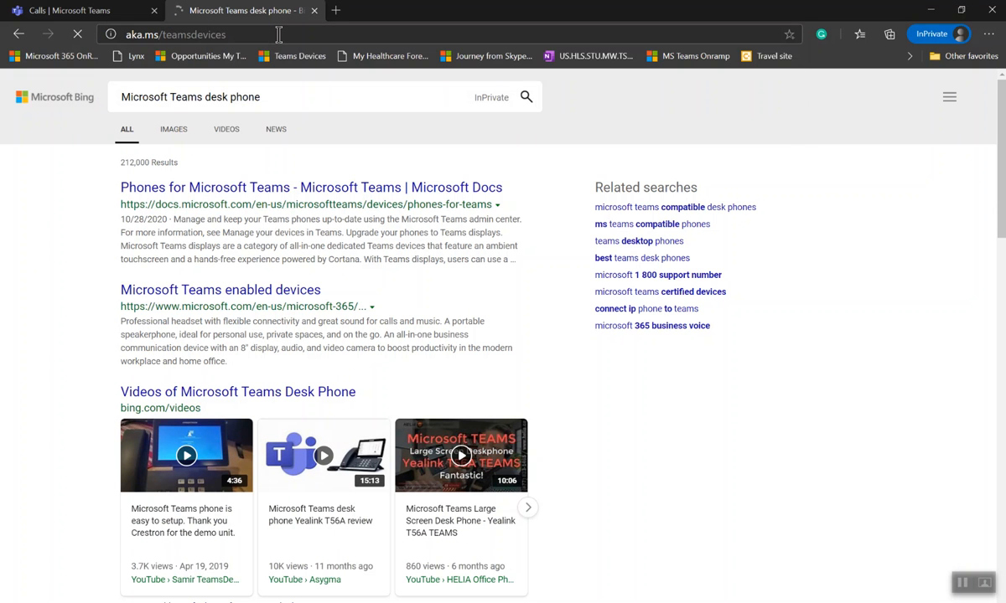
pyautogui.click(220, 289)
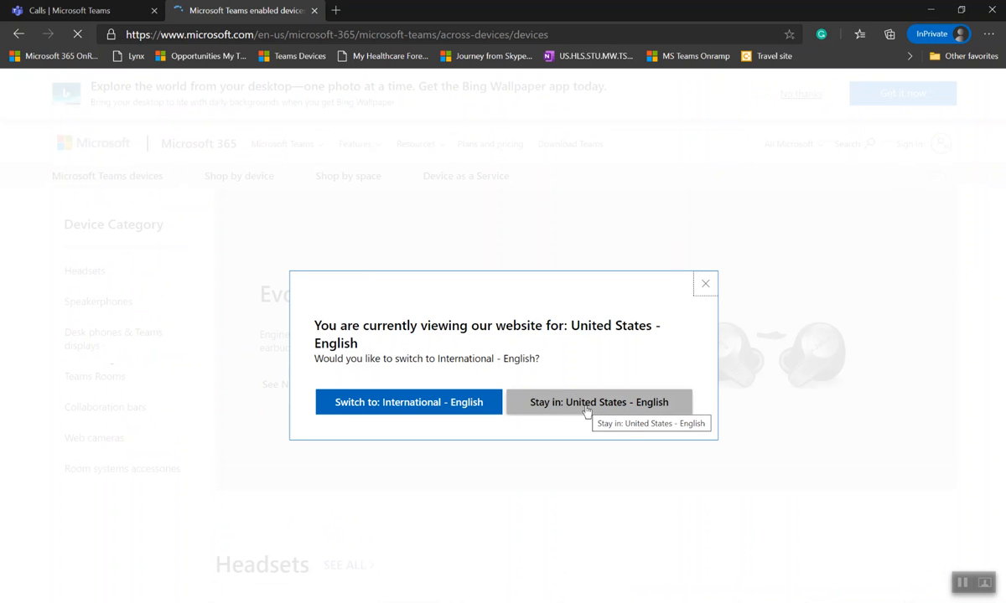
# Stay in United States English, filter to Desk phones & Teams displays, and browse results
pyautogui.click(600, 402)
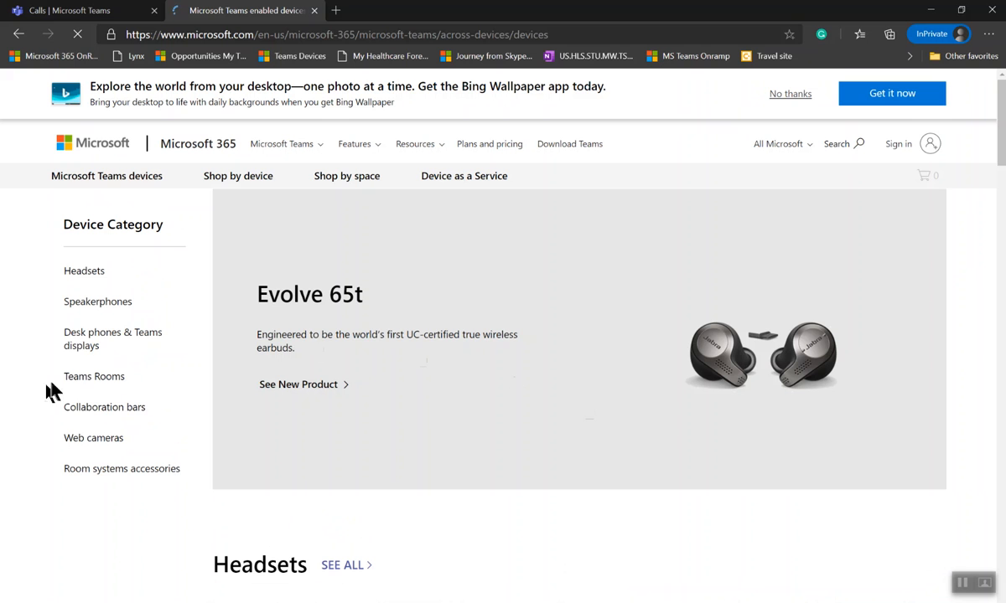
pyautogui.moveTo(79, 338)
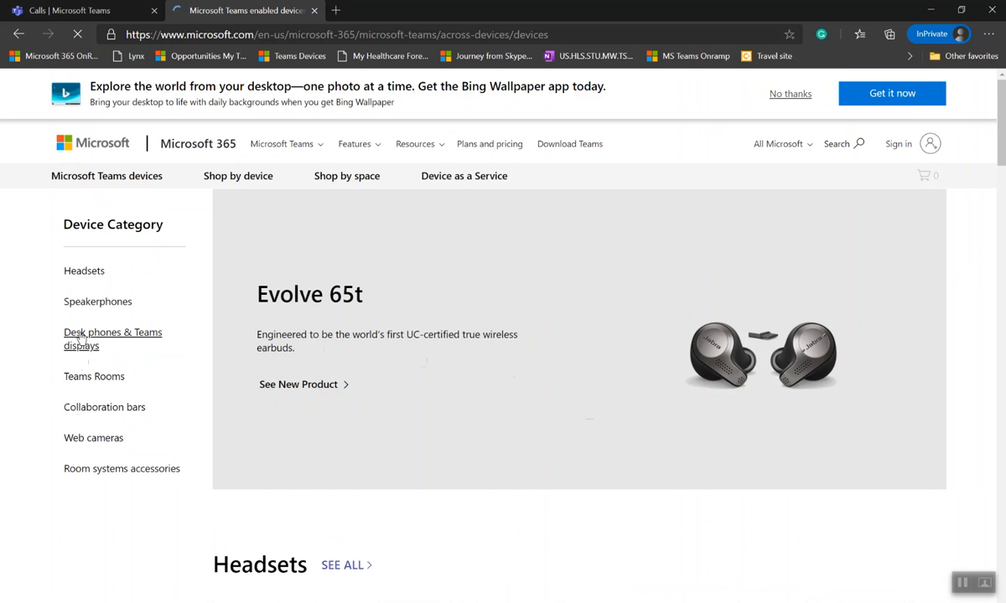
pyautogui.click(112, 339)
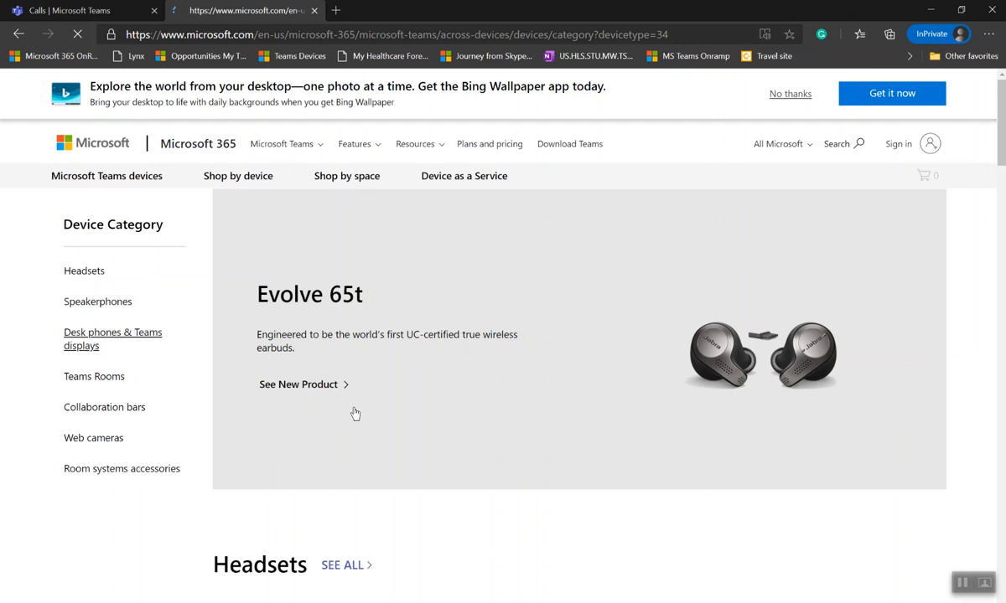
pyautogui.click(112, 338)
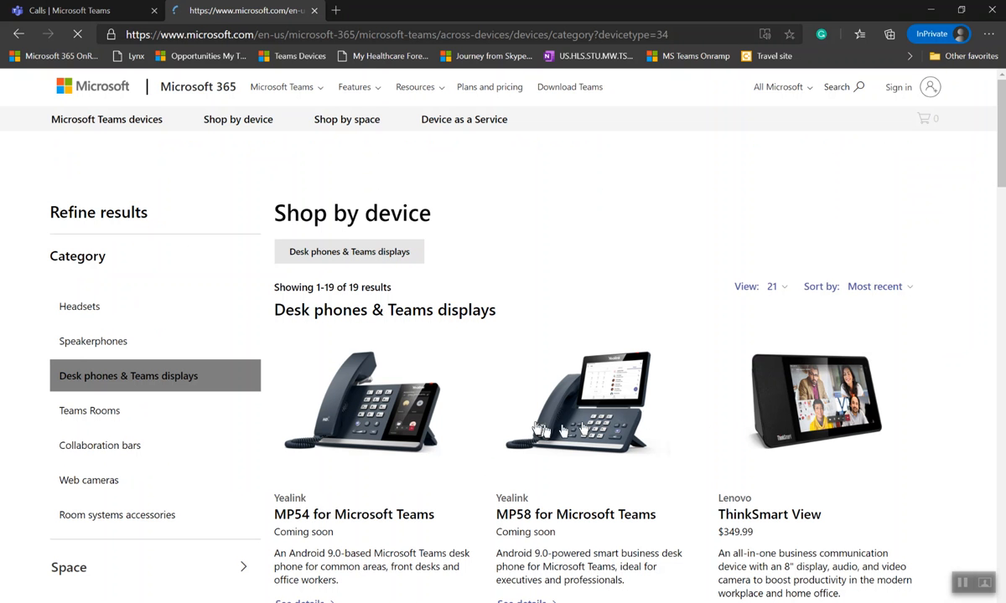
pyautogui.scroll(-3)
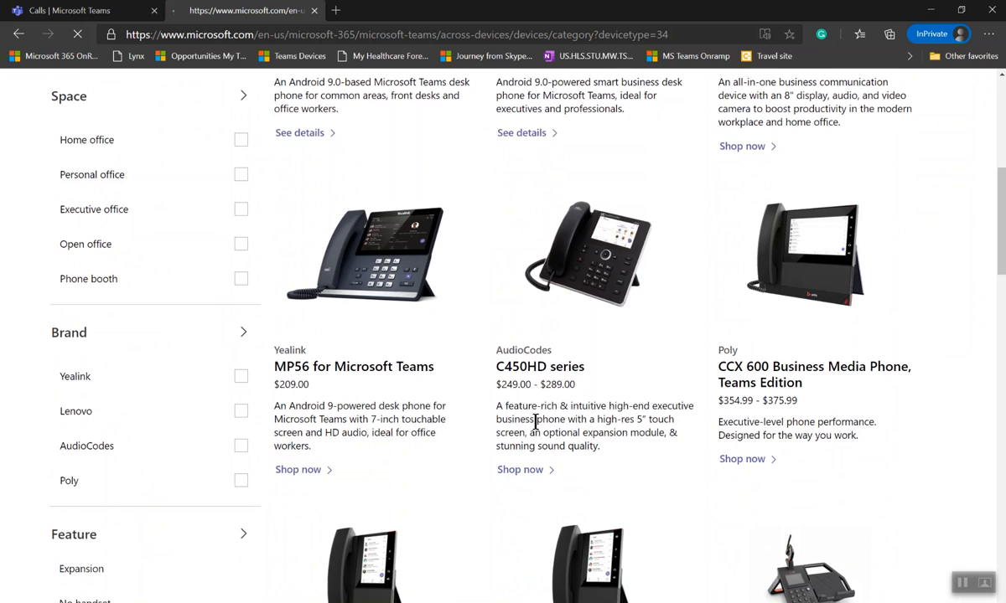
pyautogui.scroll(-3)
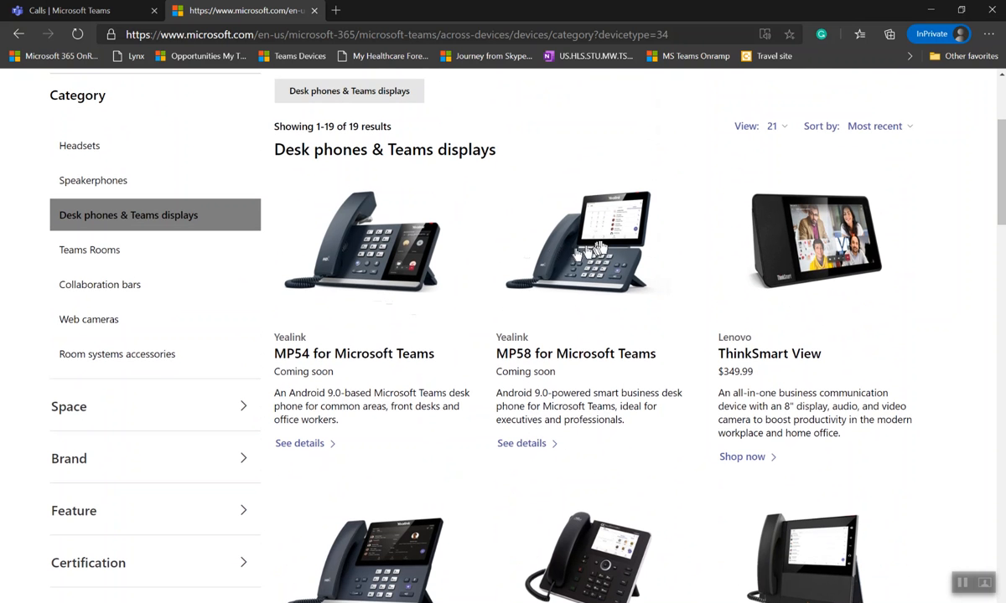
pyautogui.moveTo(612, 234)
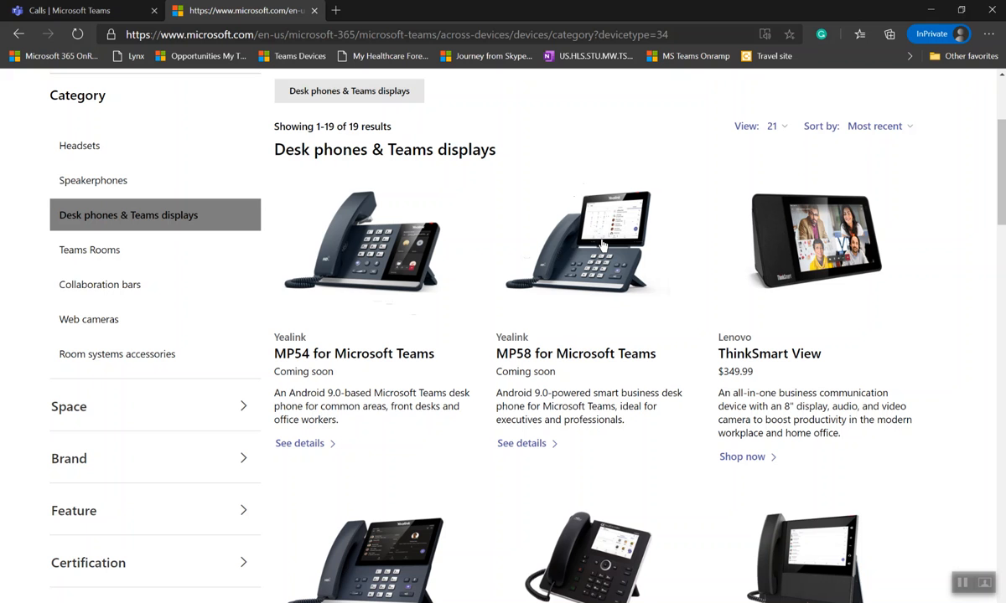
pyautogui.moveTo(502, 297)
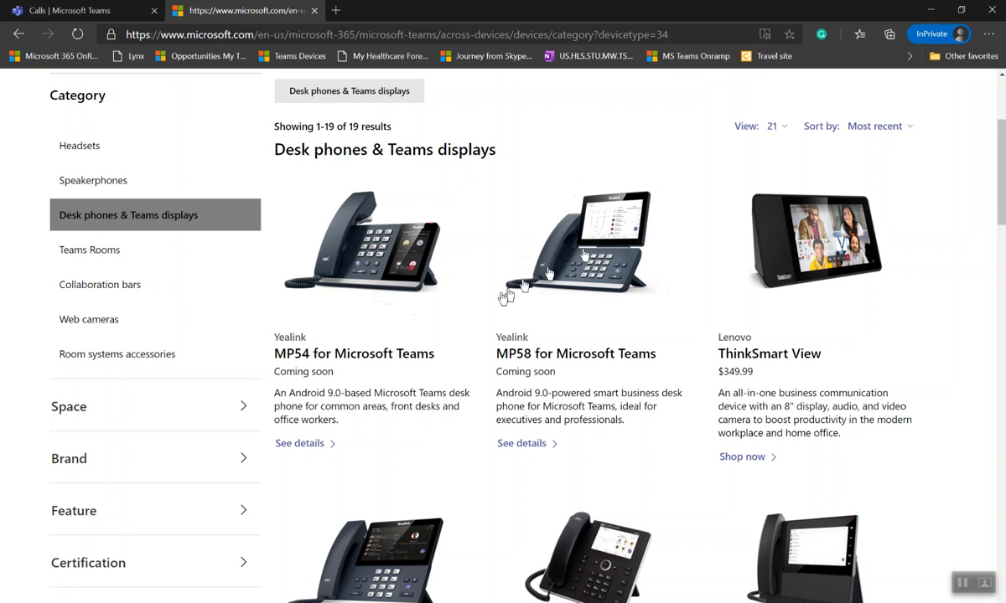